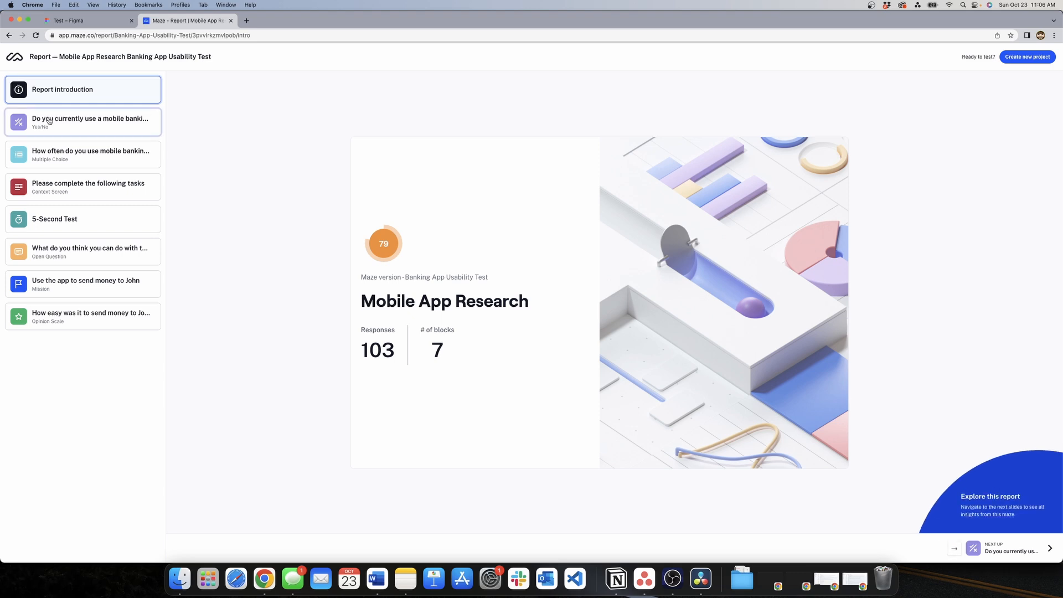
Review the context screen block's results and the send-money mission results in the sample report
click(72, 187)
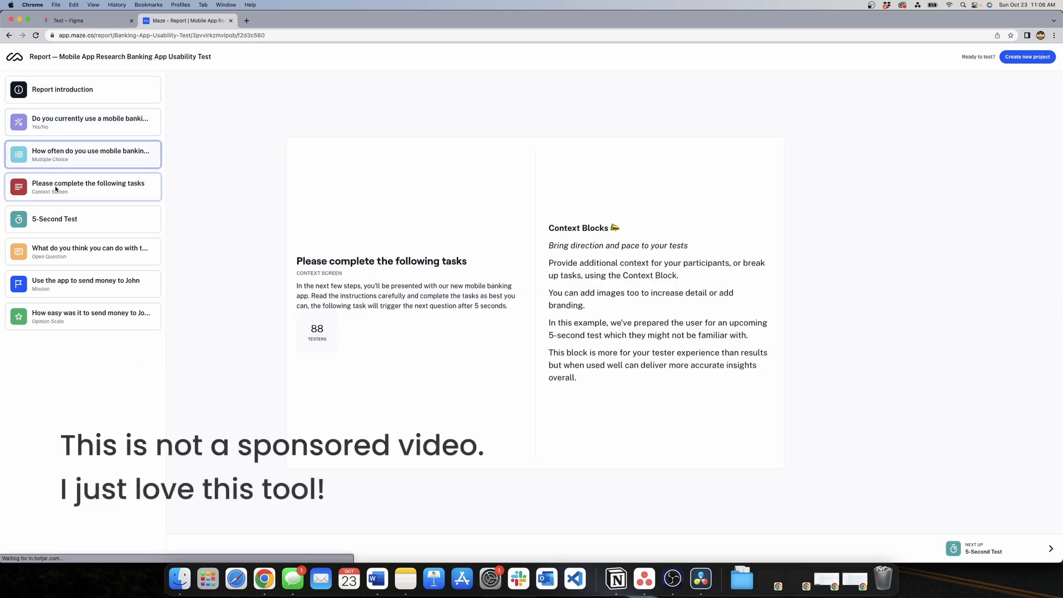
click(82, 219)
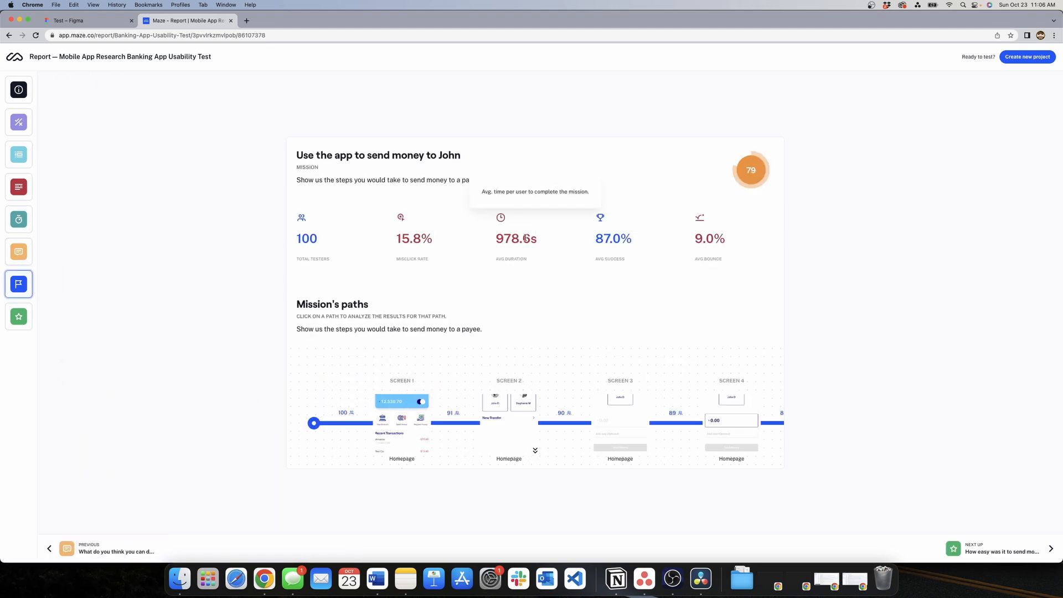
scroll(down, 3)
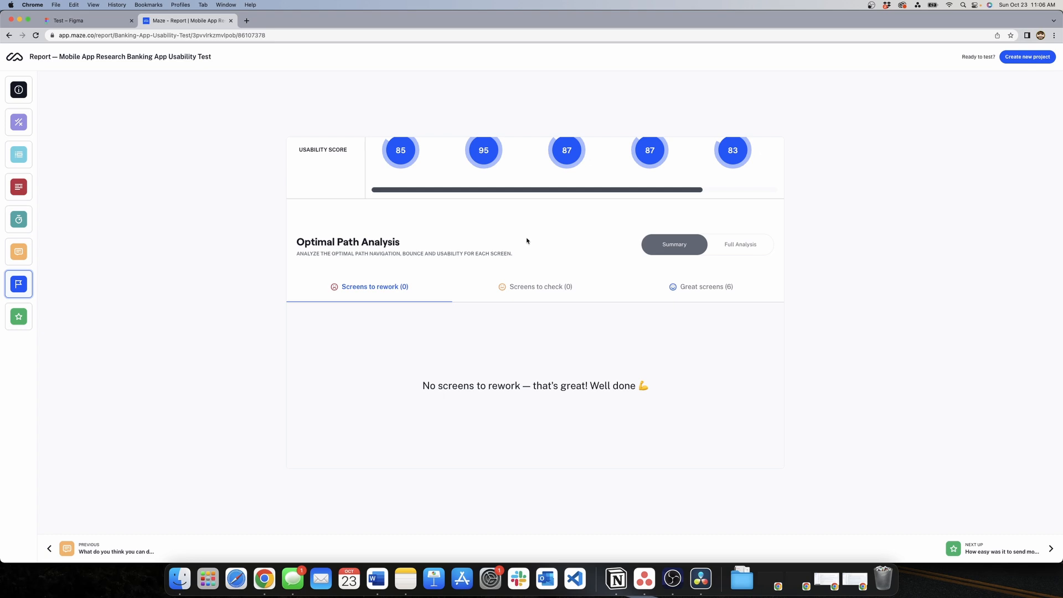
Show the mission's Full Analysis with per-screen heatmaps and success rates
click(740, 243)
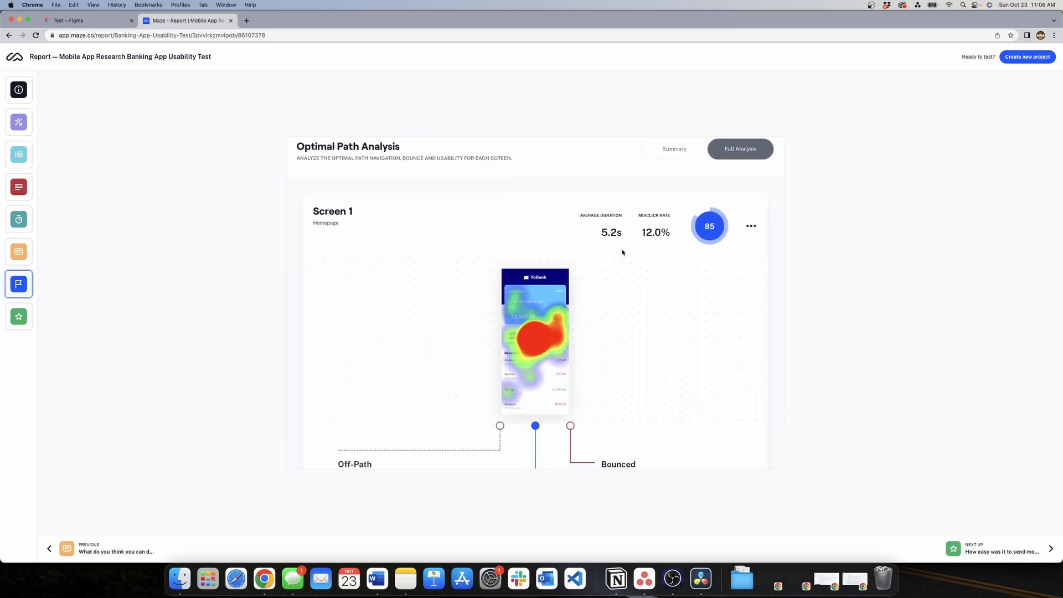
scroll(down, 3)
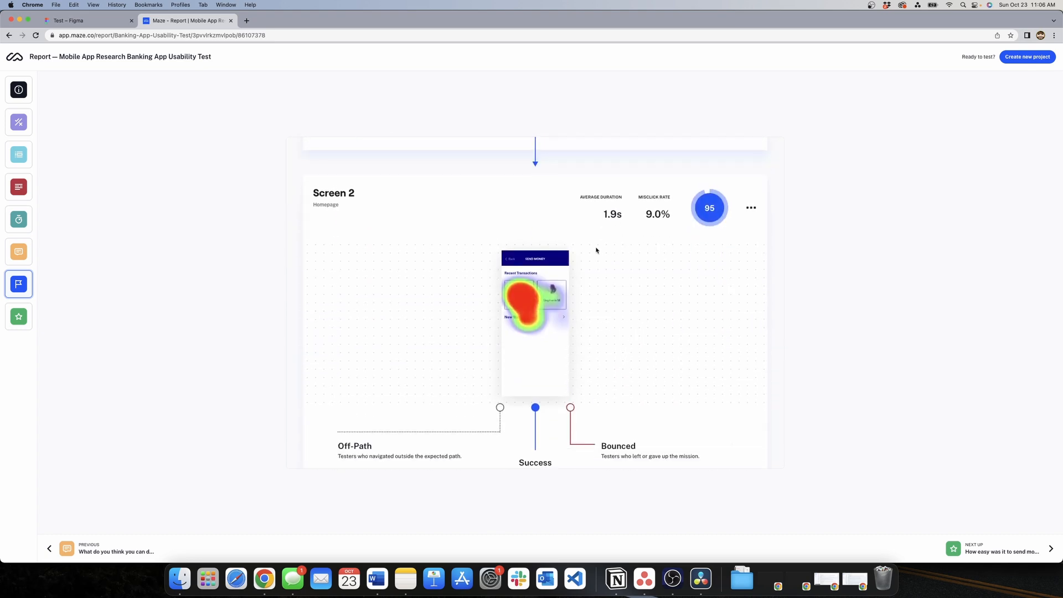
scroll(down, 3)
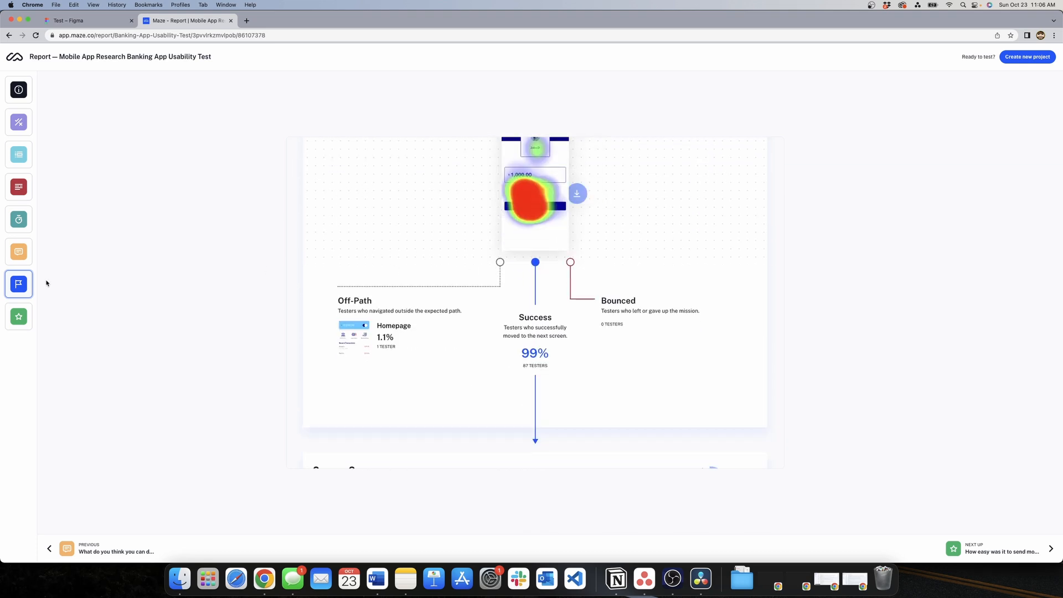
Switch to the Figma Test file and show the prototype connections and the home flow
click(83, 21)
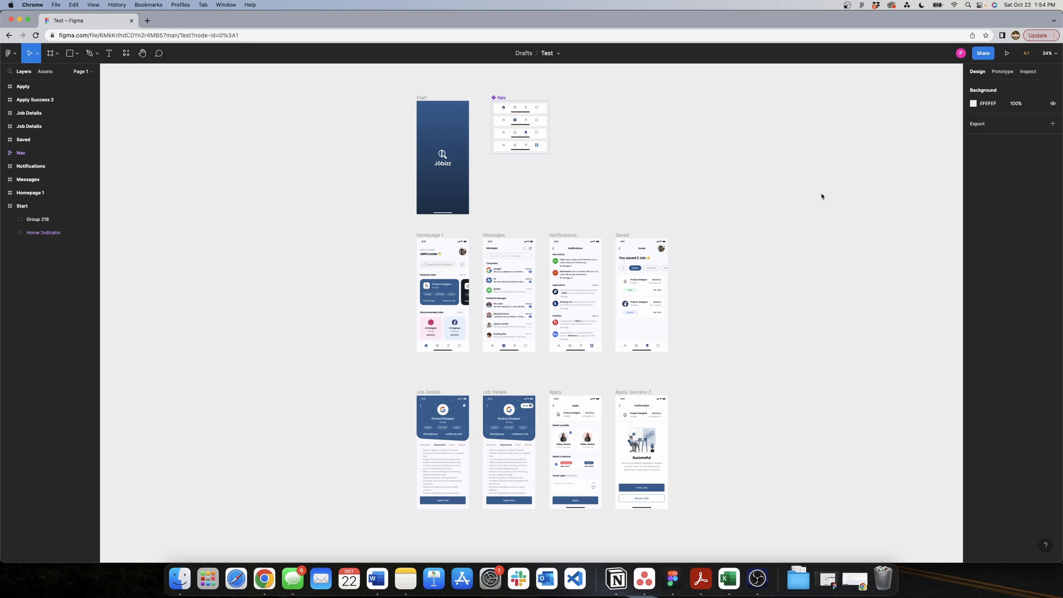
click(1002, 71)
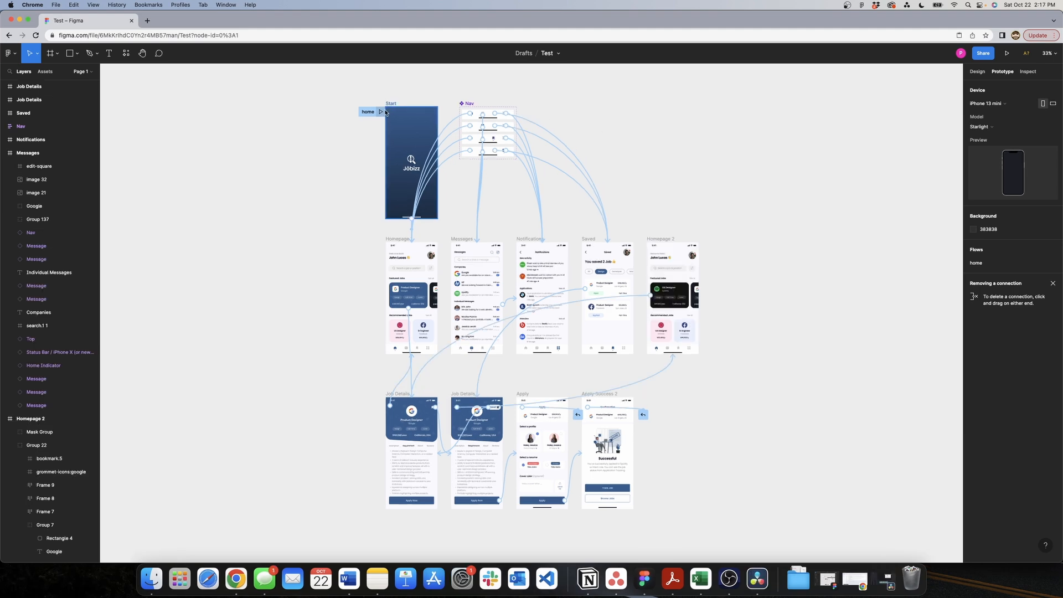
Play the Jobizz prototype, bookmark the Google job offer and return to the home screen
click(1003, 53)
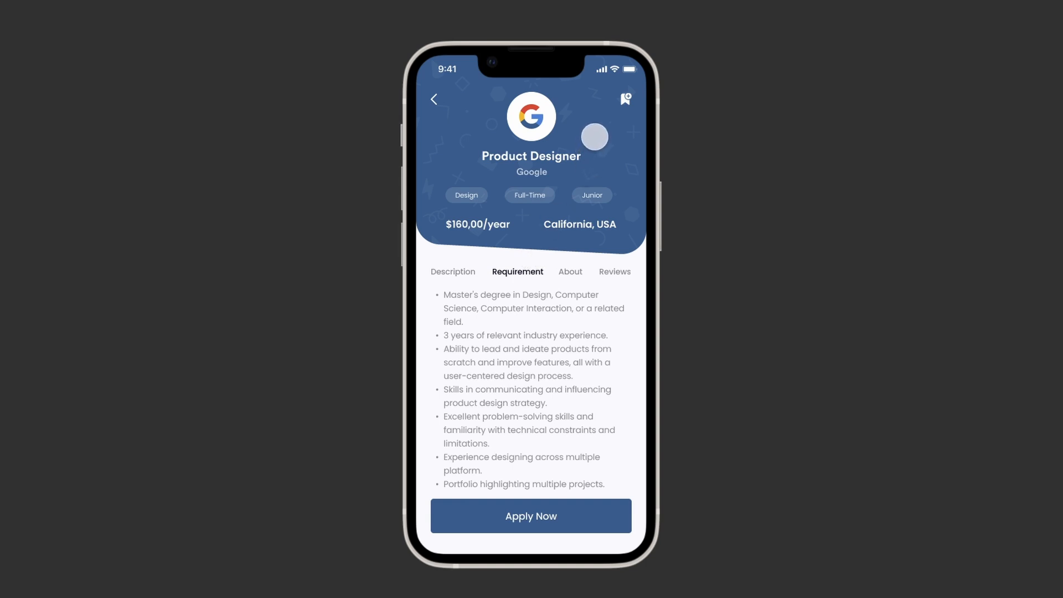
click(623, 98)
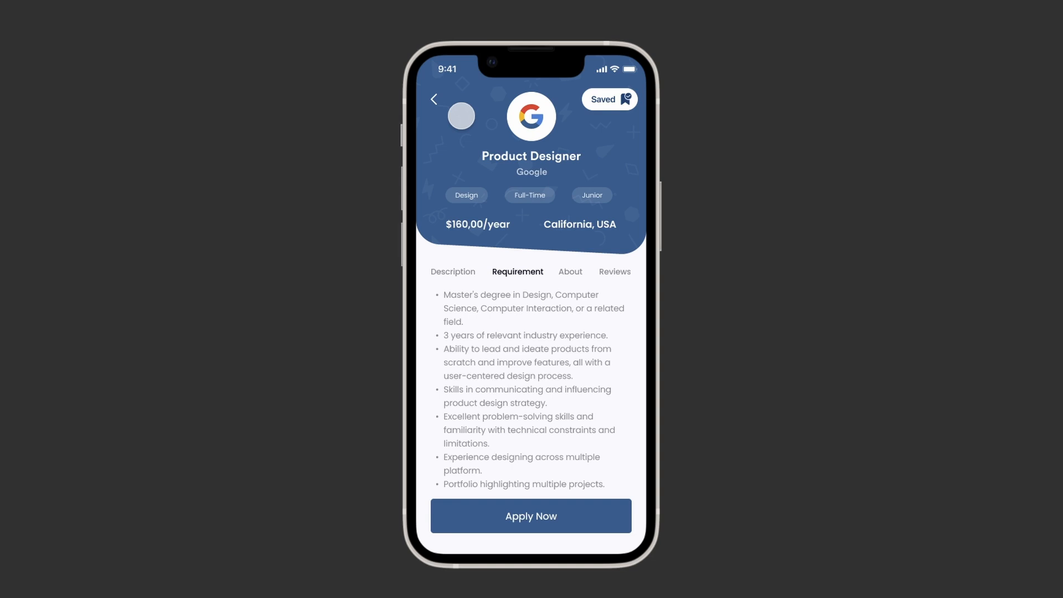
click(433, 100)
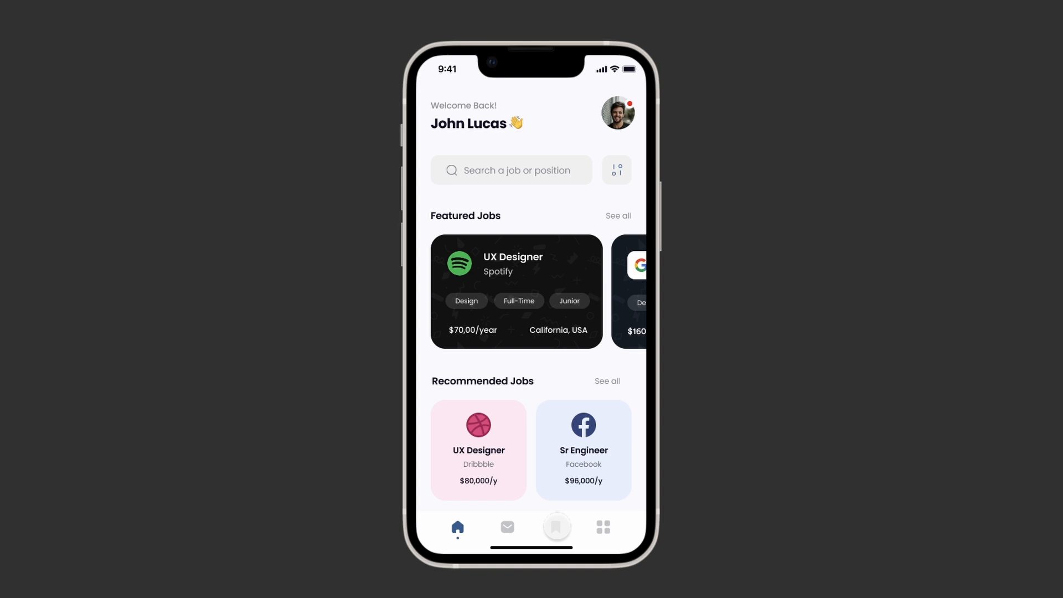
From the Saved tab, open the Google Product Designer job and go through Apply Now to the Apply form
click(558, 527)
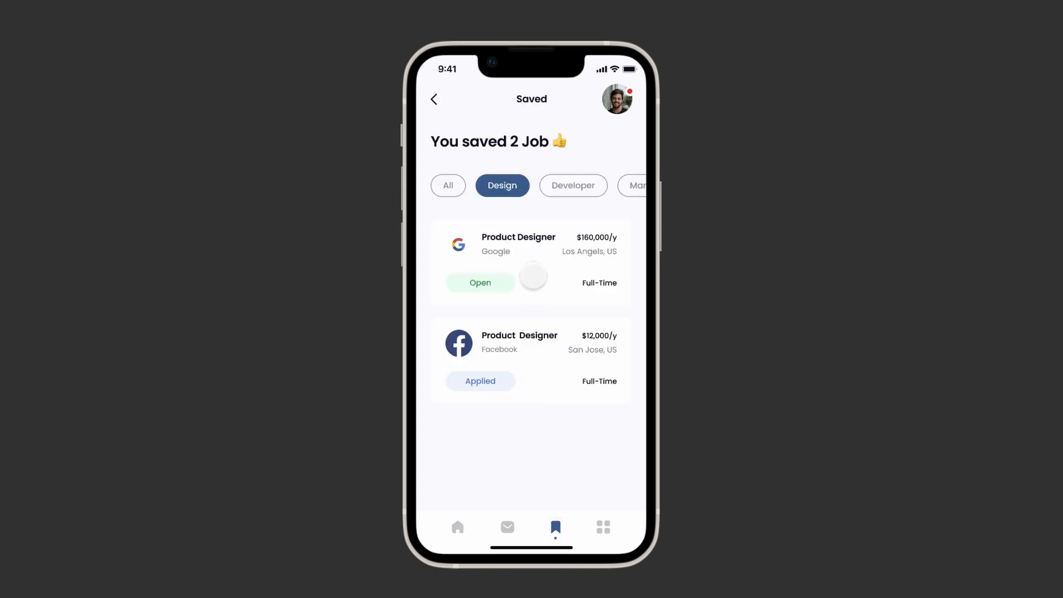
click(532, 261)
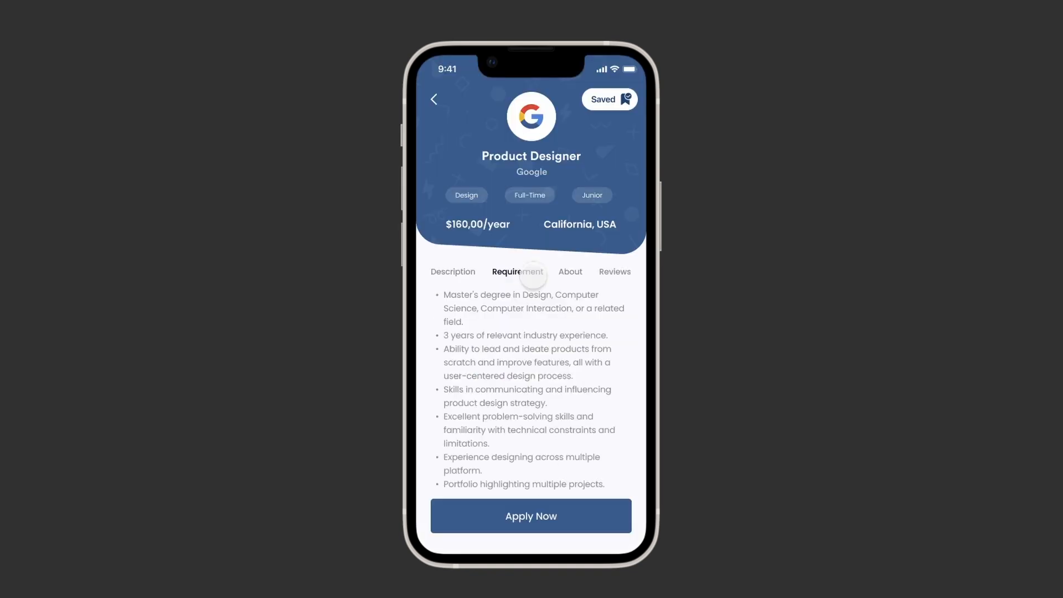
click(551, 516)
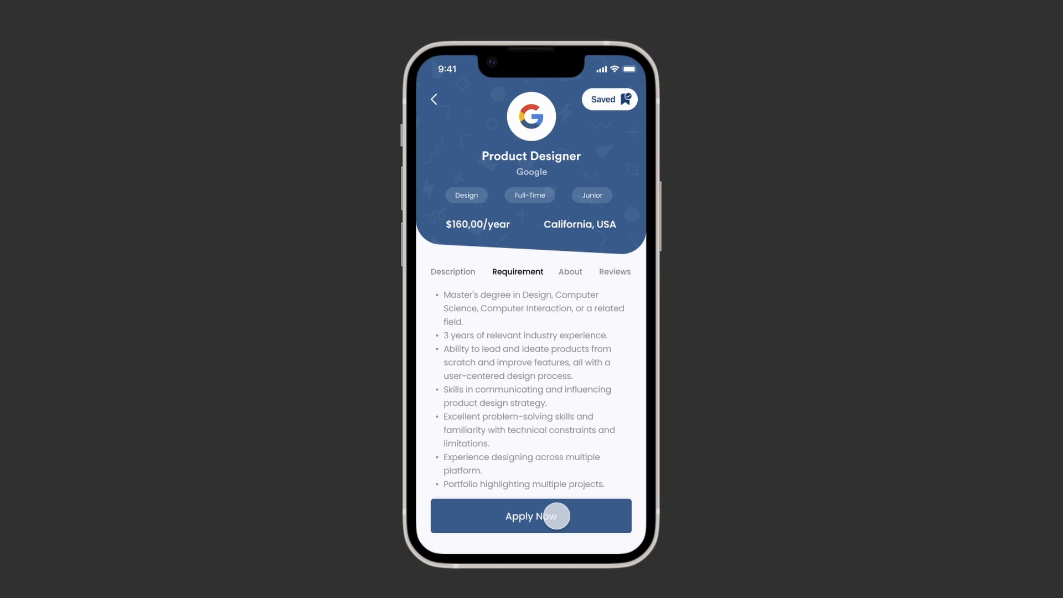
click(550, 516)
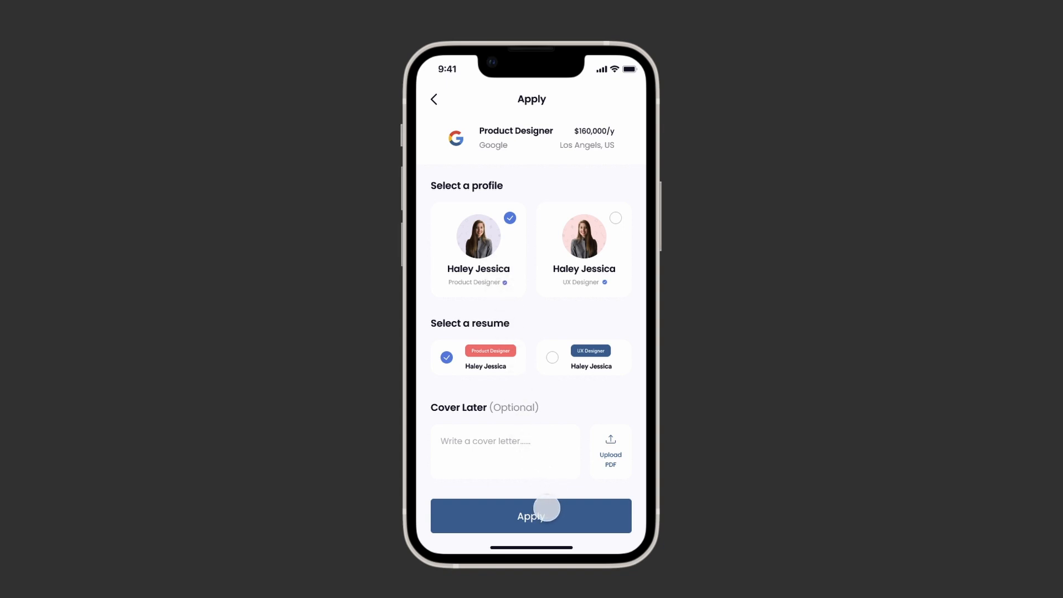
click(532, 515)
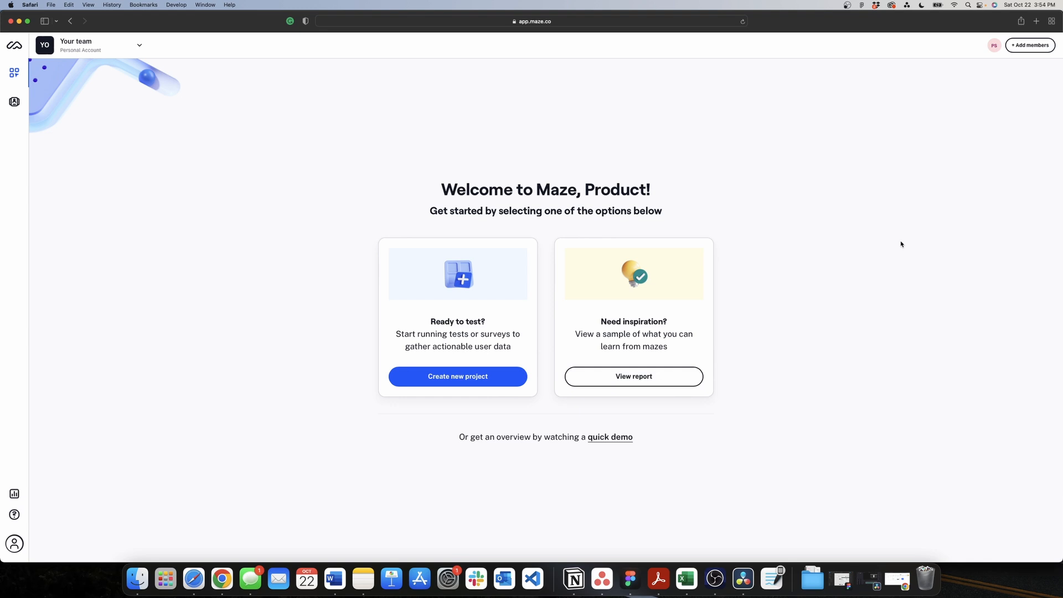
mouse_move(445, 387)
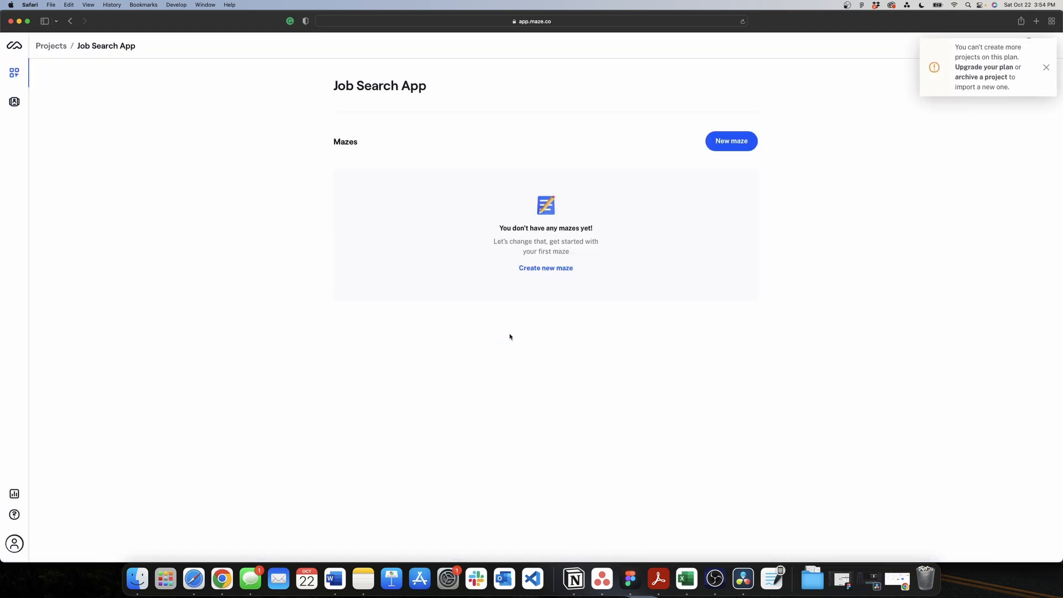
Dismiss the plan-limit upgrade notice on the Job Search App project page
click(1046, 67)
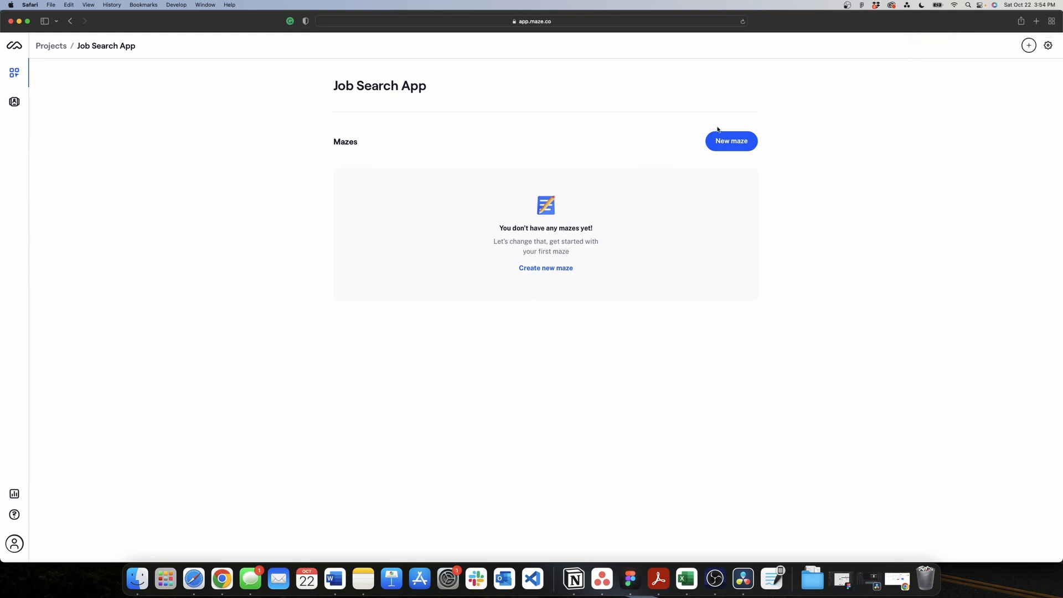
Start a new maze and narrow the templates to the Usability Testing category
click(731, 141)
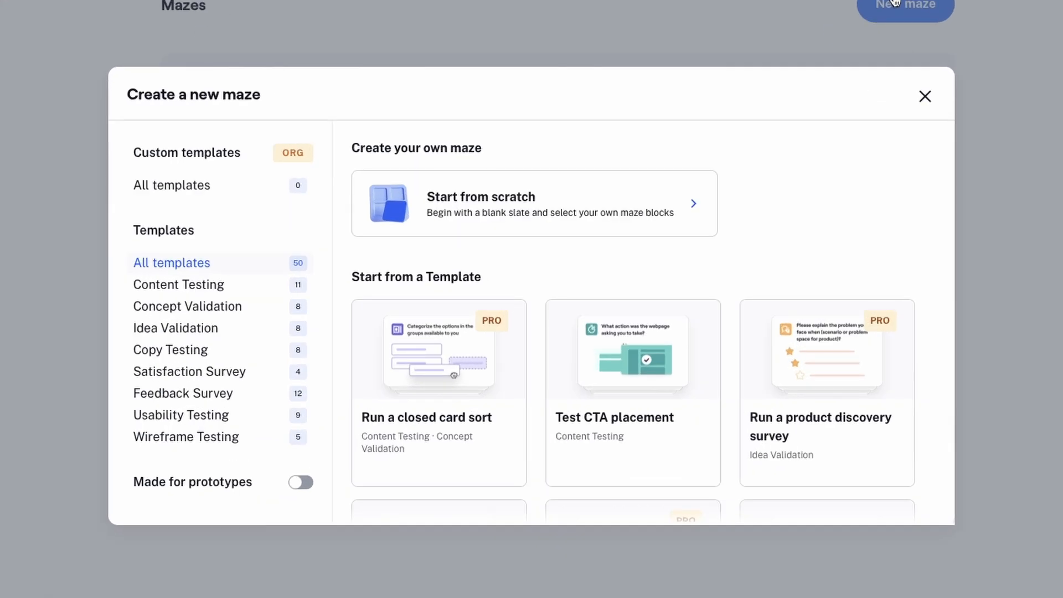
mouse_move(250, 418)
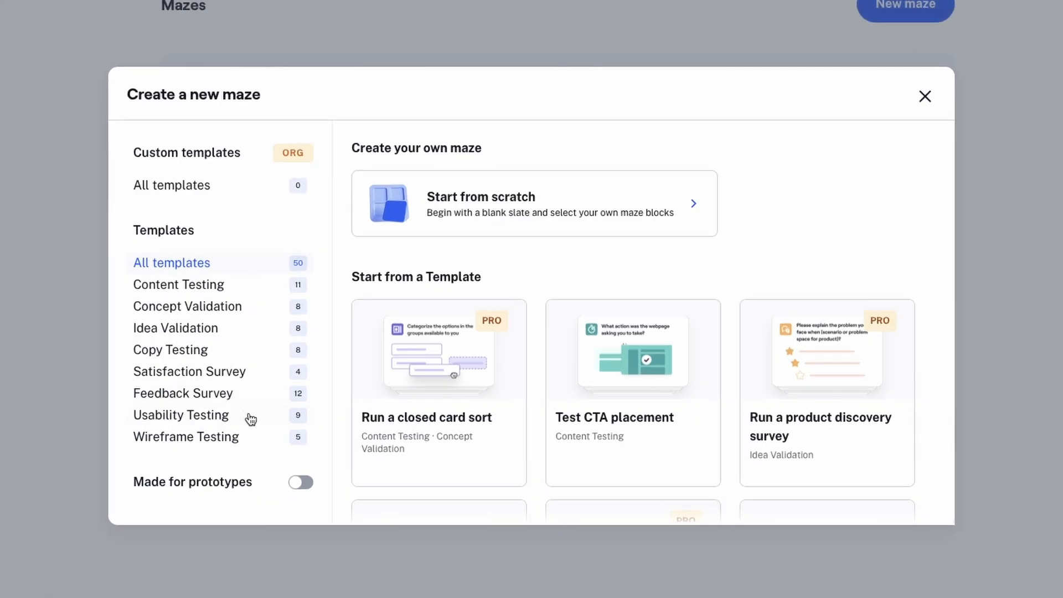
click(181, 414)
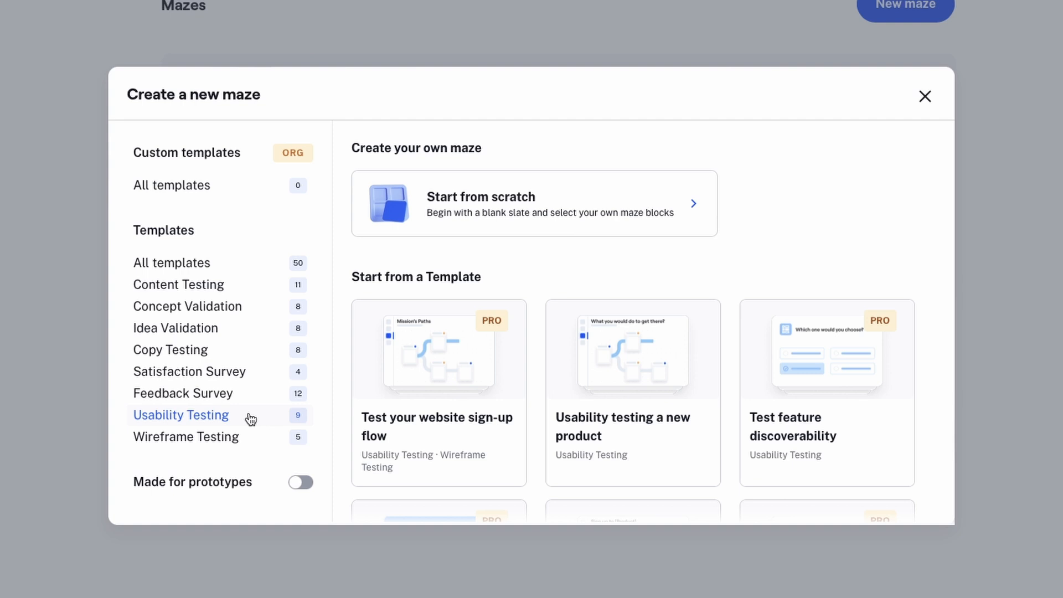
scroll(down, 3)
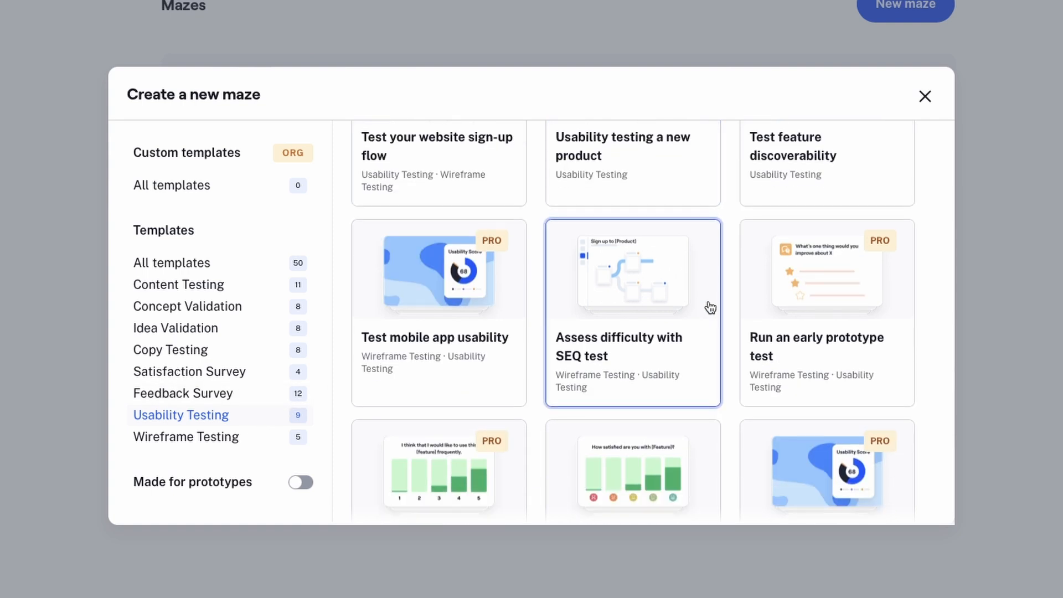
scroll(down, 3)
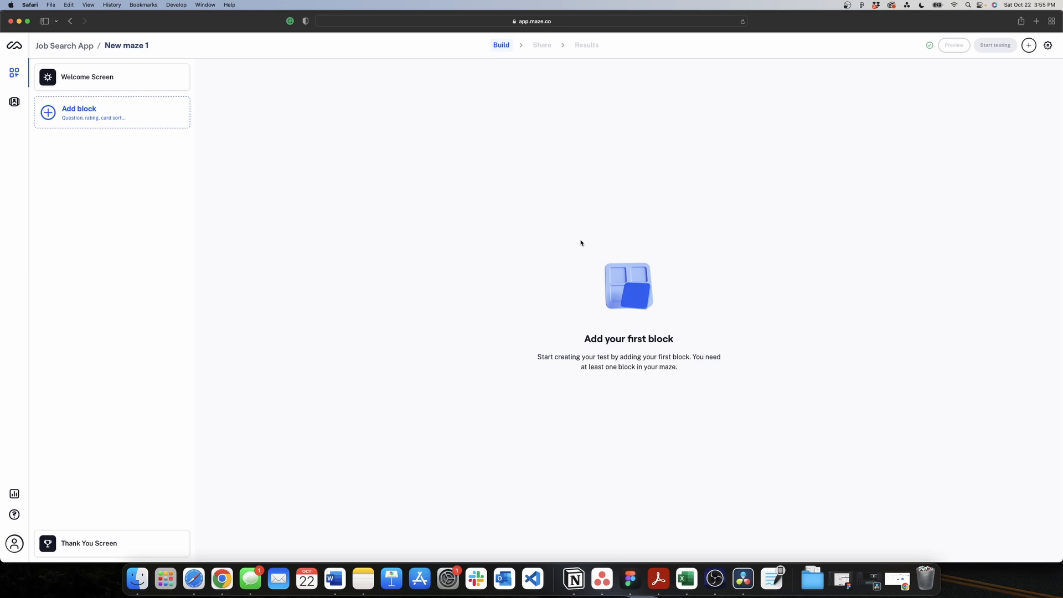
mouse_move(122, 104)
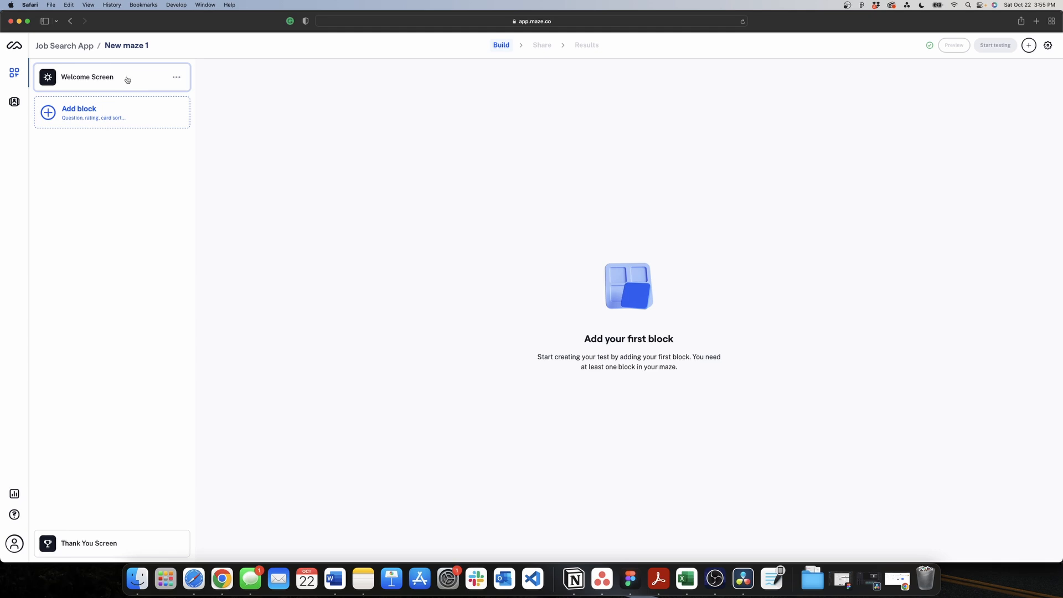
click(87, 78)
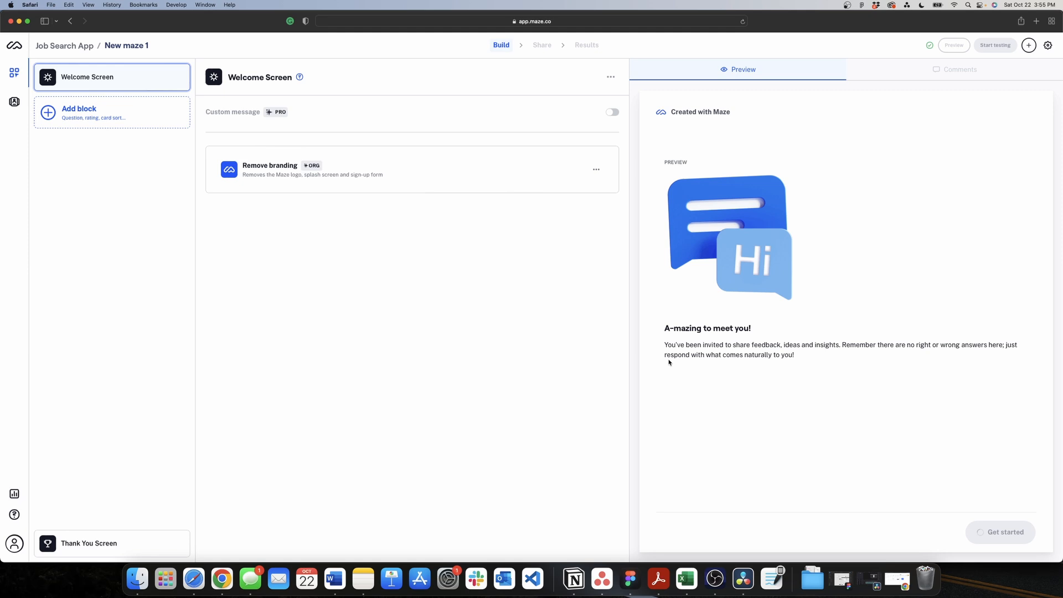
mouse_move(226, 129)
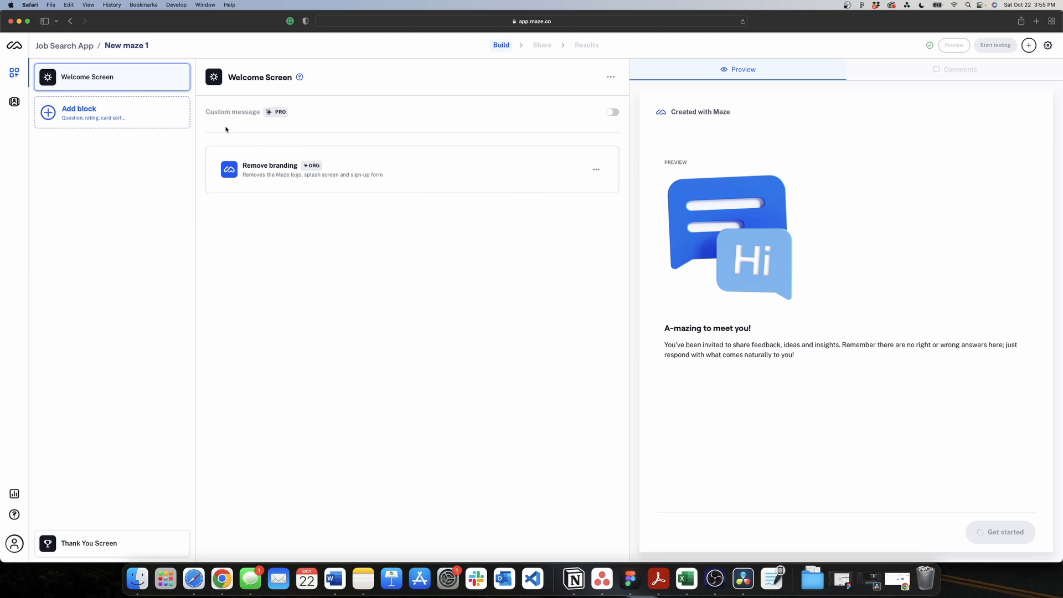
click(80, 111)
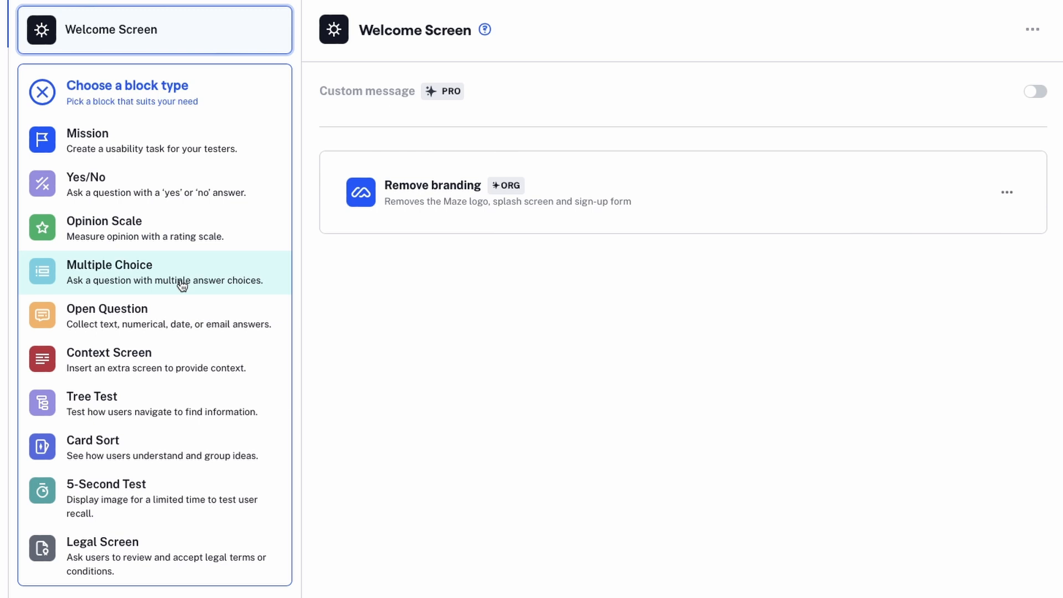
mouse_move(127, 145)
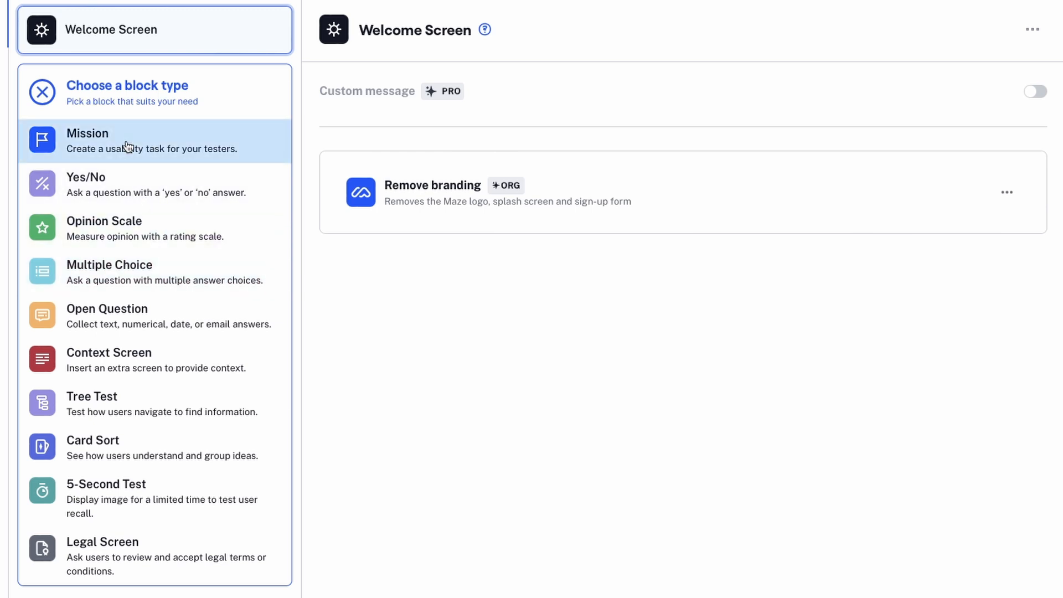
mouse_move(124, 189)
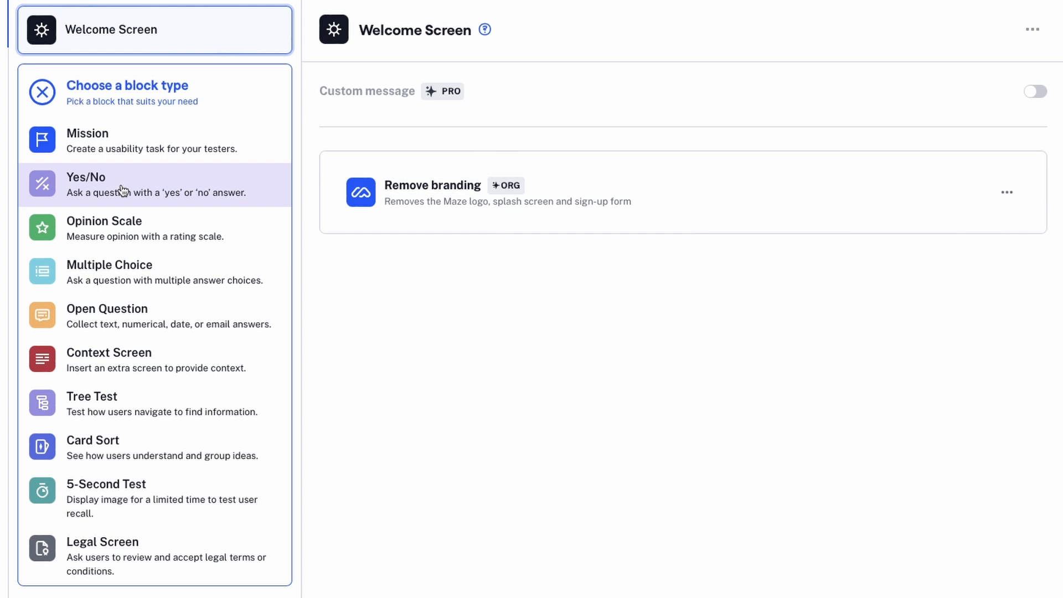
mouse_move(116, 232)
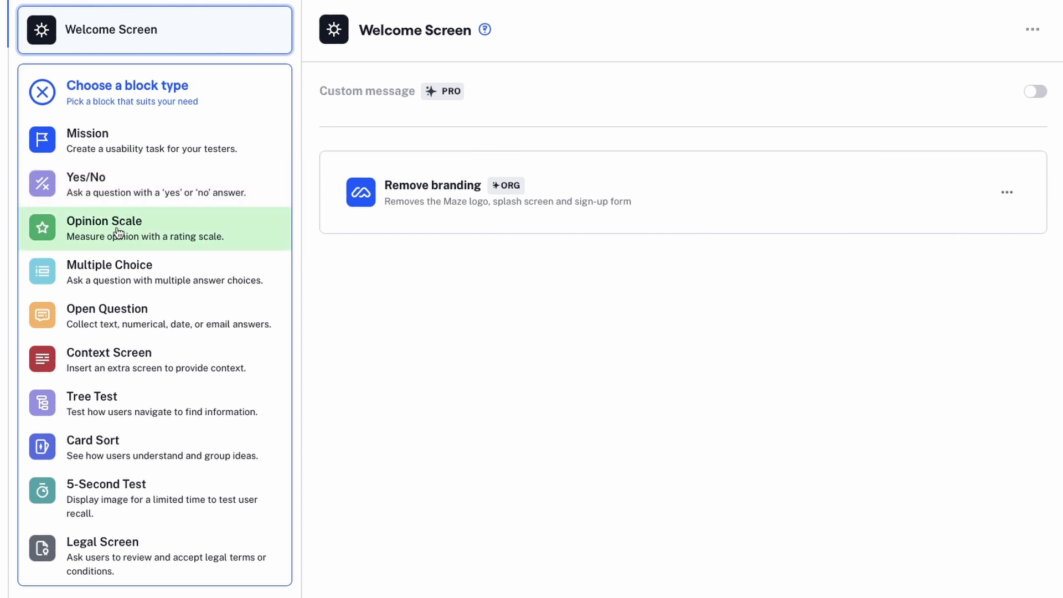
mouse_move(146, 237)
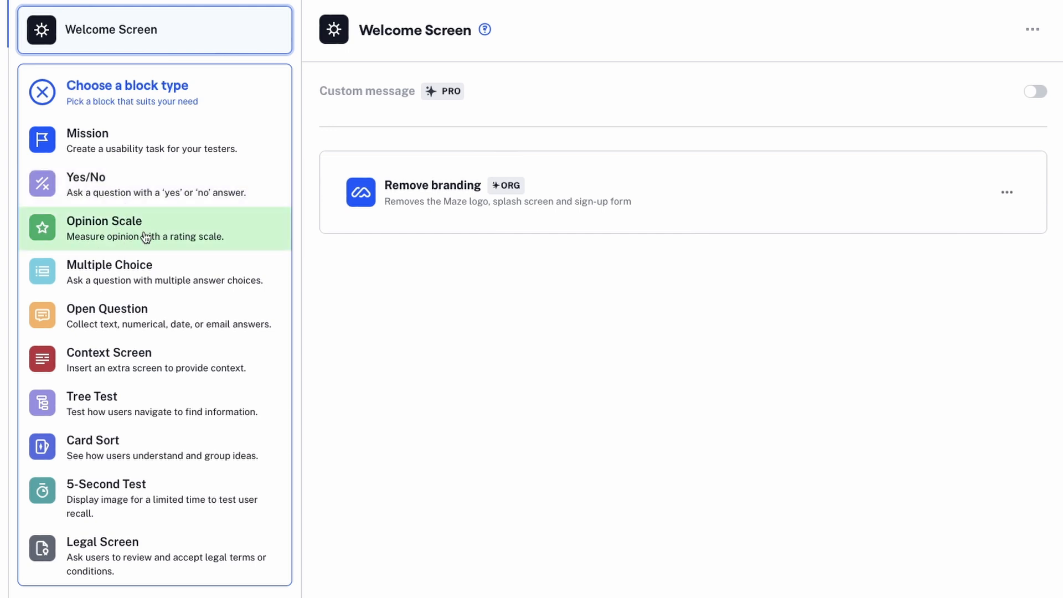
mouse_move(126, 368)
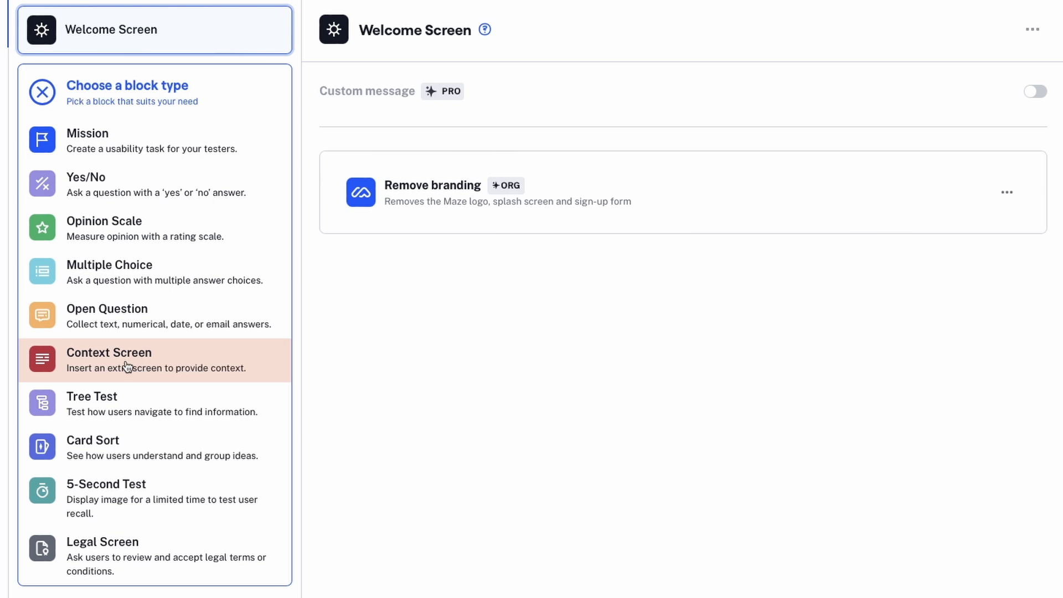
Add a Context Screen block introducing the Job Search App prototype and noting some functionality will be missing
click(128, 360)
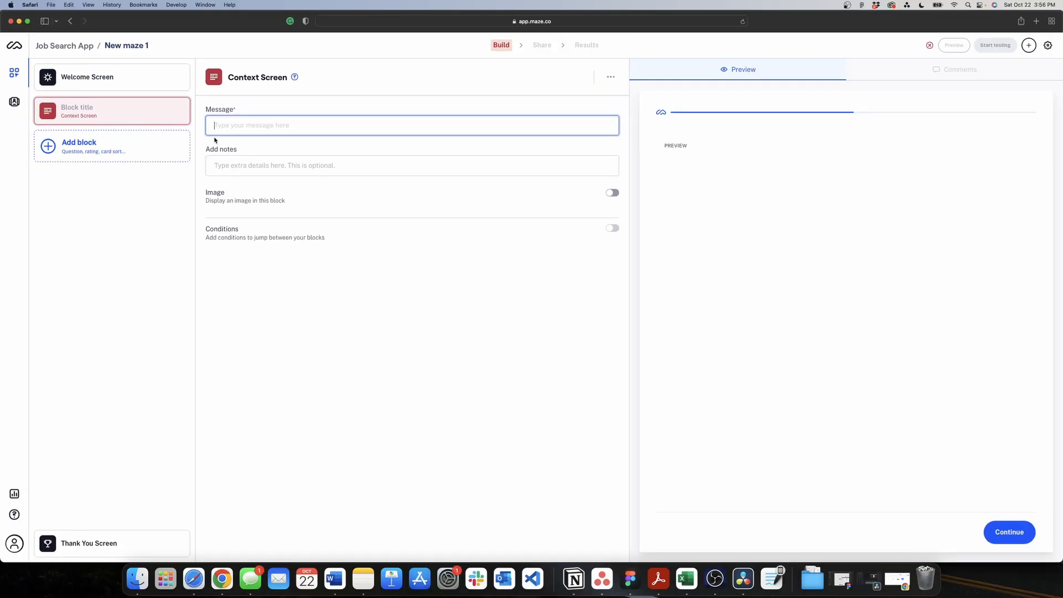
text(In the next step you will see a prototype of a Job Search App)
click(412, 165)
text(Don't worry if something doesn't work, this is just a prototype so some functionality)
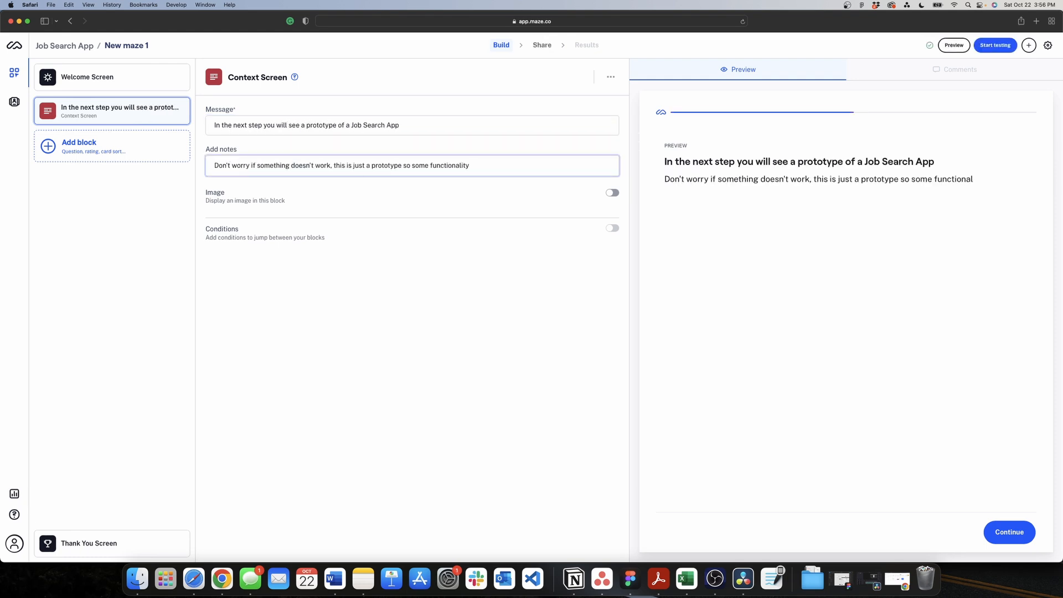
text(will be missing.)
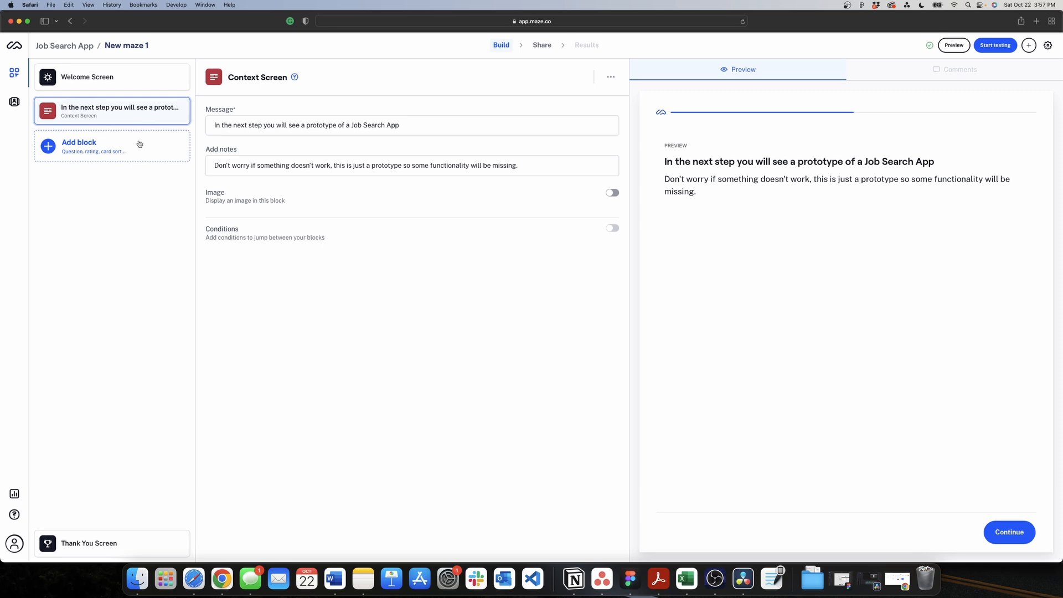
Add a Mission block titled 'Save a job offer' asking logged-in testers to show the steps to save a job offer
click(80, 145)
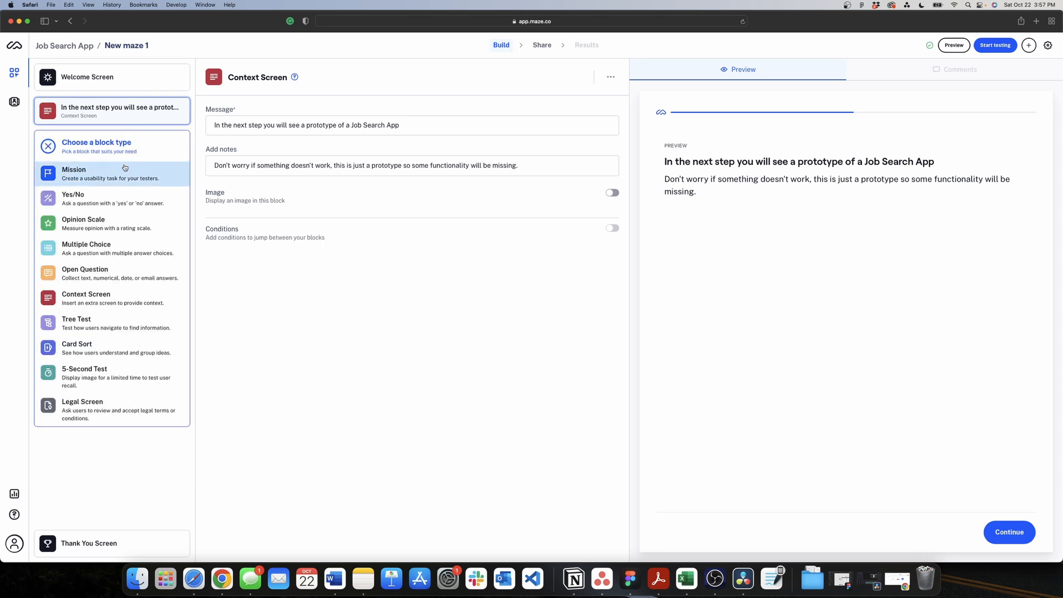
click(73, 173)
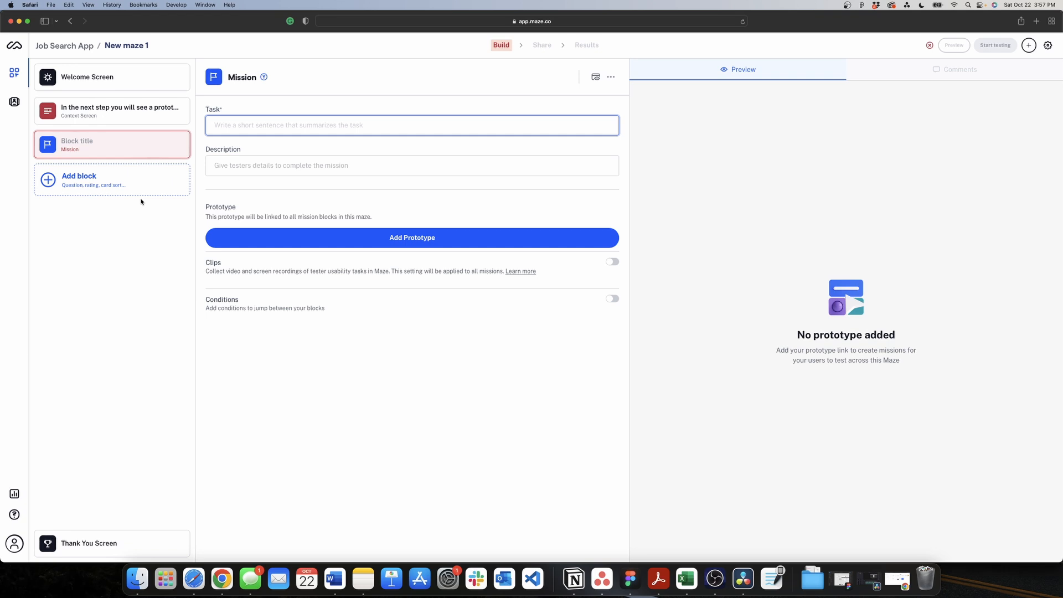
text(S)
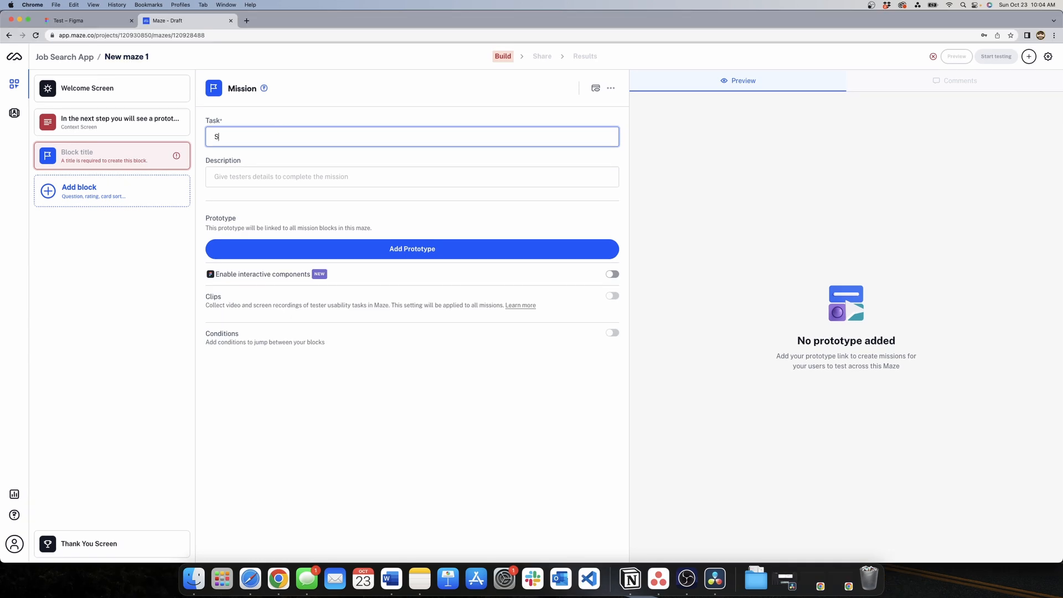
text(ave a job offer)
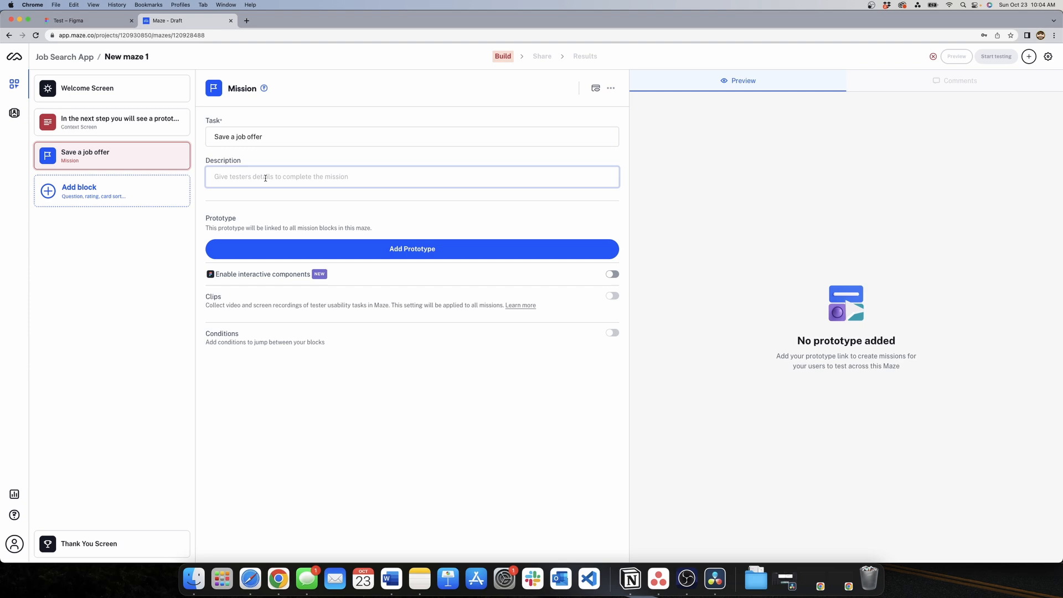
text(You)
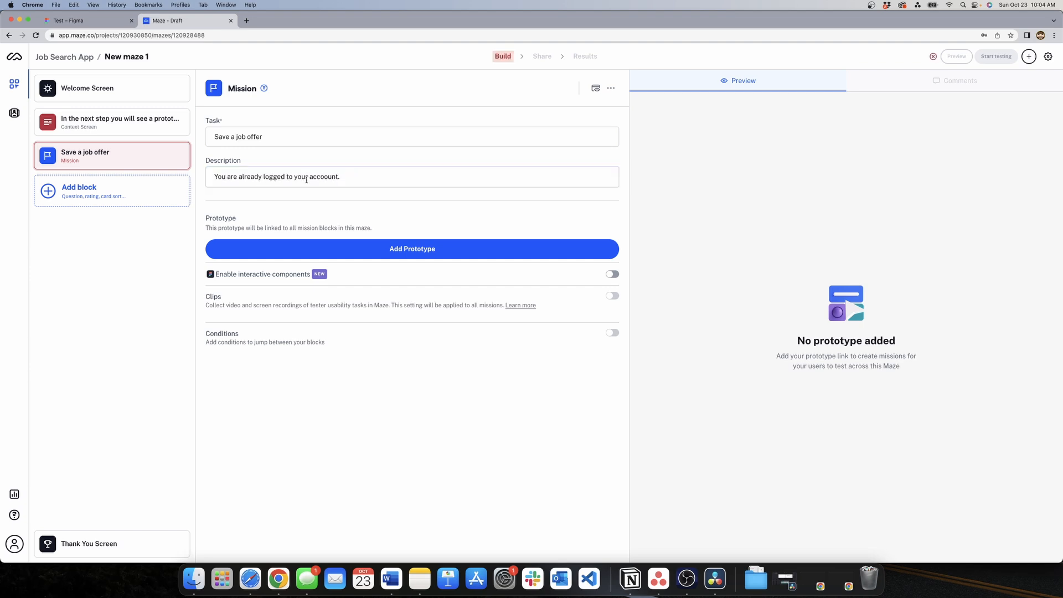
text(Please show us the steps you would take to save a job offer.)
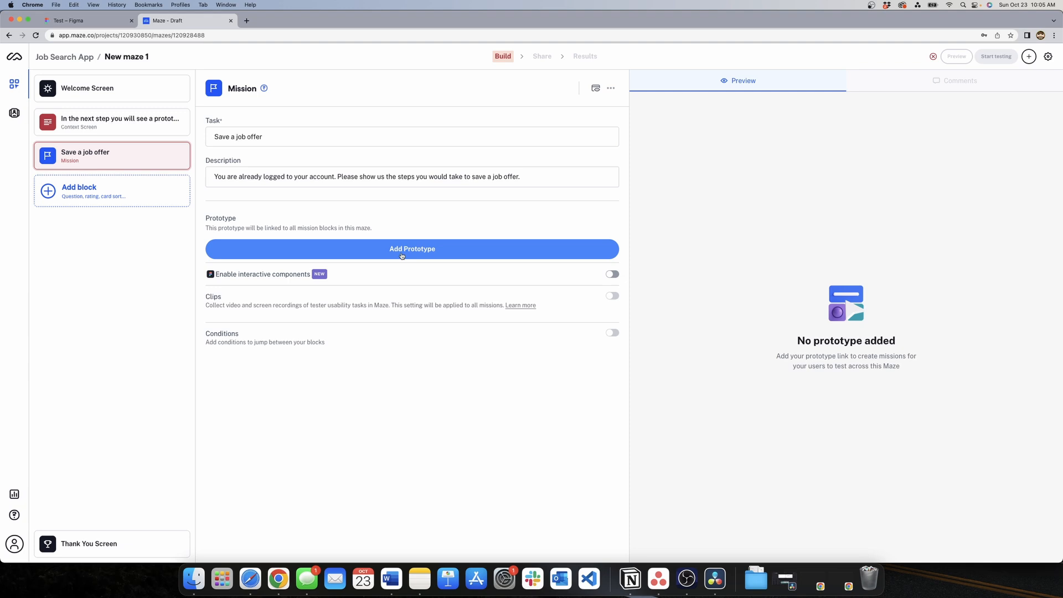
Import the Figma prototype link into the Save a job offer mission
click(412, 248)
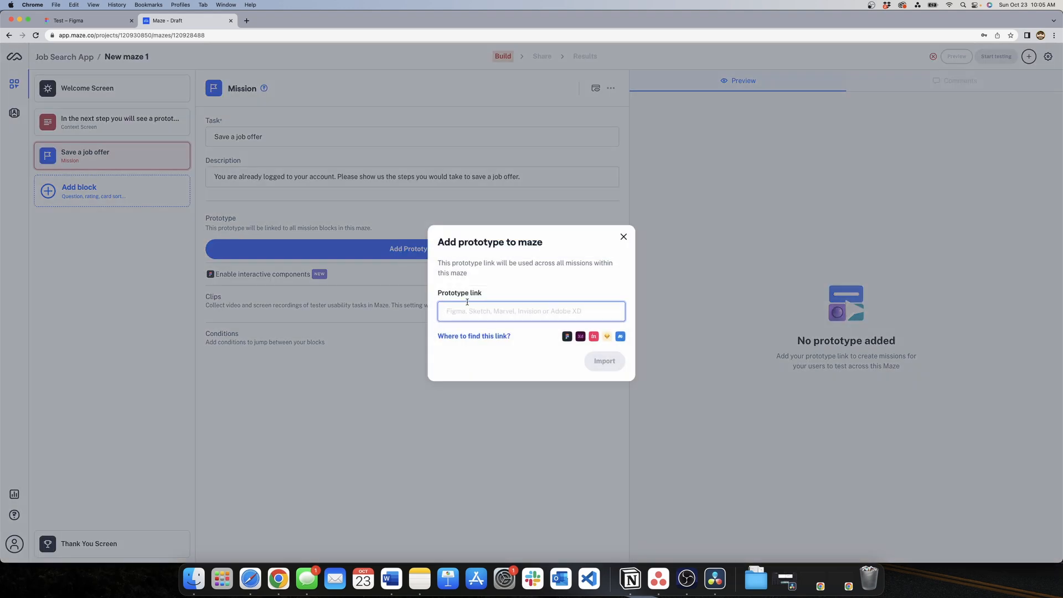
click(72, 20)
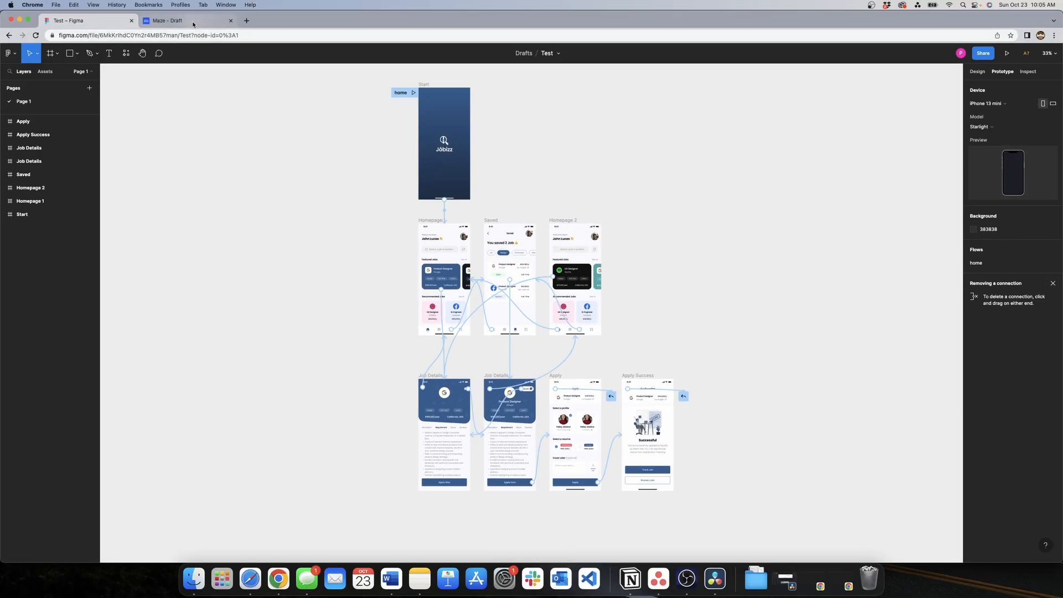
click(172, 20)
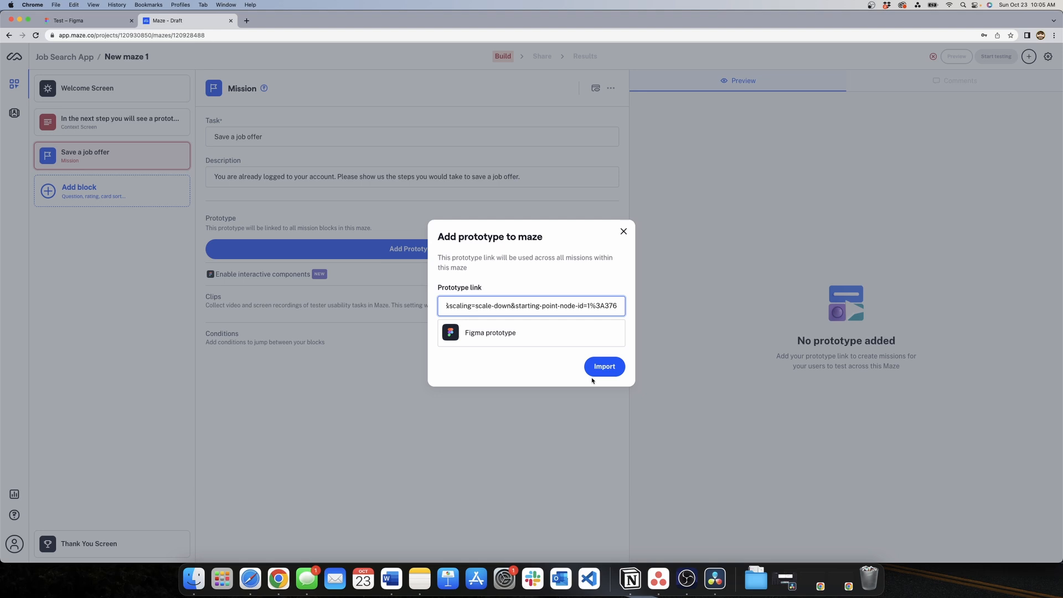
click(605, 366)
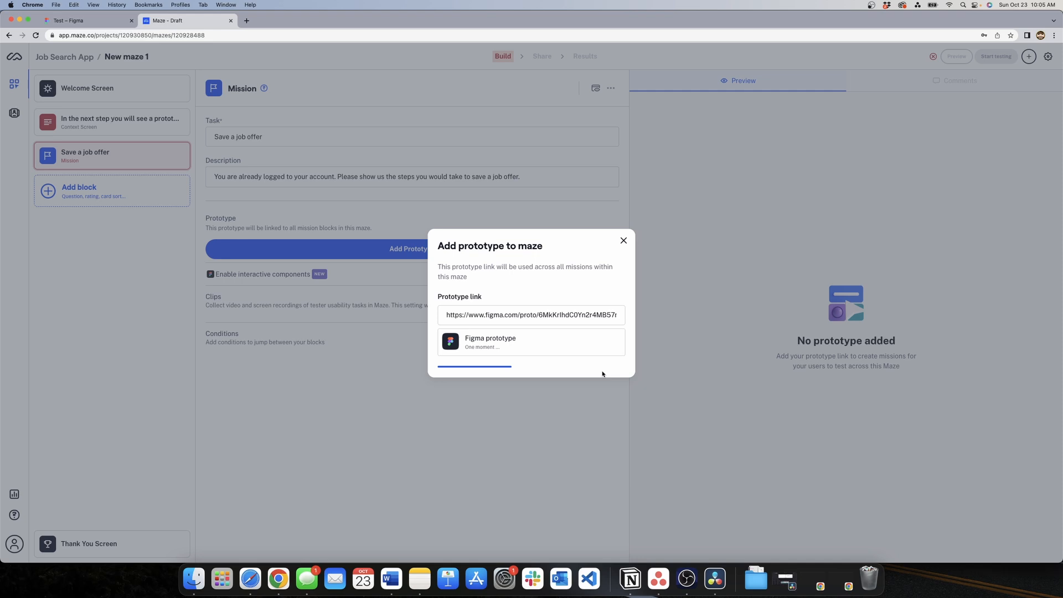
Record the expected path through the prototype, opening the Product Designer job to save it
click(531, 341)
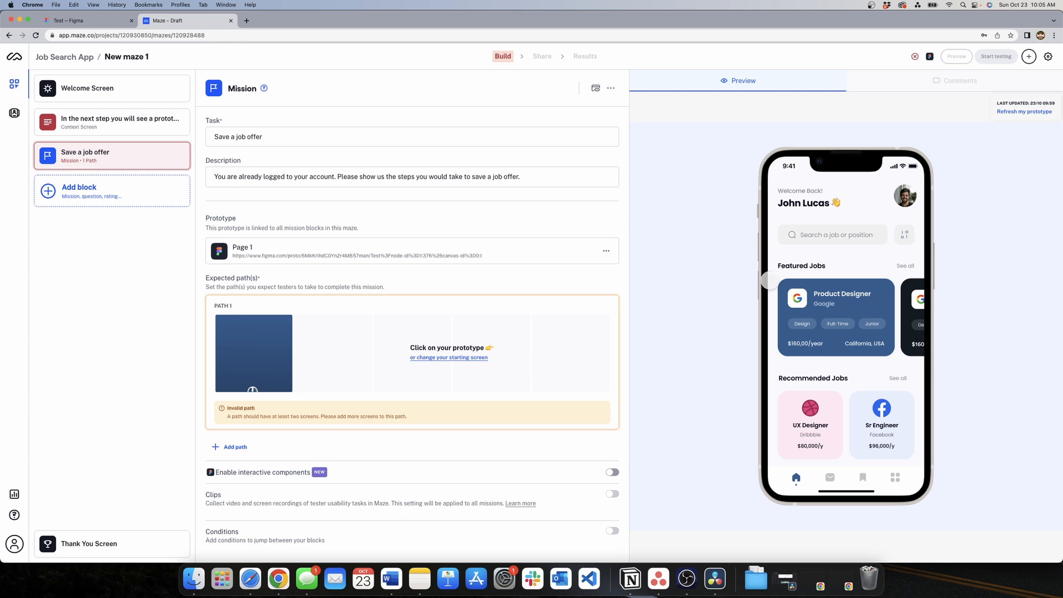
mouse_move(827, 289)
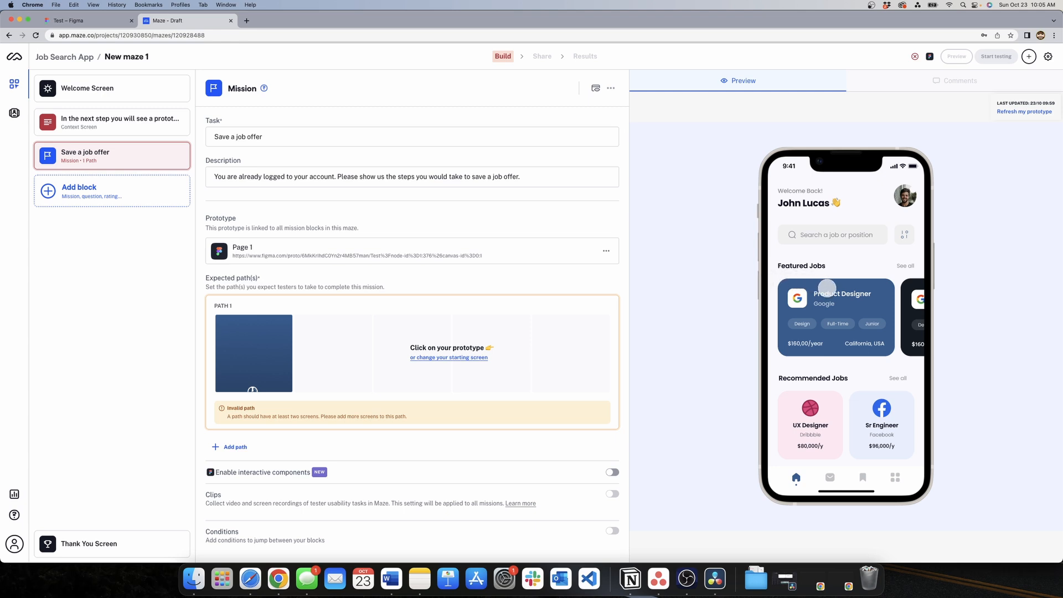
click(827, 288)
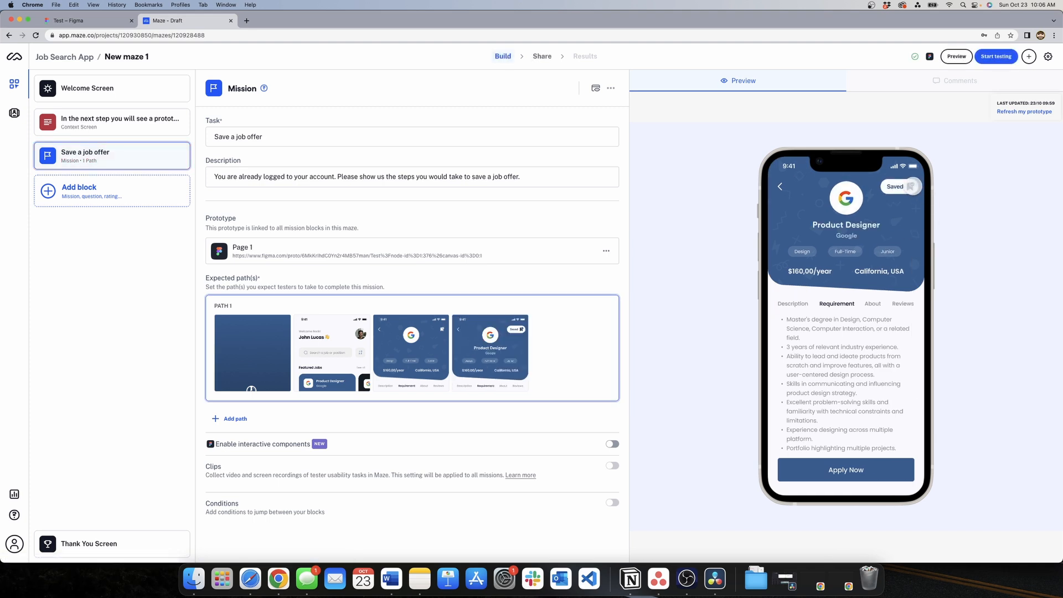
click(957, 57)
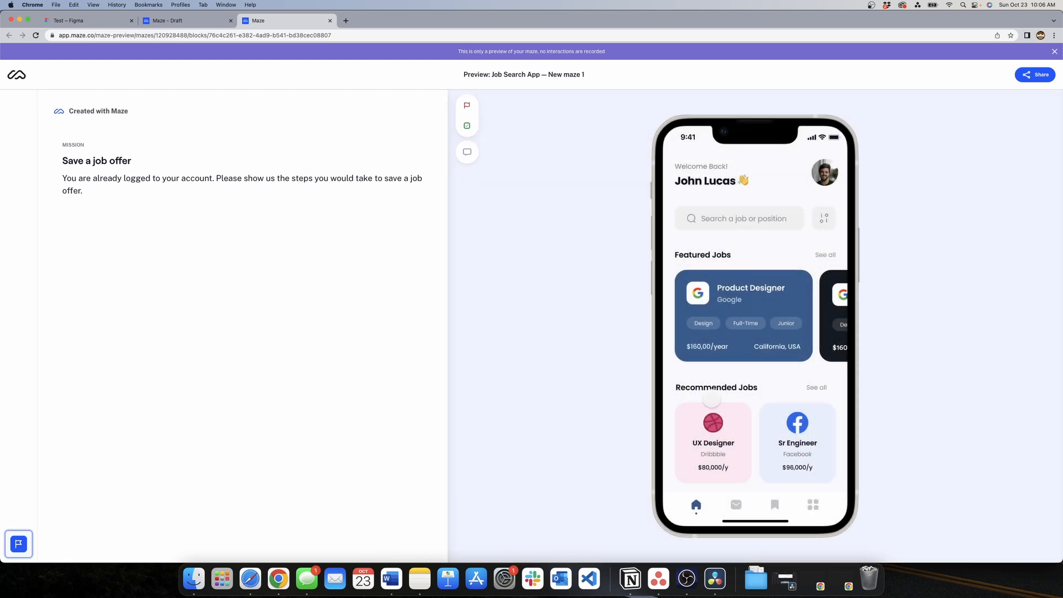
In preview, open the Product Designer job and bookmark it to complete the mission with 'Well done'
click(744, 316)
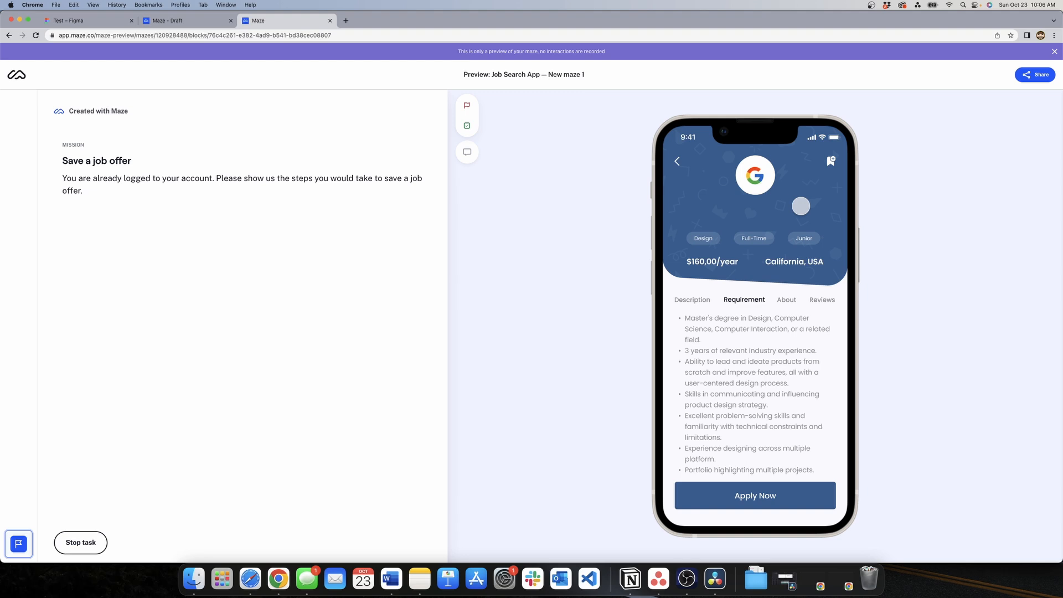
click(830, 161)
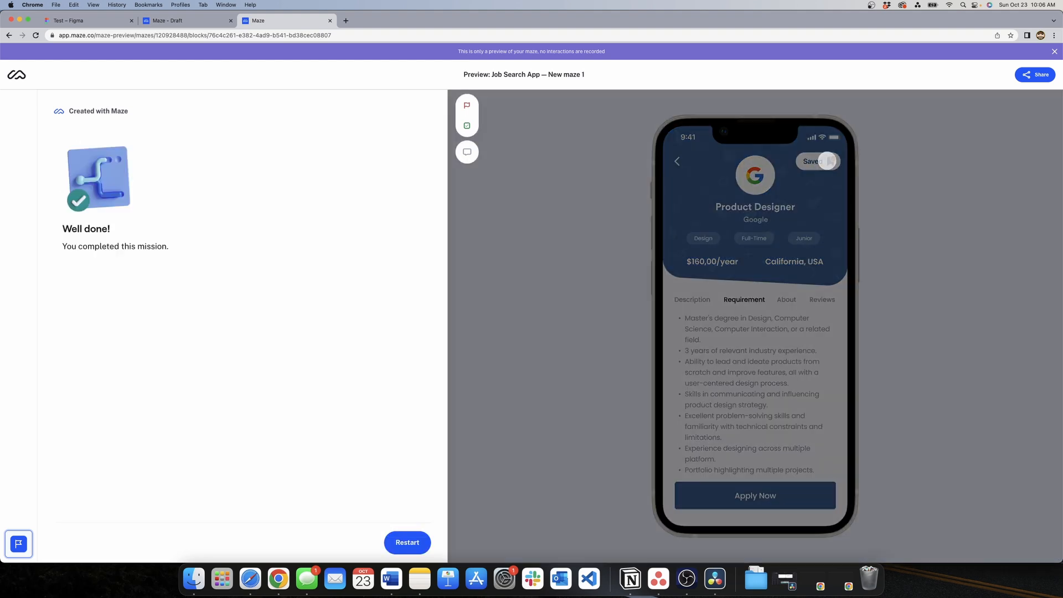
click(818, 162)
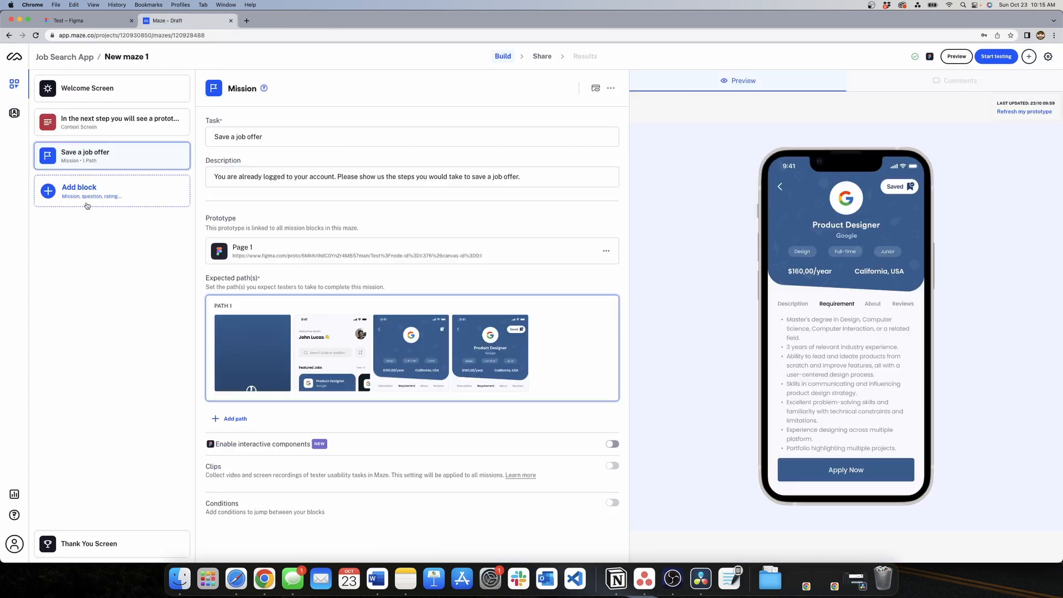
Add an Opinion Scale block asking 'How would you describe the process of saving a job offer'
click(80, 190)
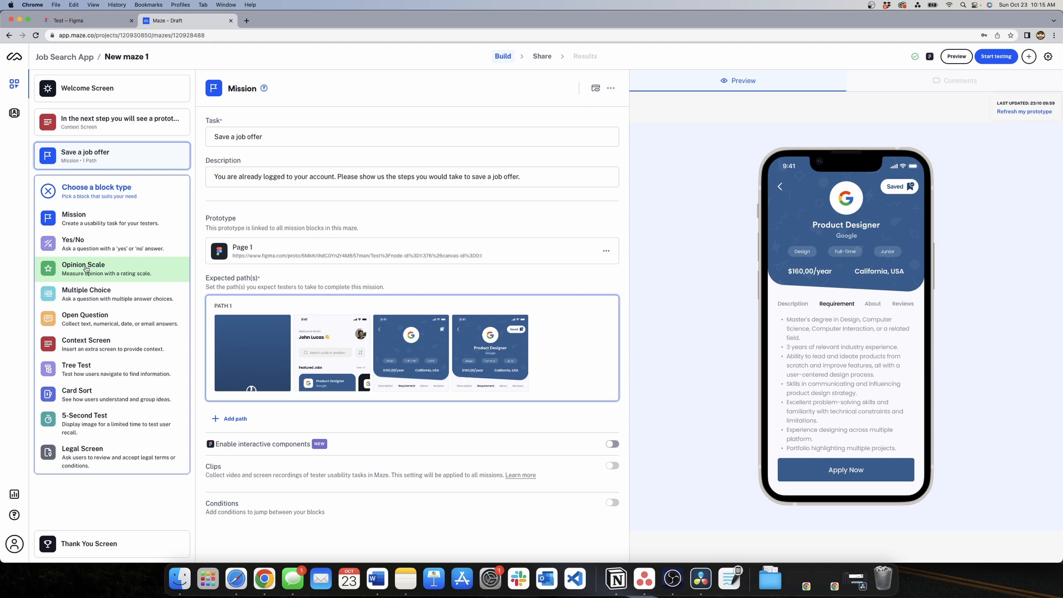
click(83, 268)
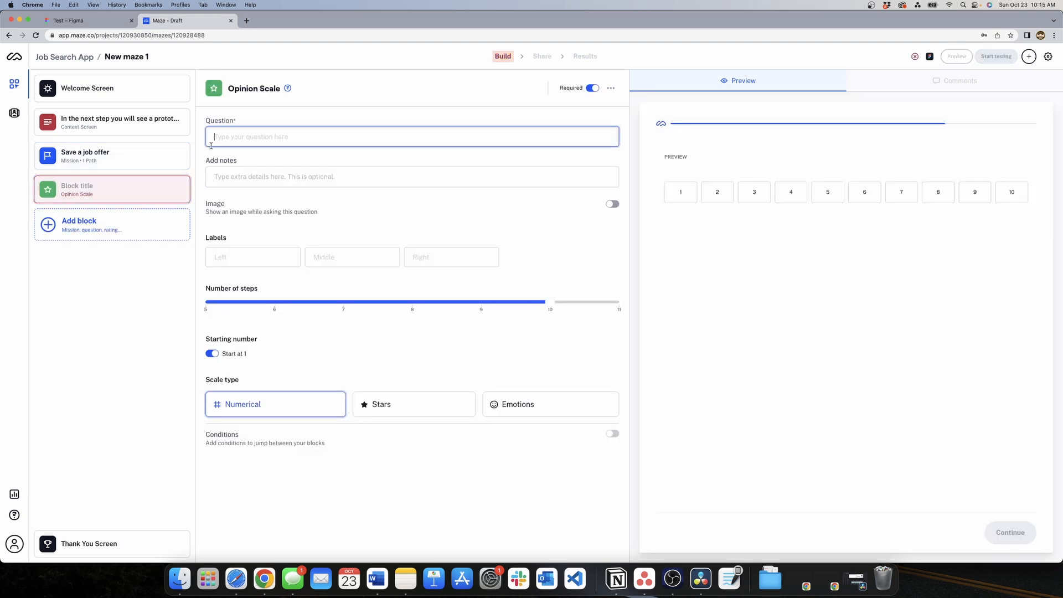
text(How)
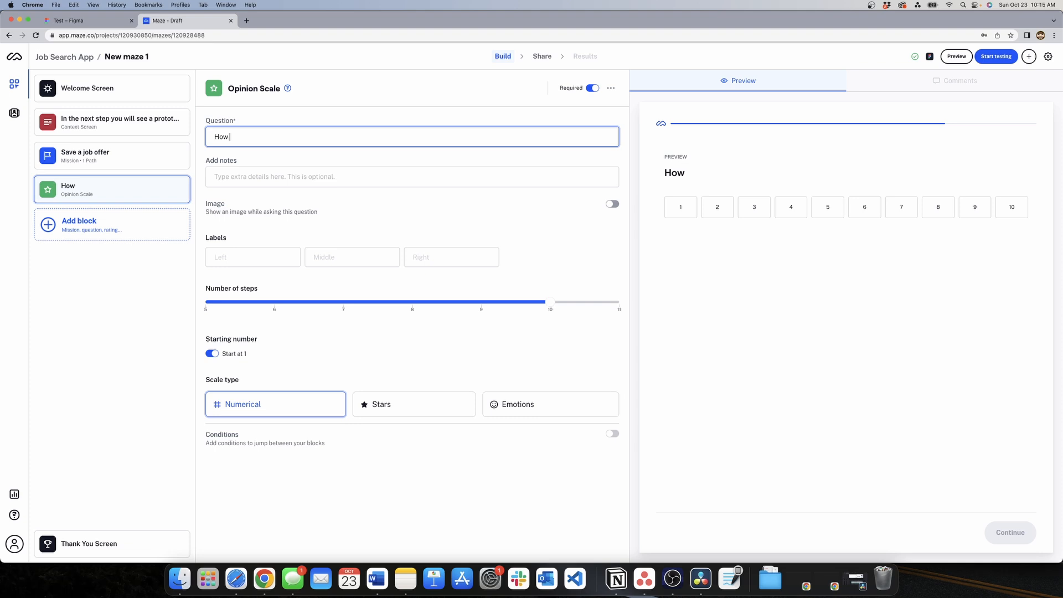
text(would you)
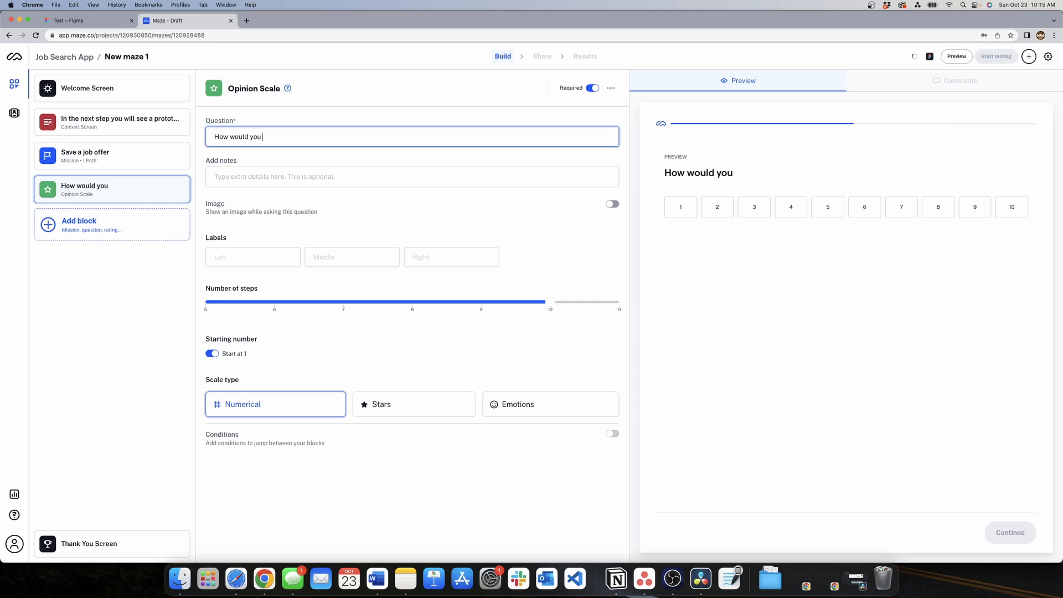
text(descripbe)
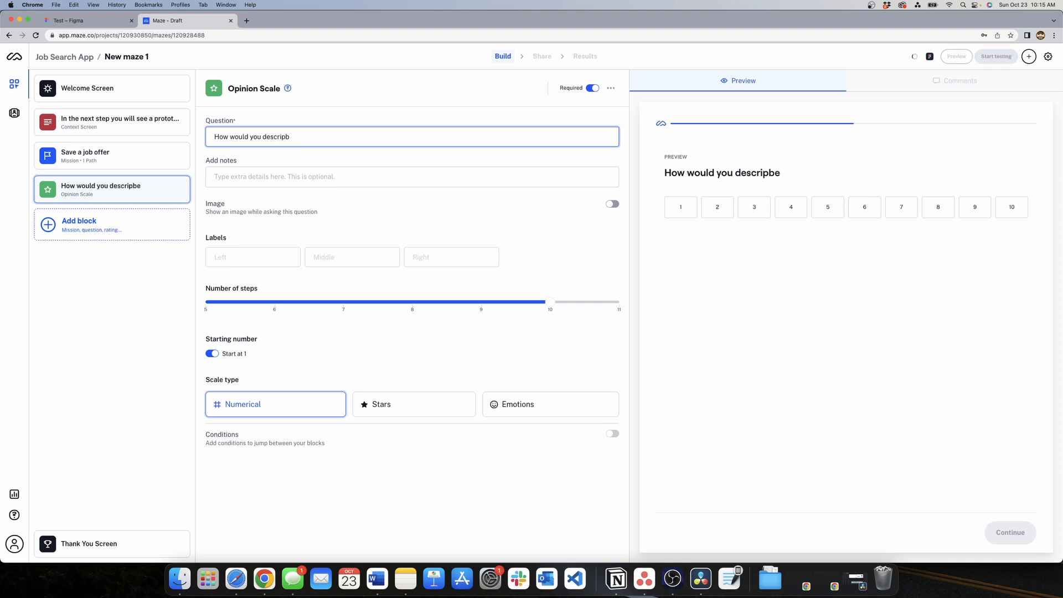
text(describe)
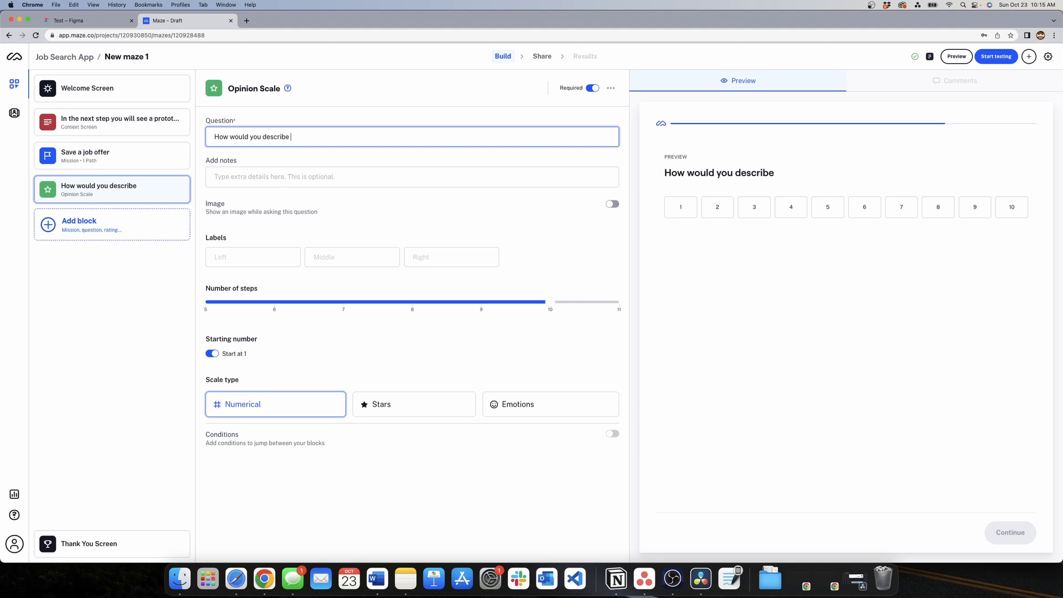
text(the p)
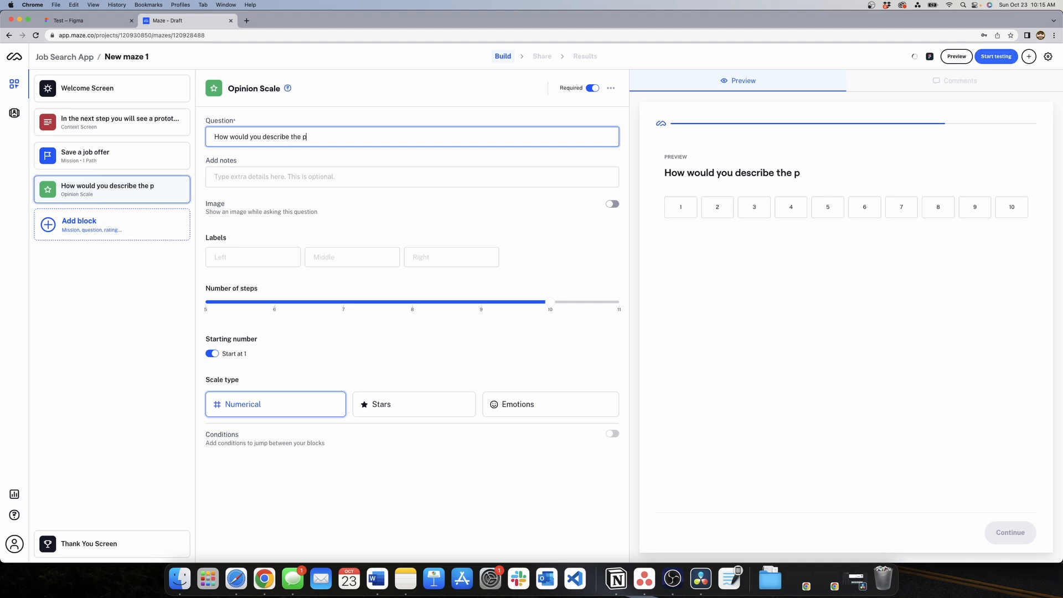
text(rocess of s)
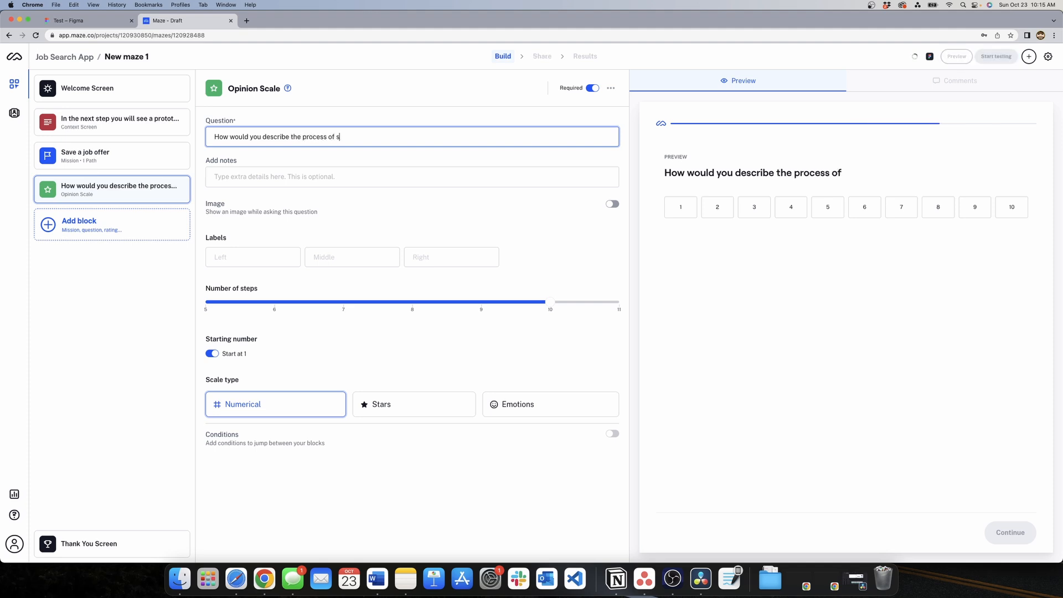
text(aving a job)
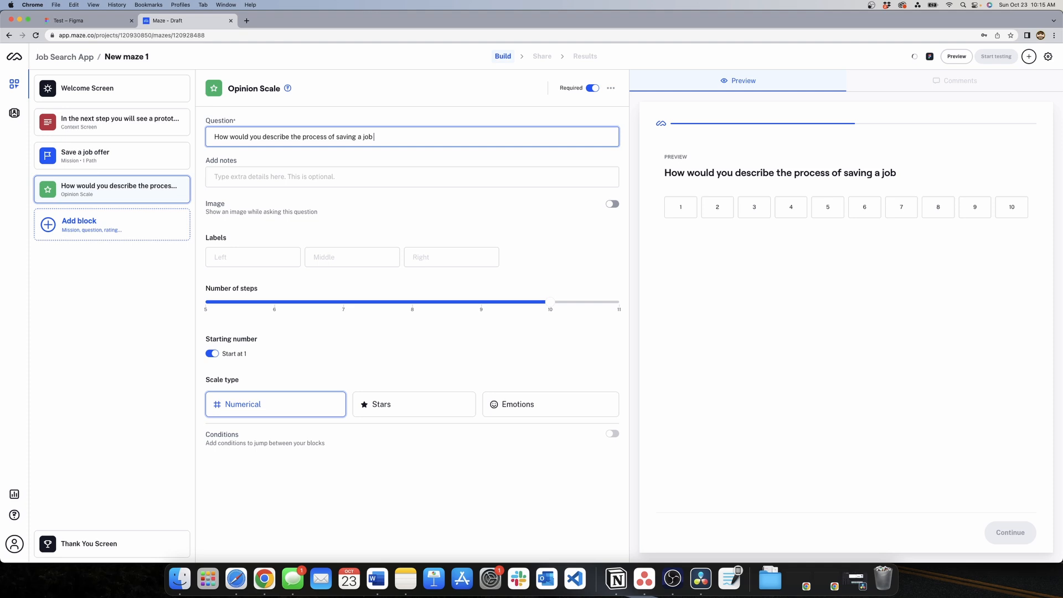
text(offer?)
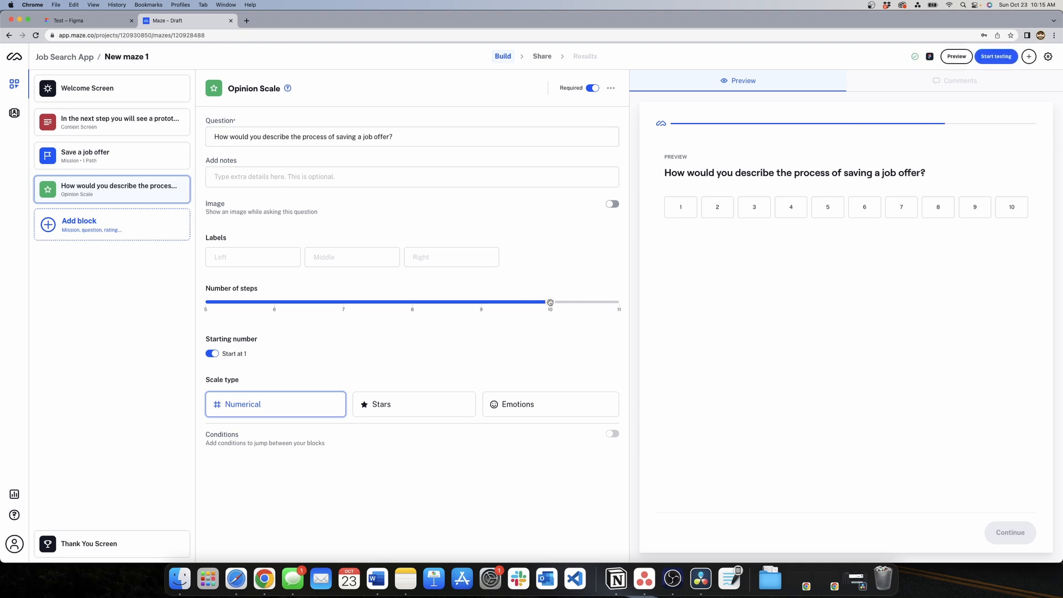
Set the scale to 5 steps labelled 'Very difficult' on the left and 'Very easy' on the right
drag(550, 301, 205, 301)
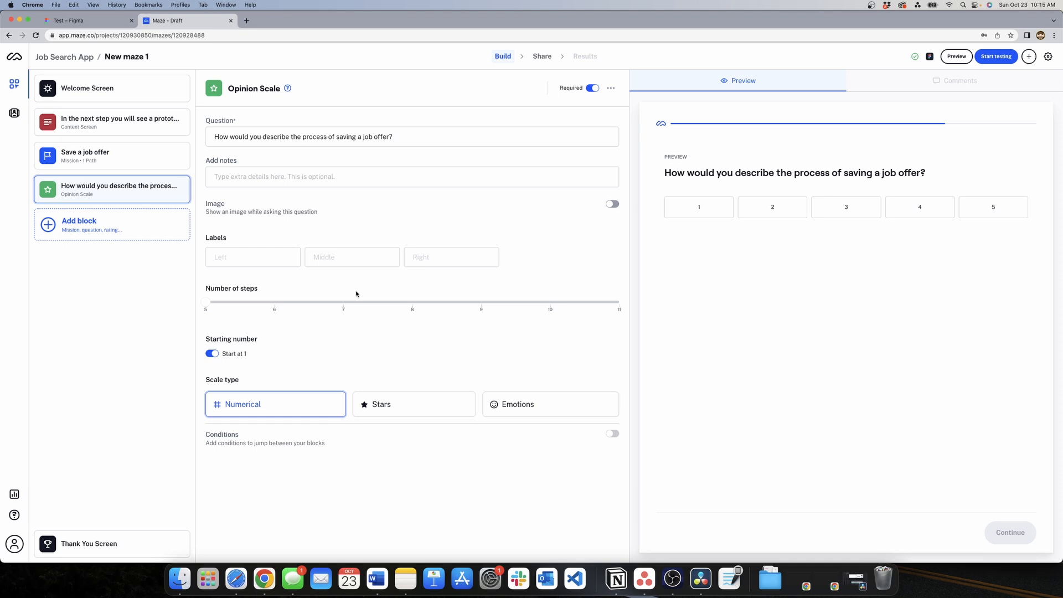
click(253, 257)
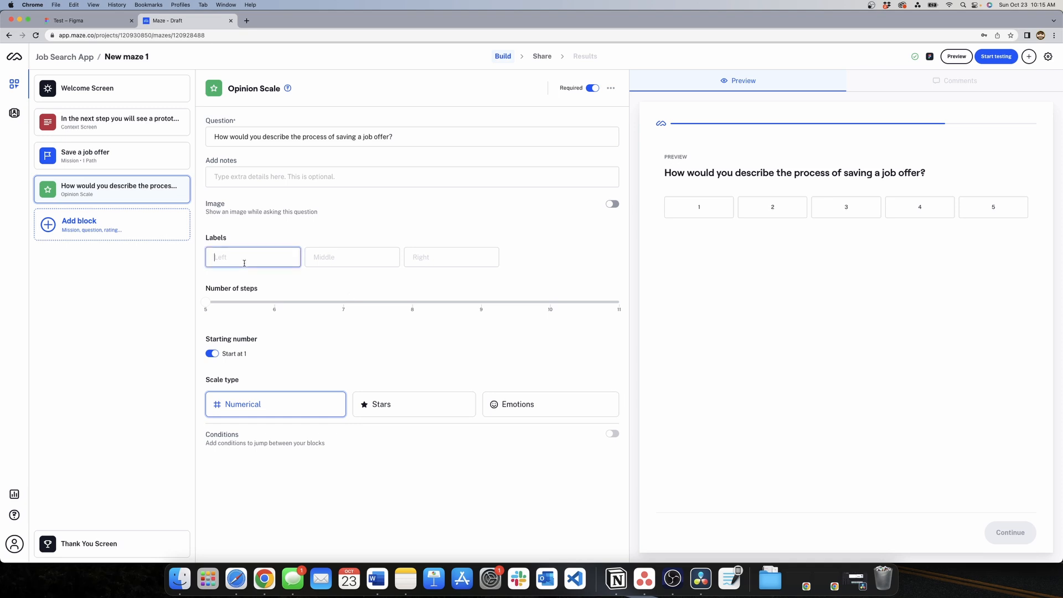
text(Very)
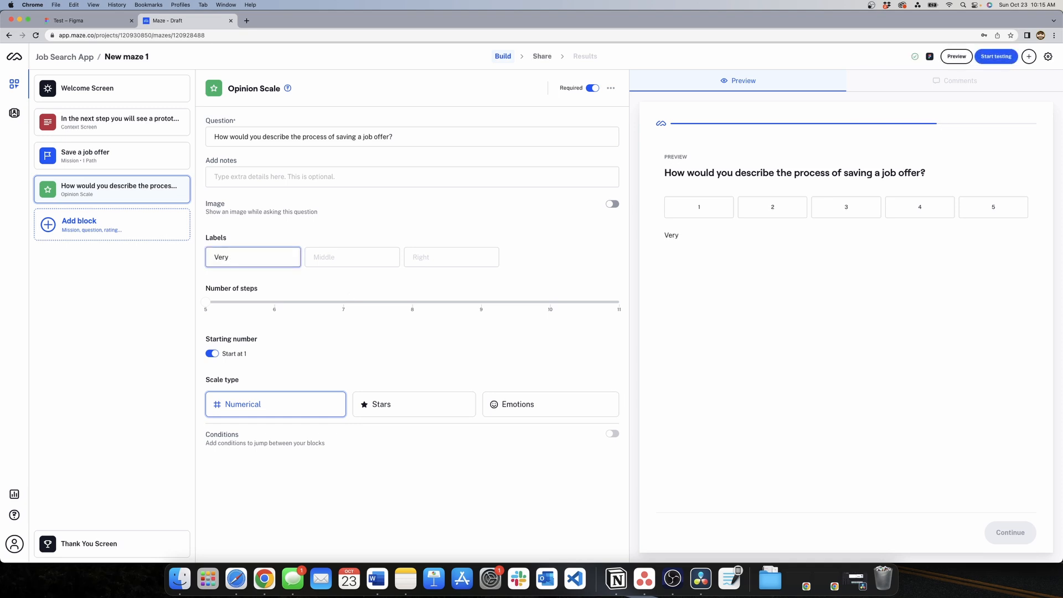
text(difficult)
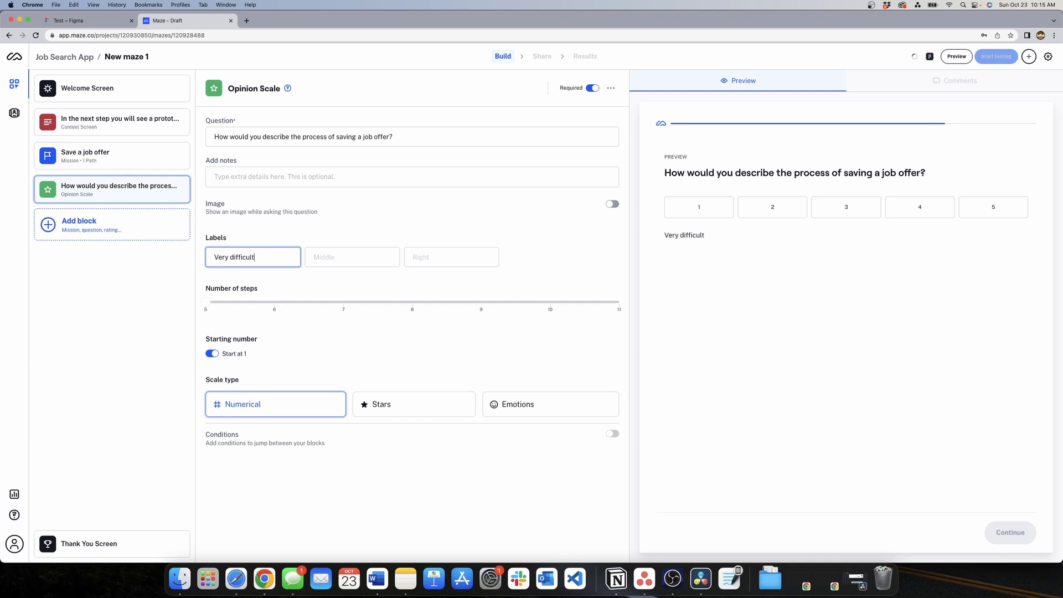
click(452, 257)
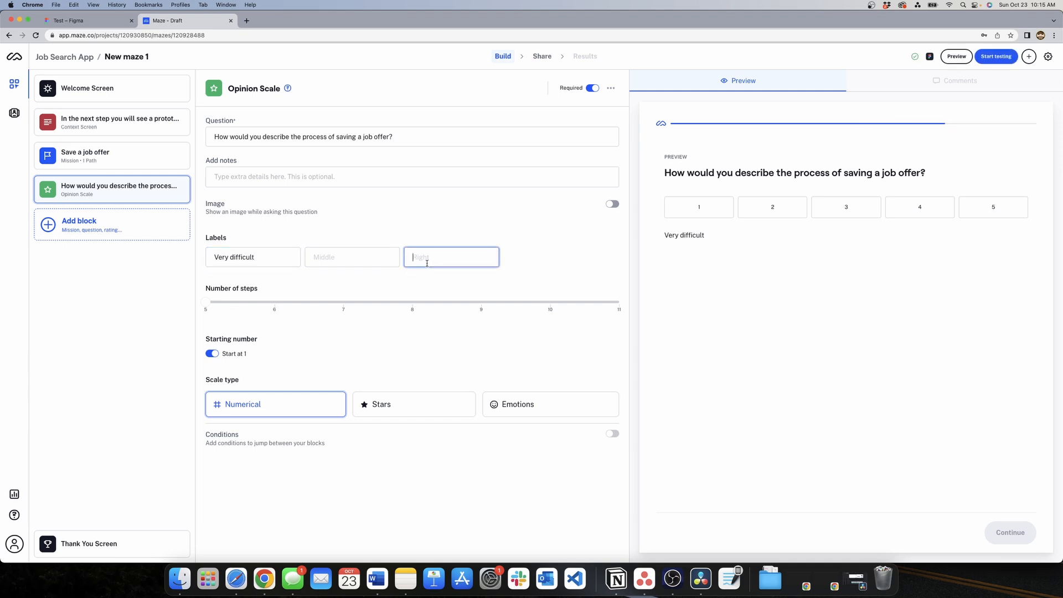
text(Very)
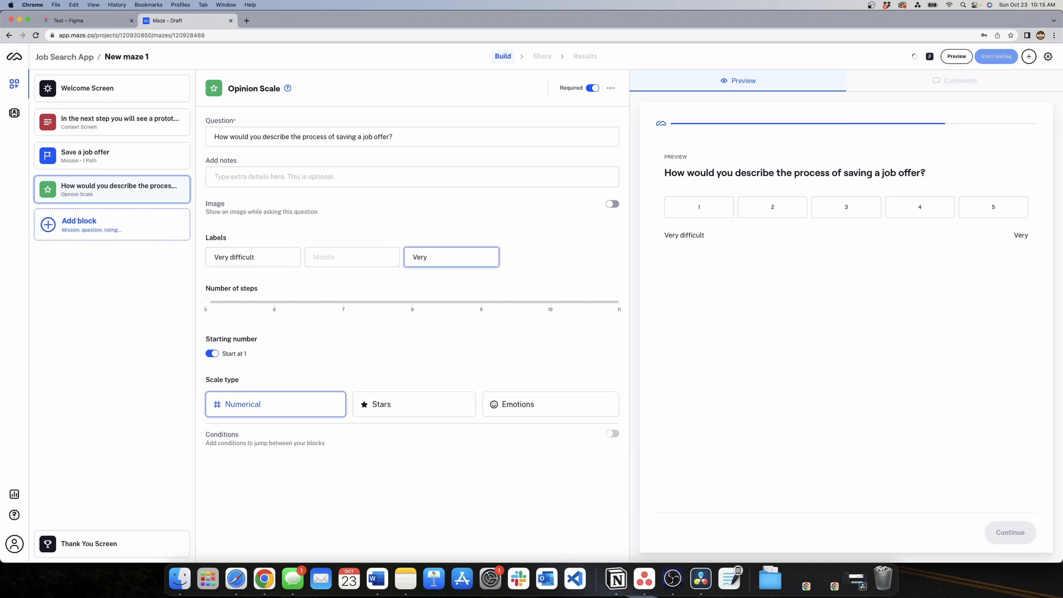
text(easy)
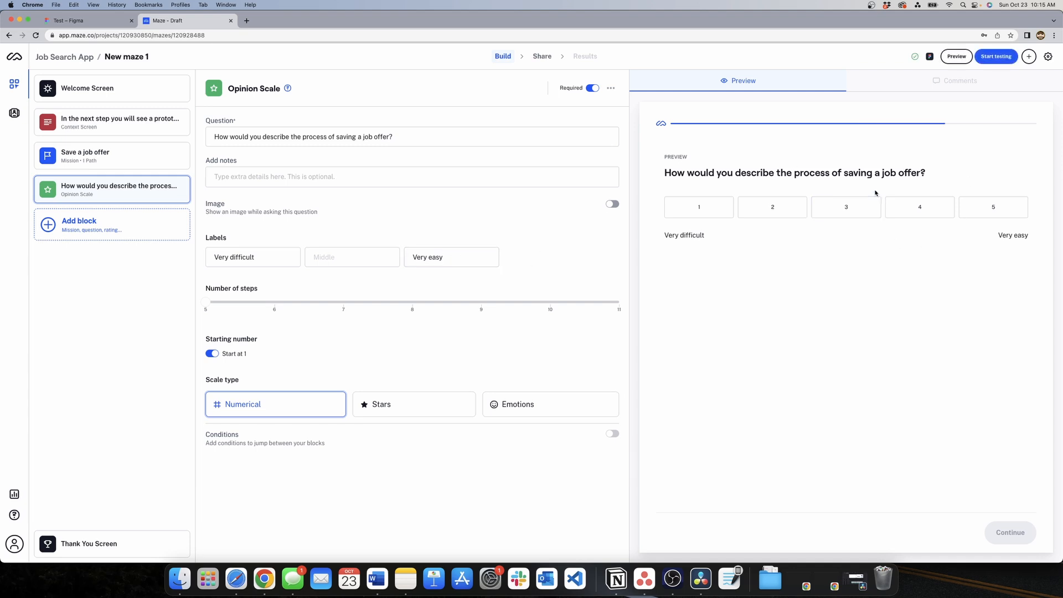
mouse_move(686, 187)
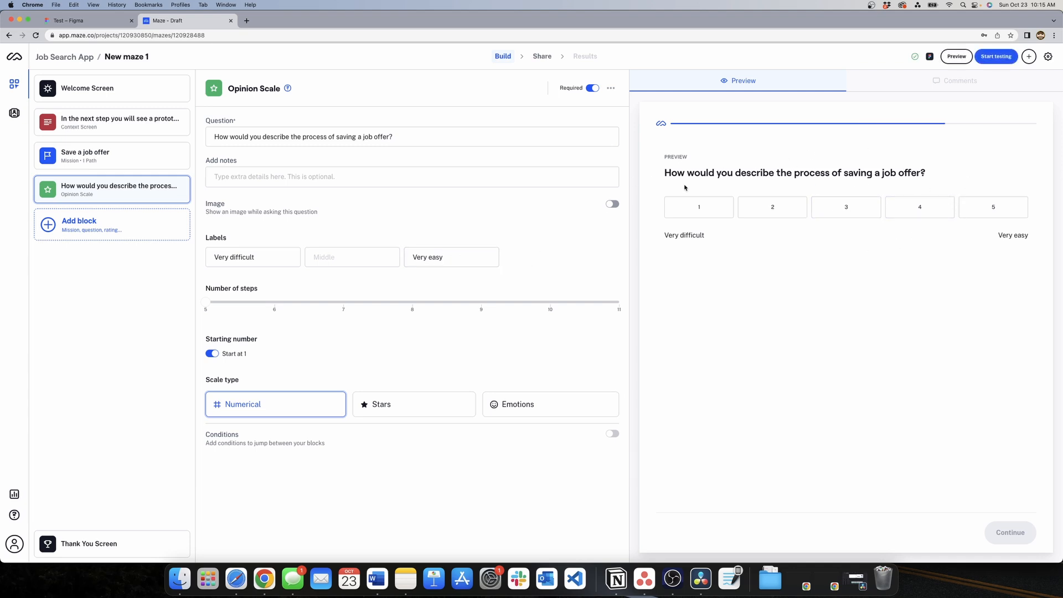
click(699, 207)
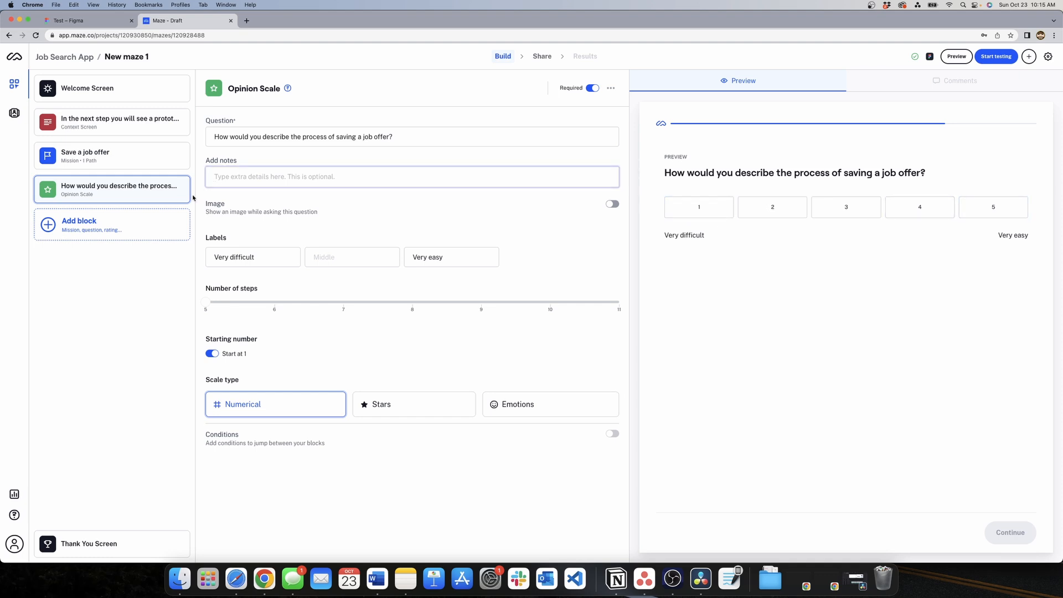
Add a mission block with the task 'Apply to the job offer you just saved'
click(79, 223)
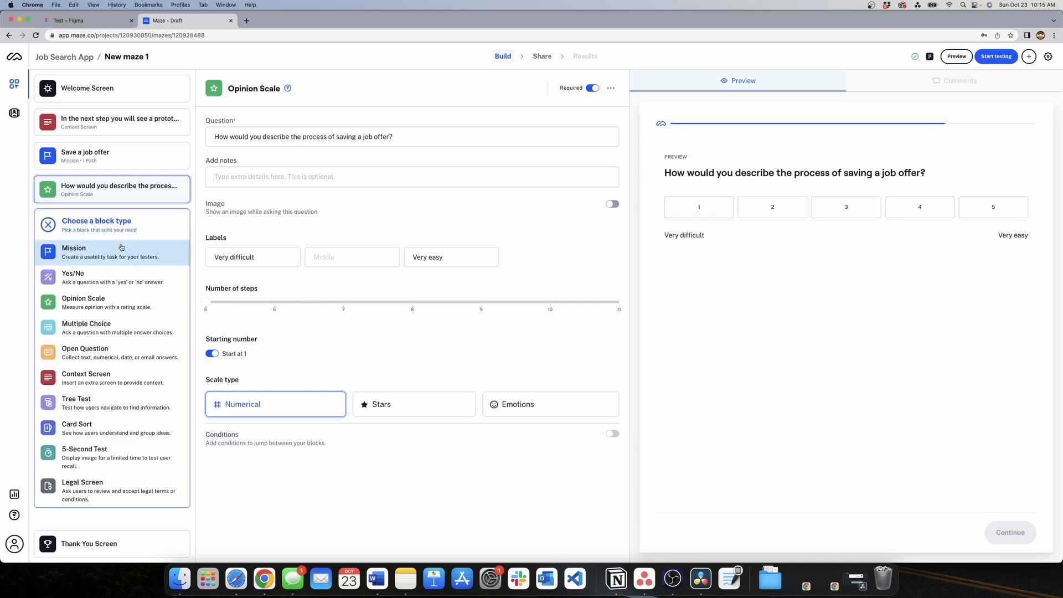
click(73, 248)
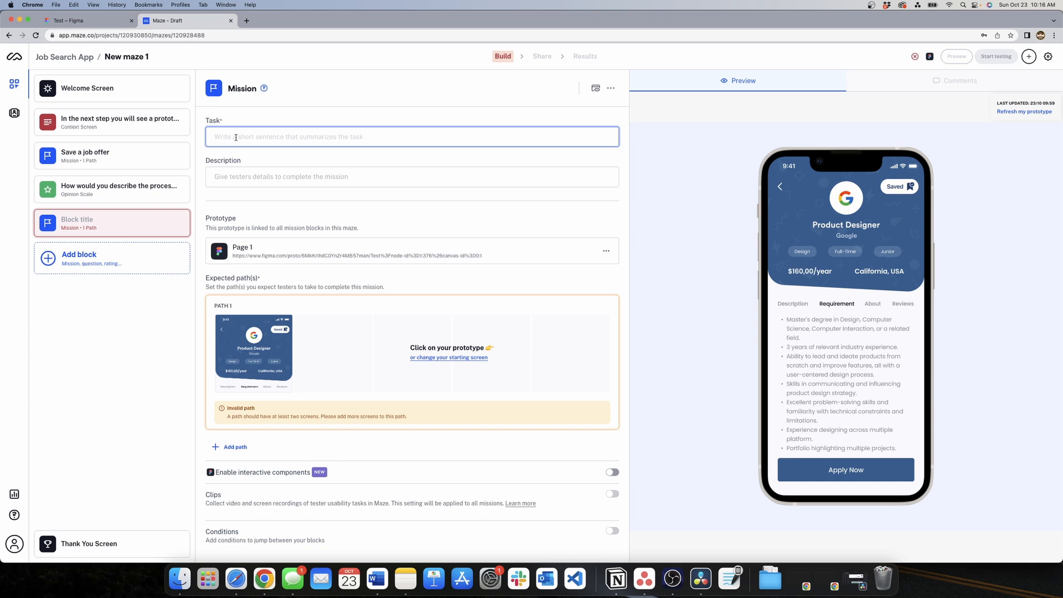
text(Apply to)
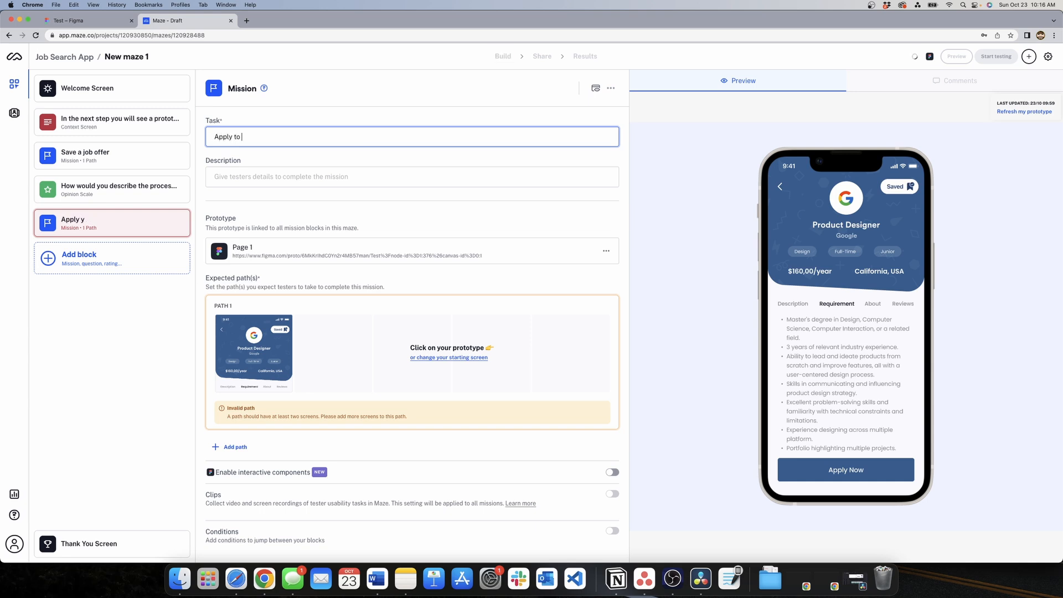
text(the job)
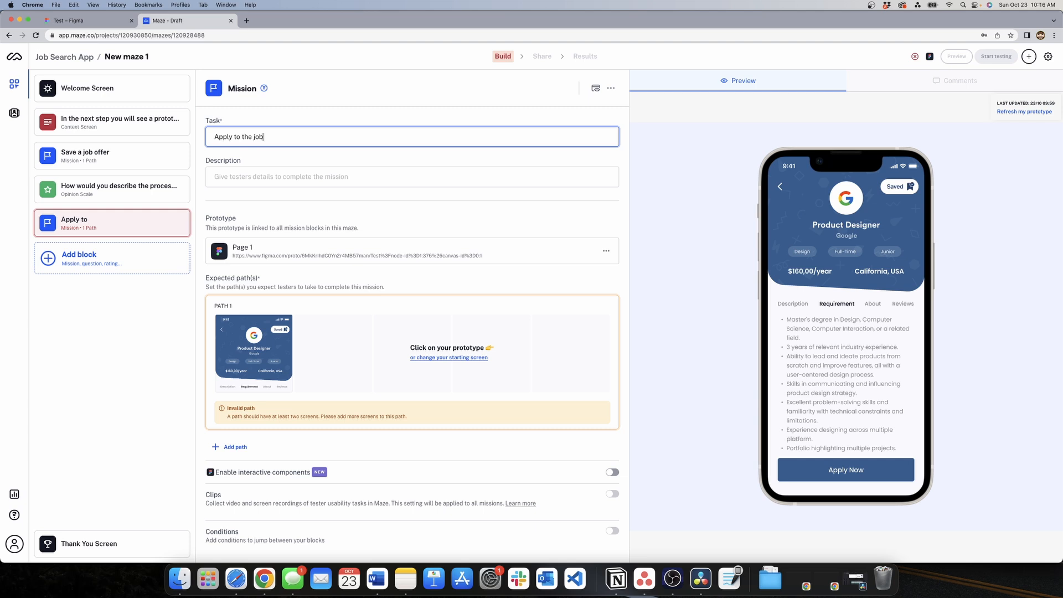
text(offer you just saved)
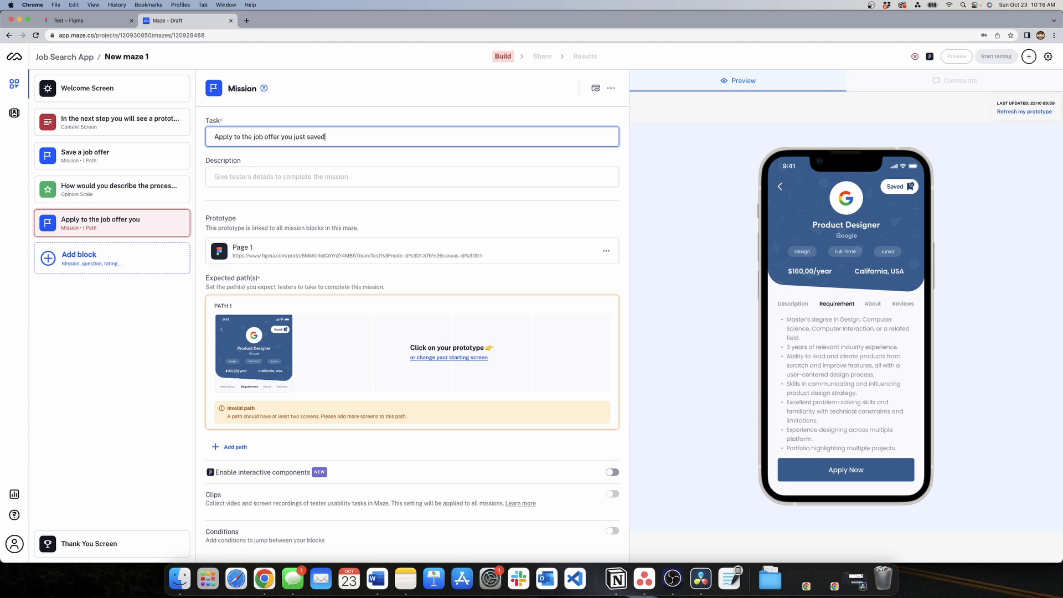
click(430, 329)
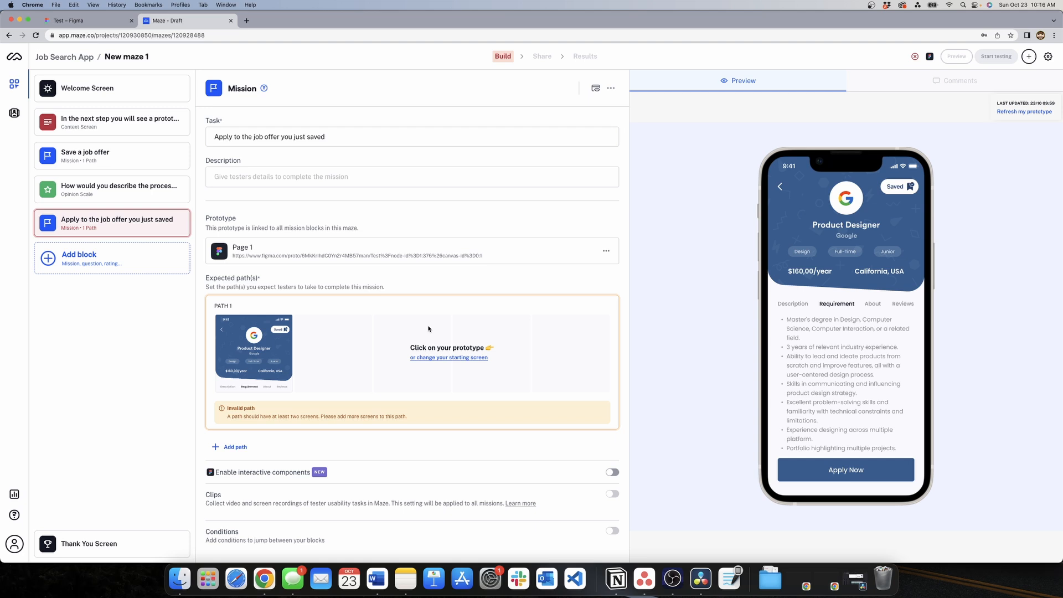
mouse_move(461, 324)
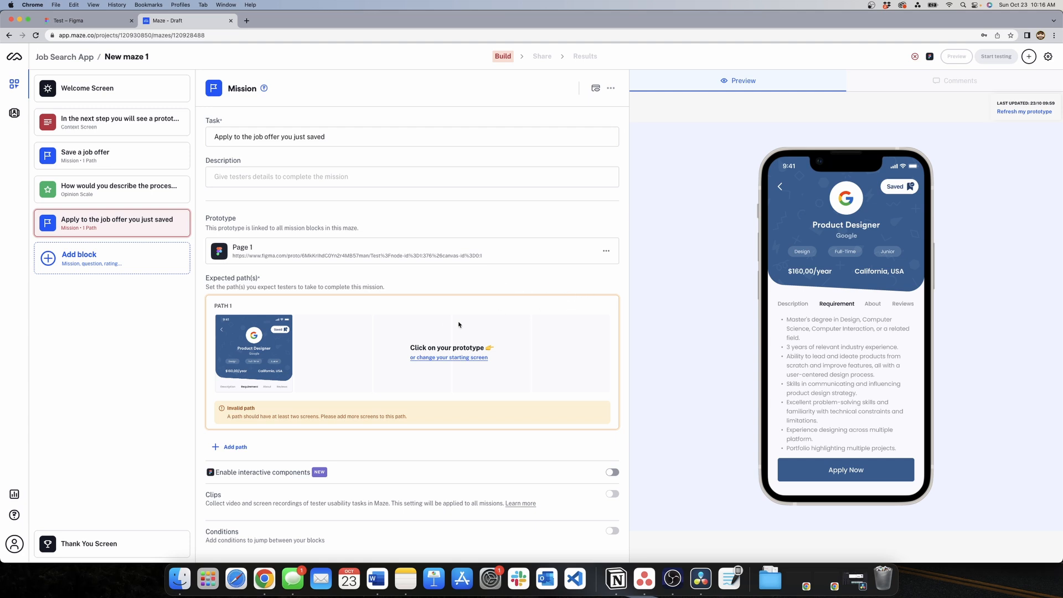
mouse_move(454, 361)
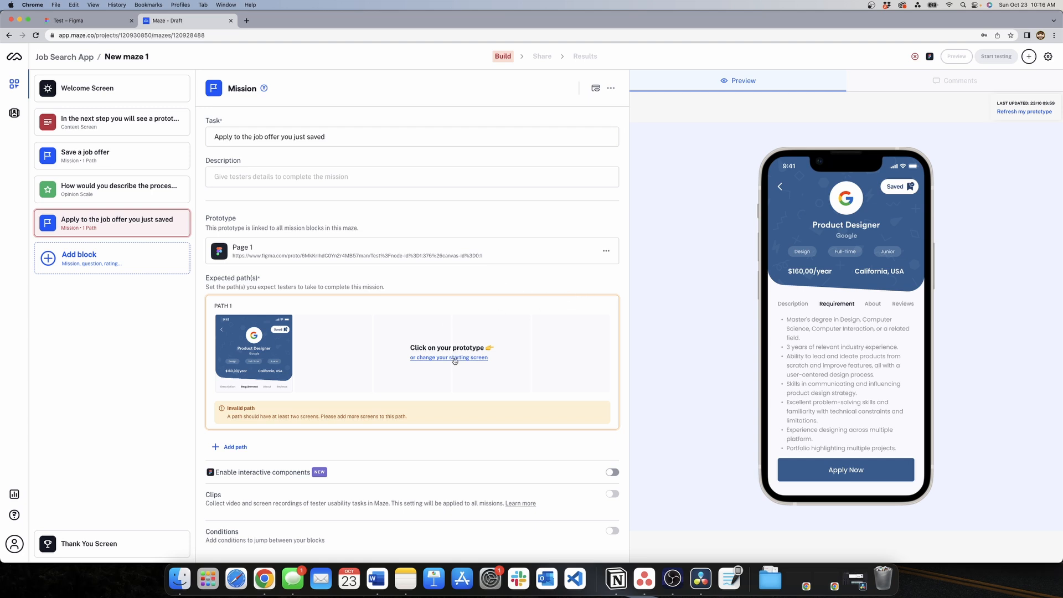
Record the expected path through the prototype screens to the Confirmation screen
click(449, 357)
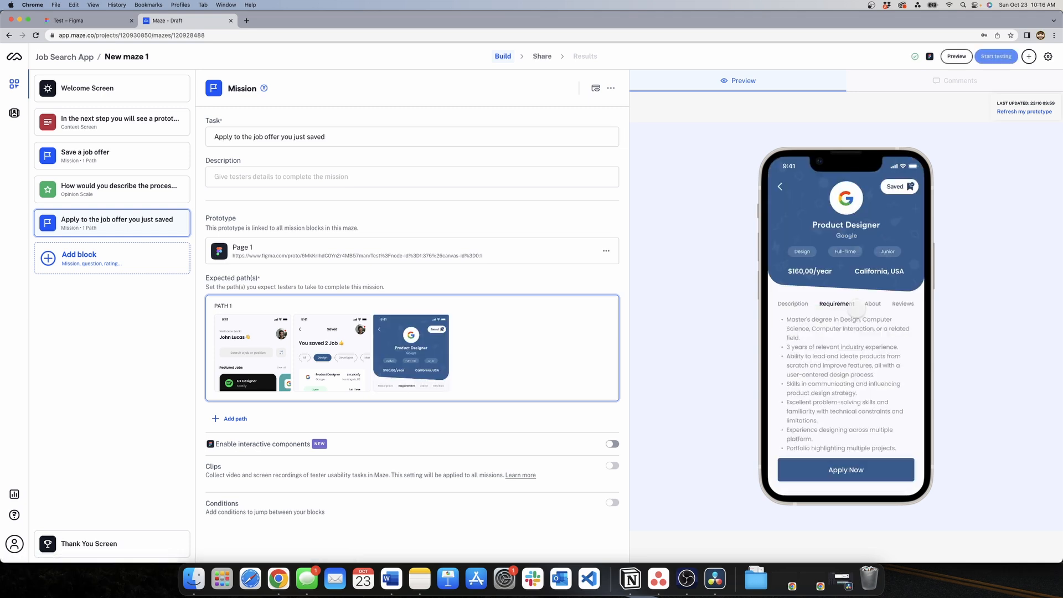
click(847, 470)
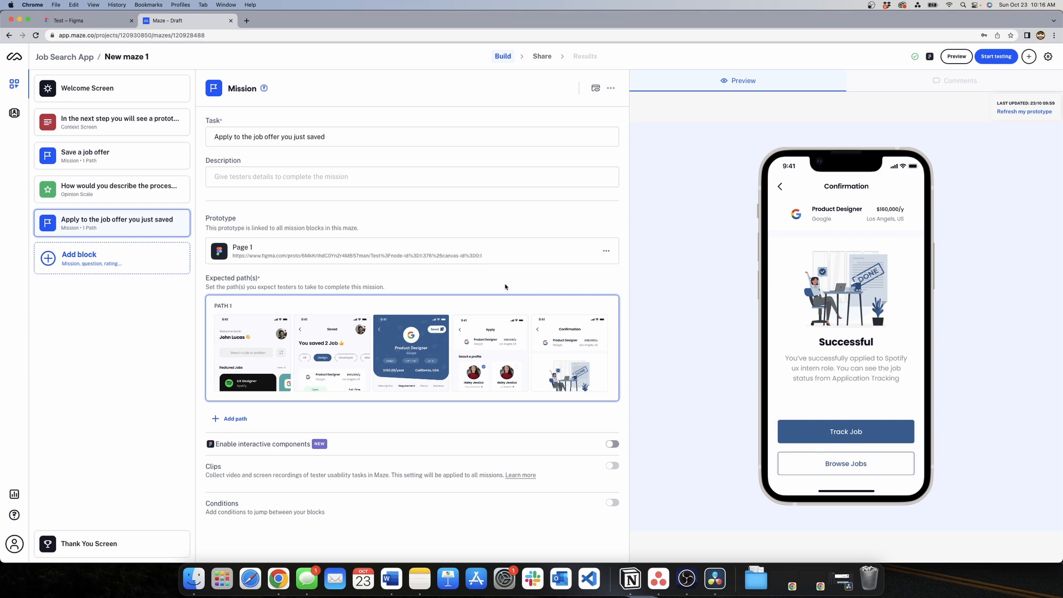
mouse_move(596, 82)
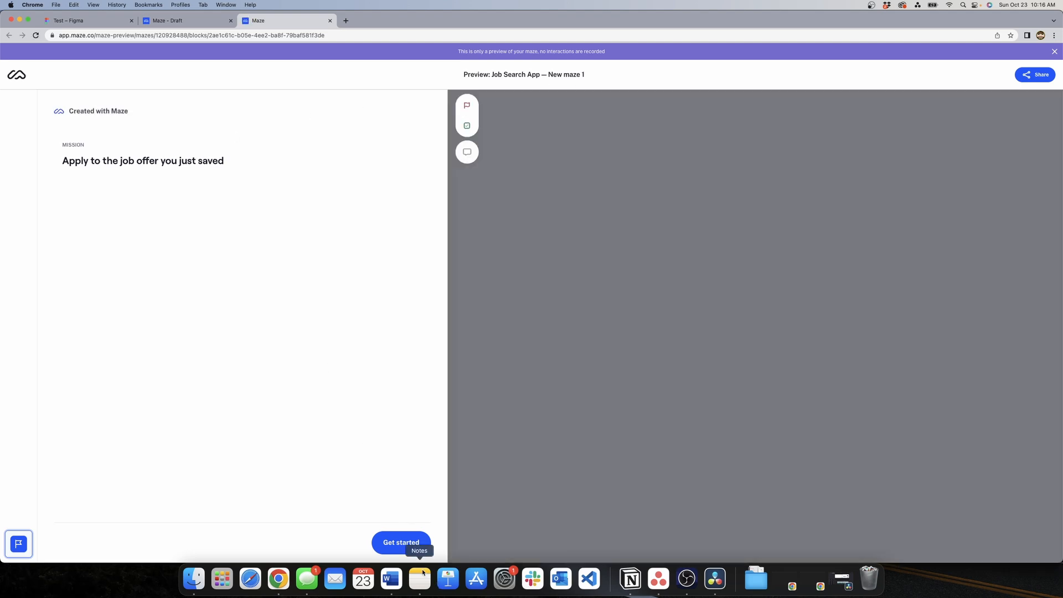
click(401, 543)
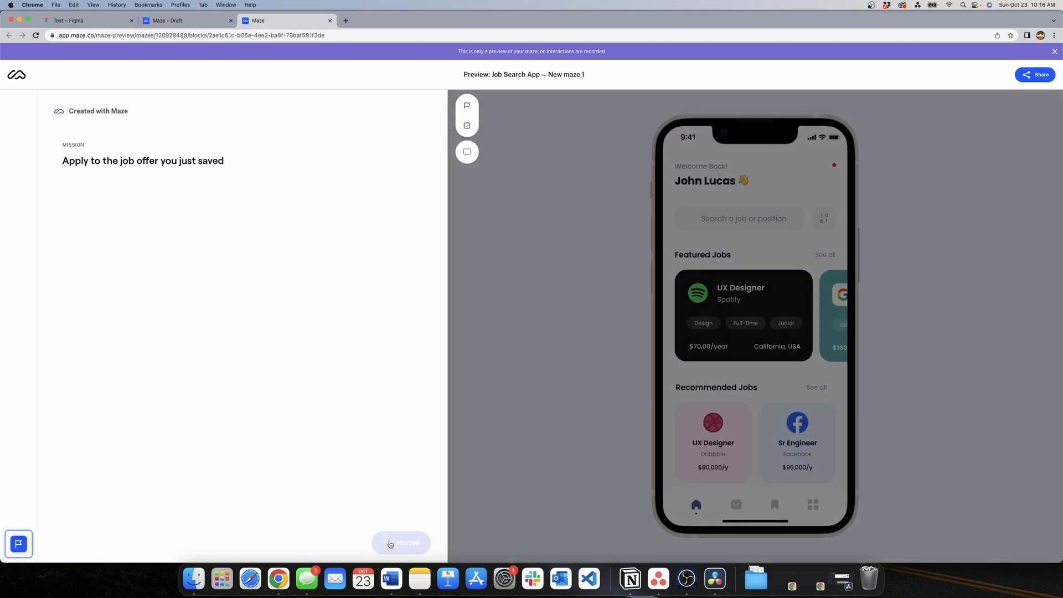
click(400, 542)
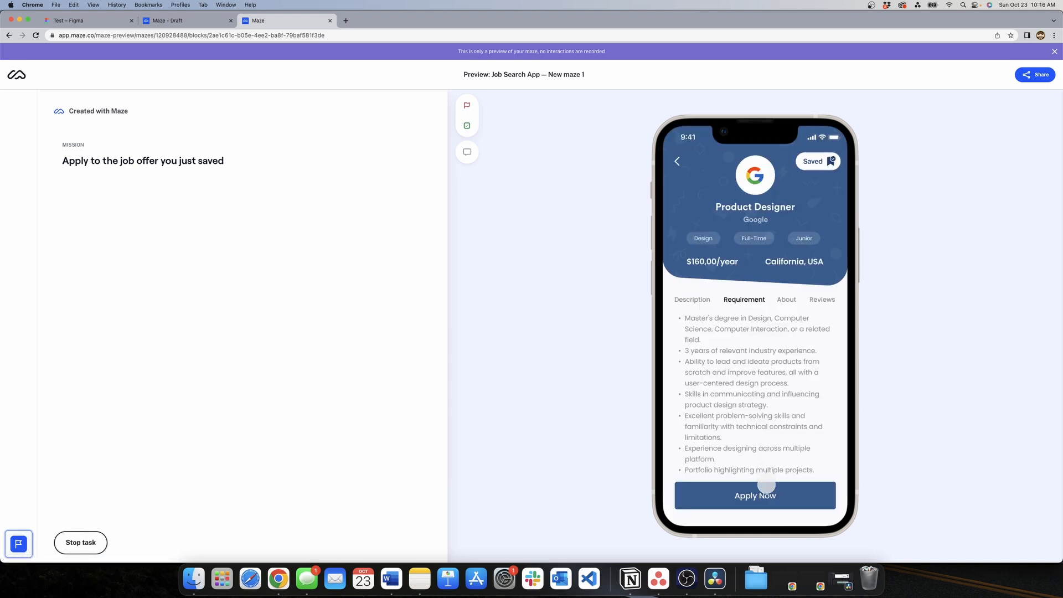
click(755, 496)
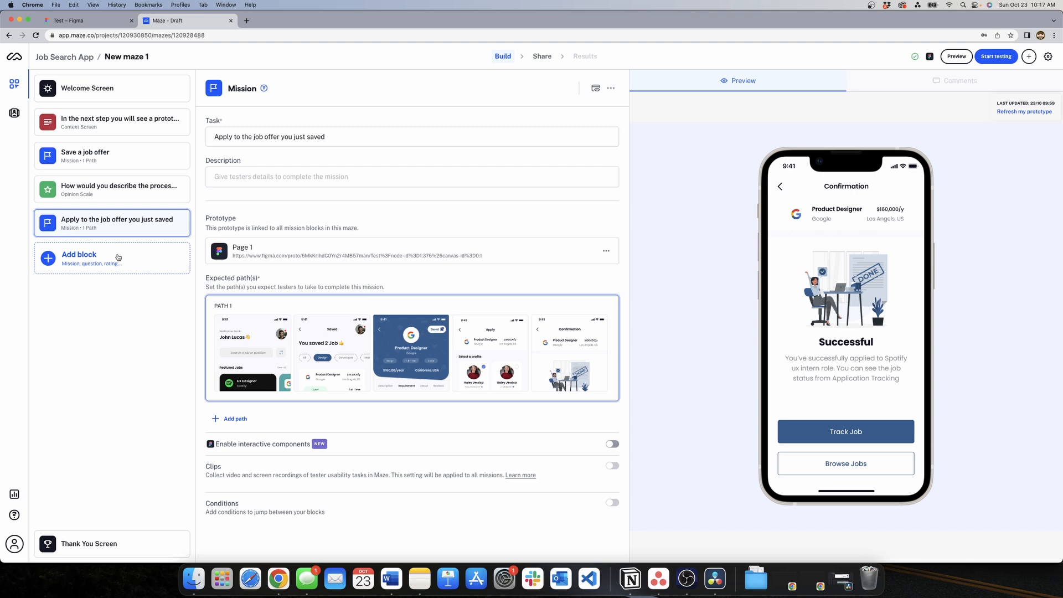
Add an opinion scale question reworded to 'applying to a saved job offer' after the second mission
click(80, 257)
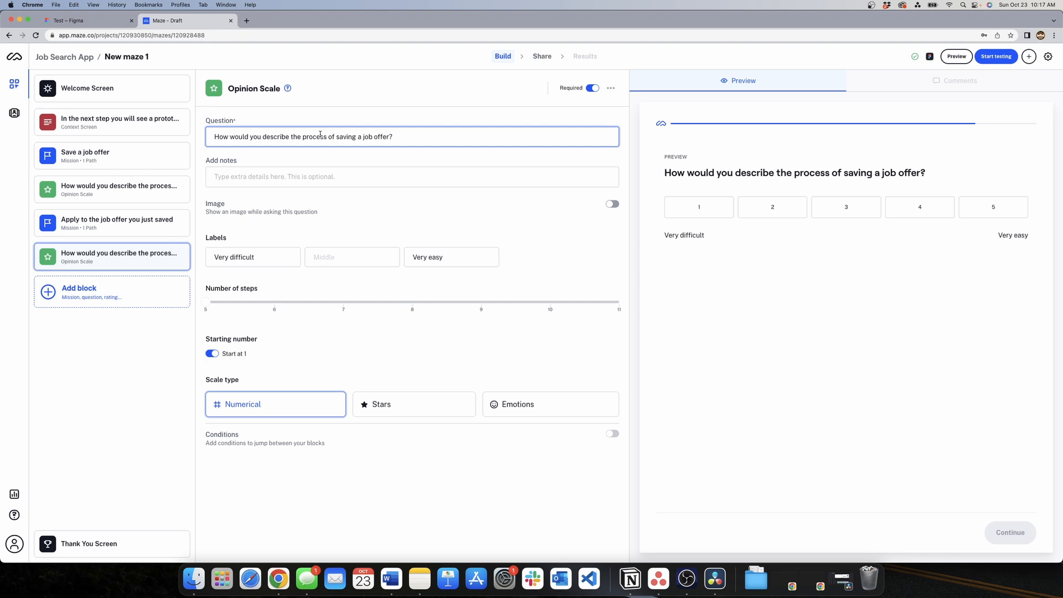
double_click(344, 138)
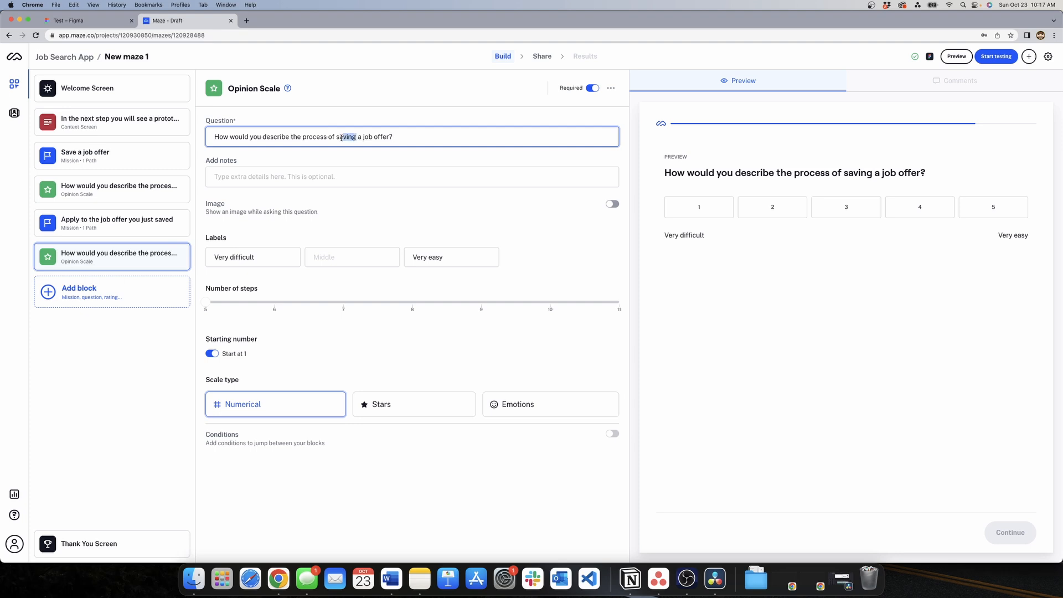
text(applying)
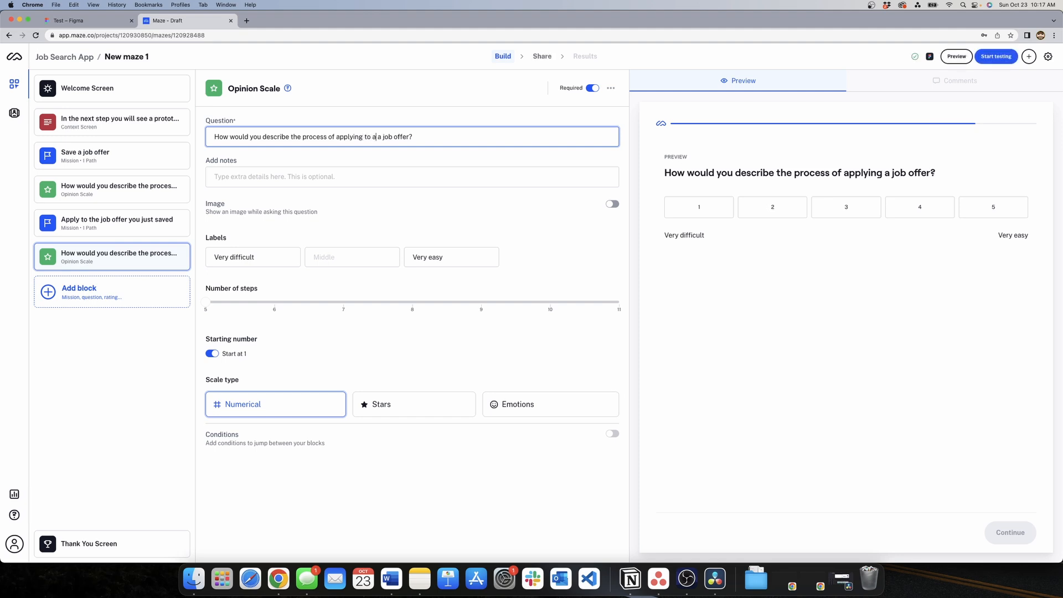
text(saved)
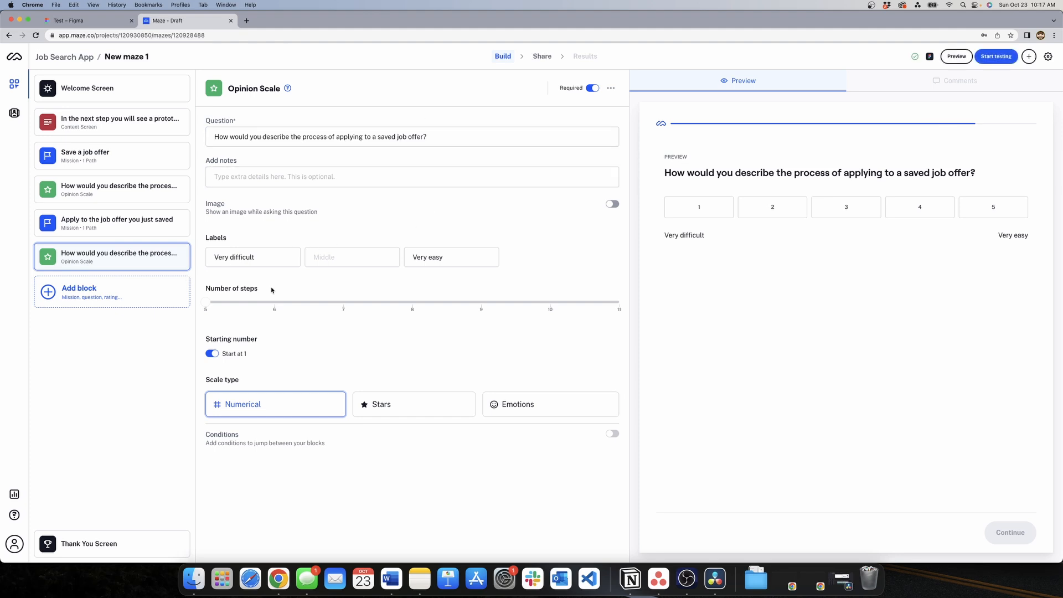
mouse_move(180, 191)
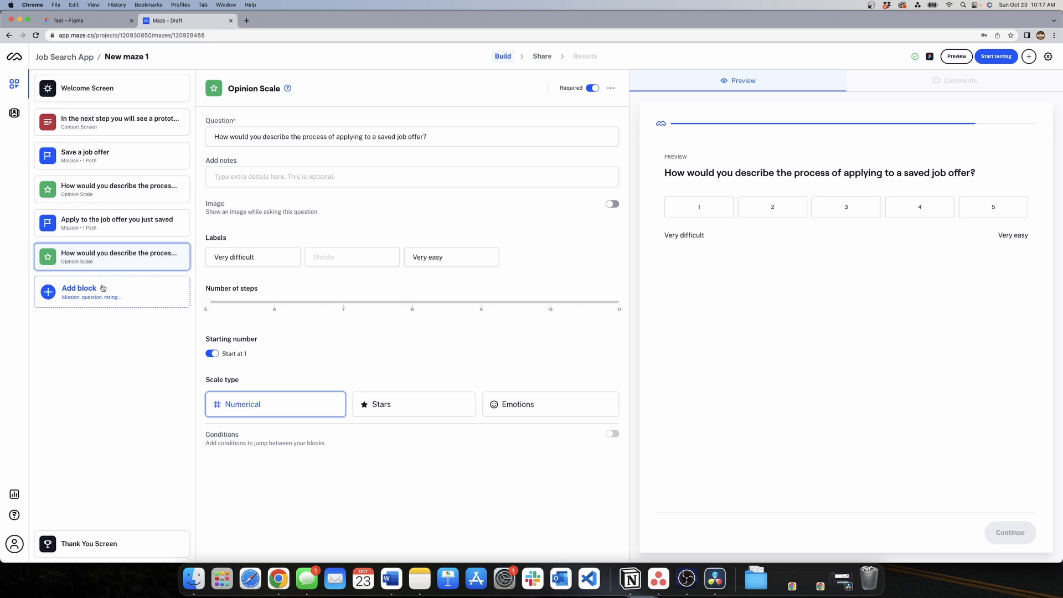
Add an Open Question block asking 'Could you tell us what was unclear?'
click(80, 288)
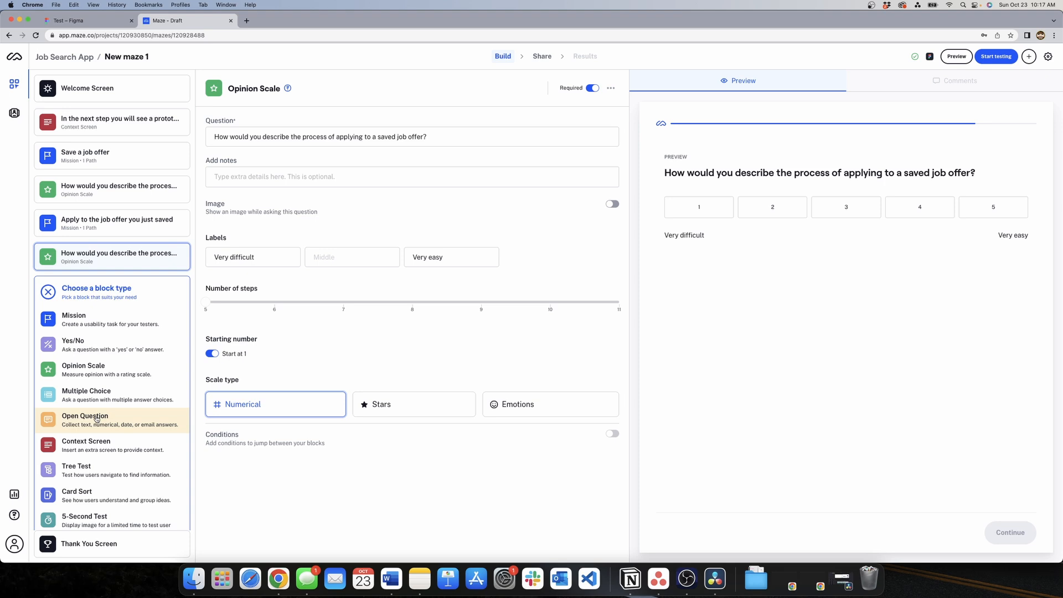
click(86, 415)
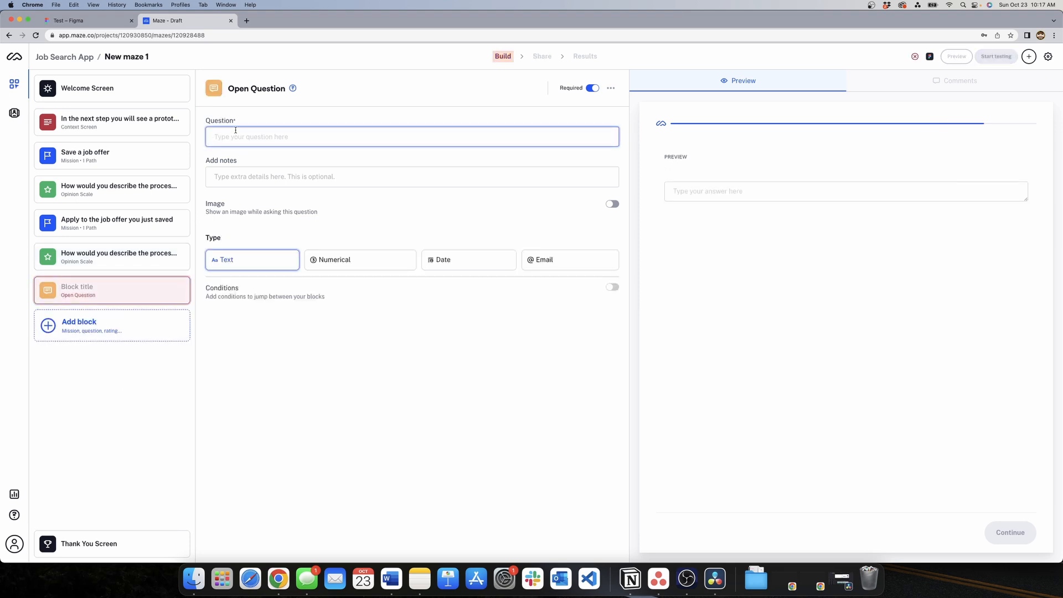
text(Cou)
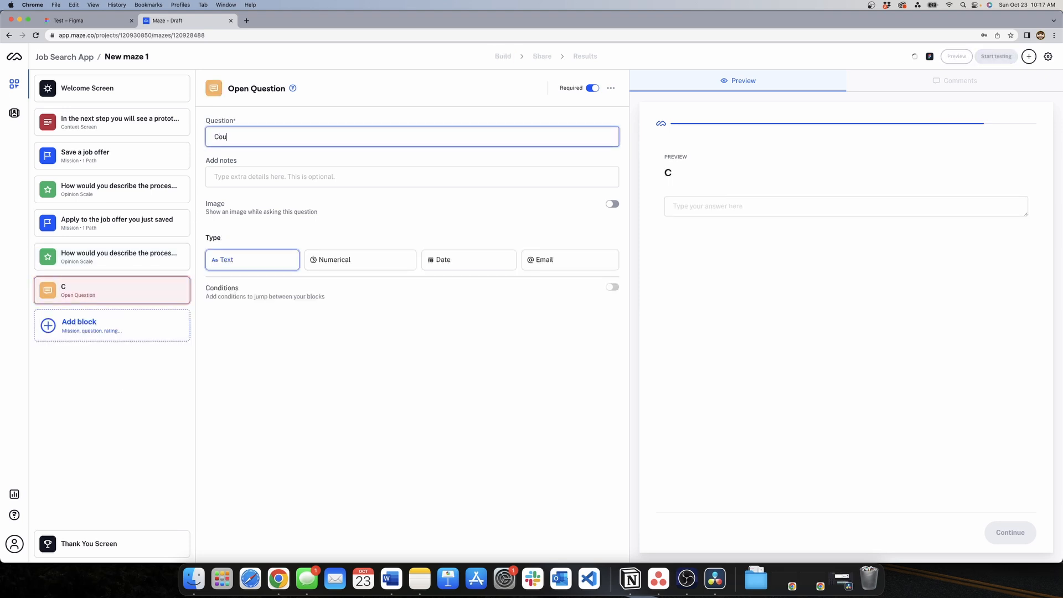
text(Could you tell)
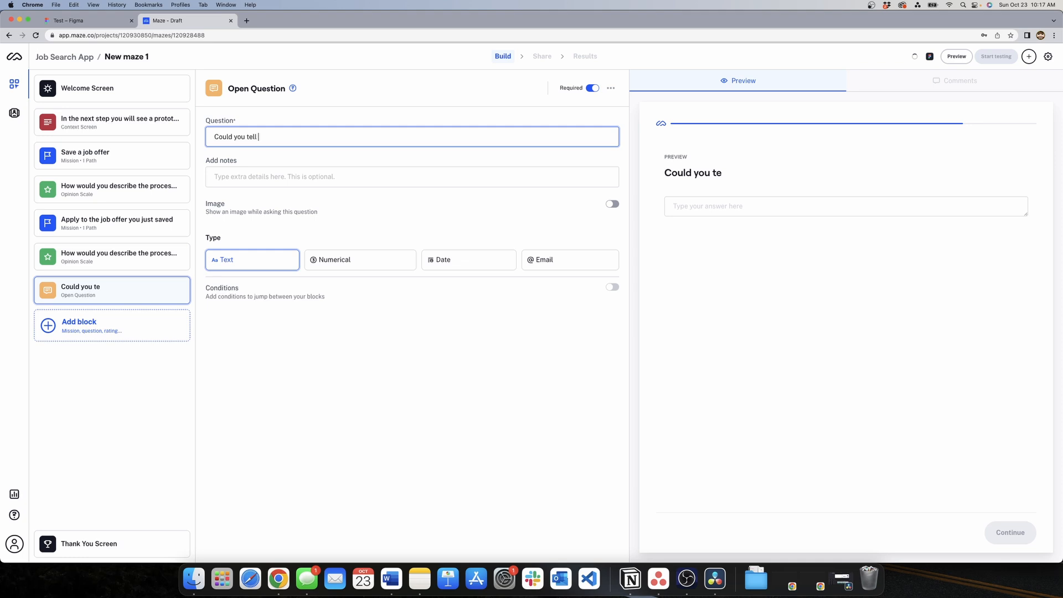
text(us what was)
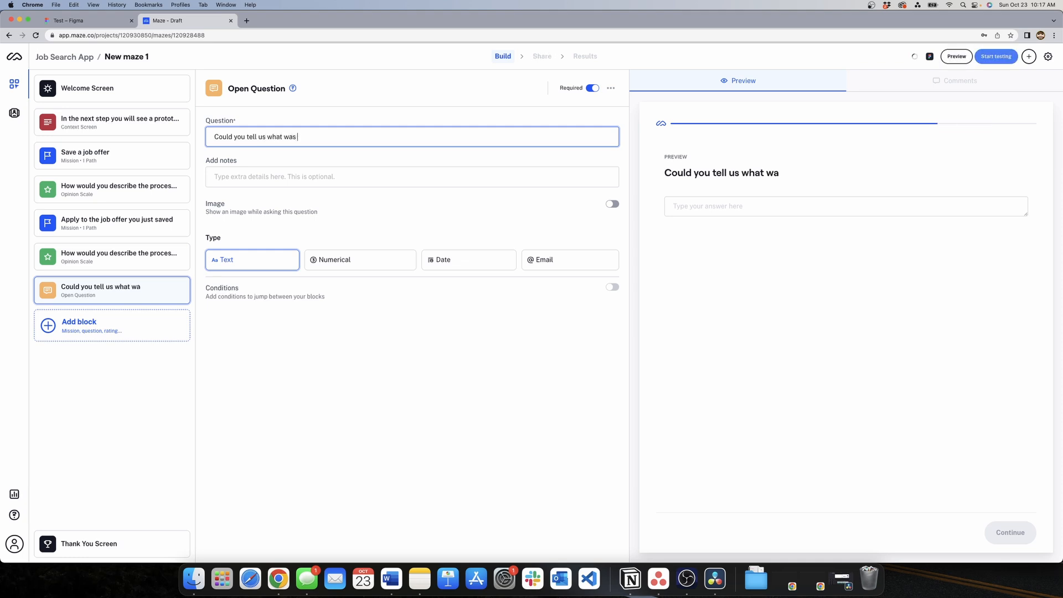
text(unclear)
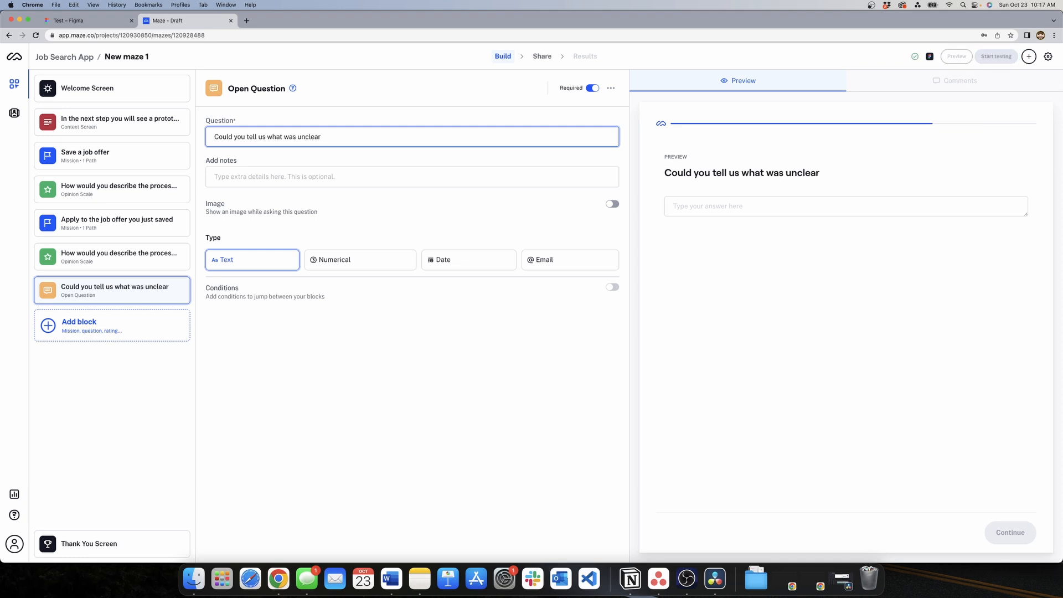
text(?)
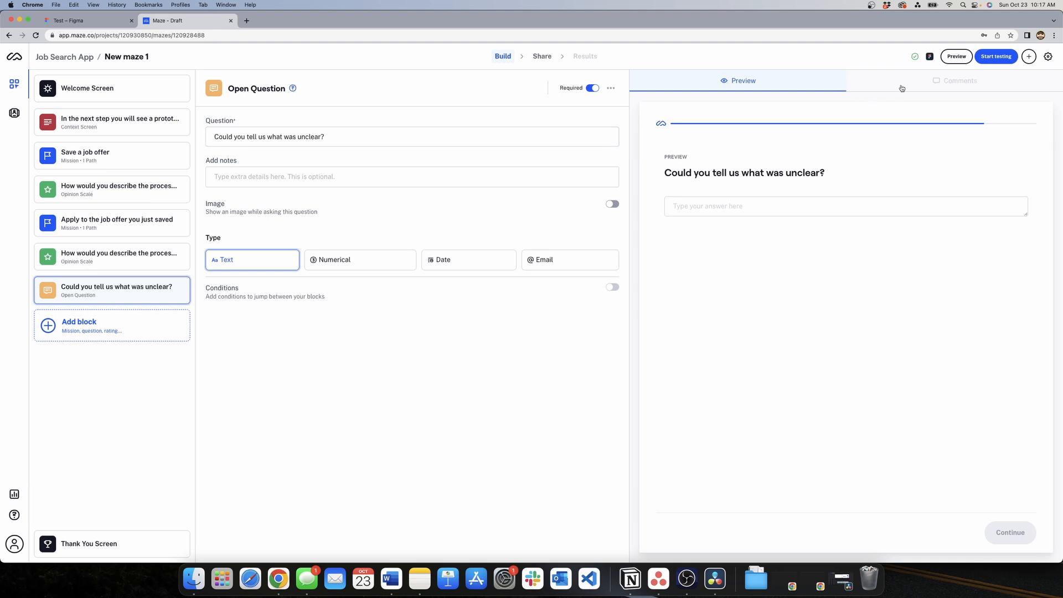
mouse_move(957, 55)
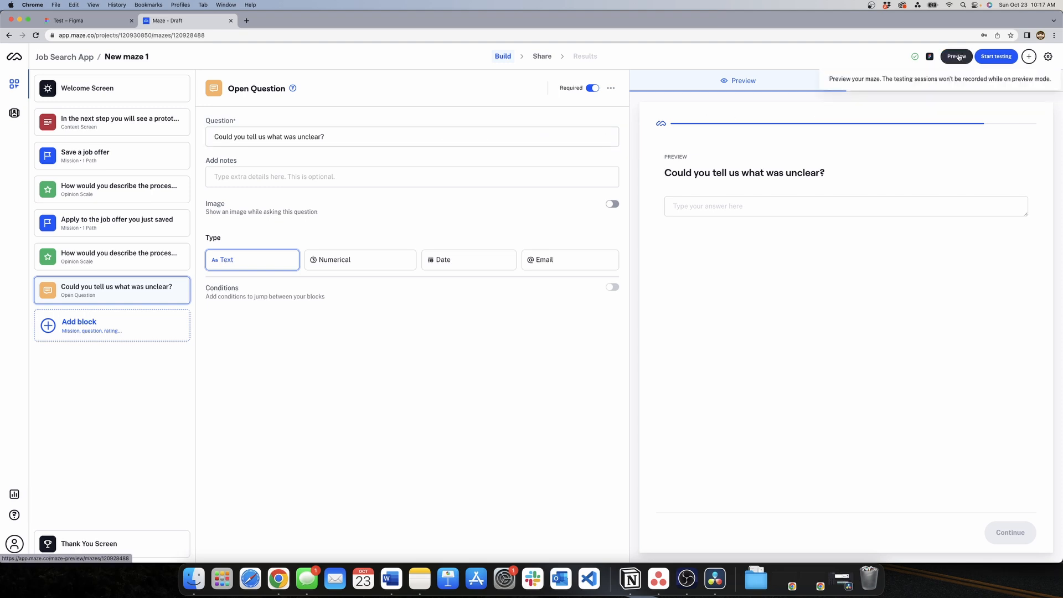
Start a full preview of the maze and begin it from the welcome screen
click(956, 56)
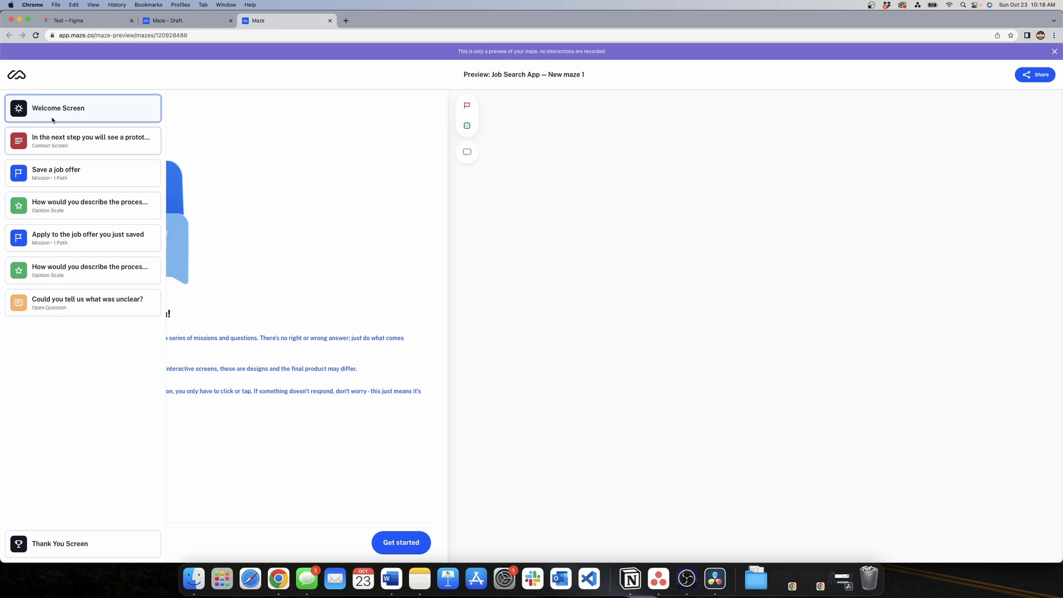
mouse_move(76, 292)
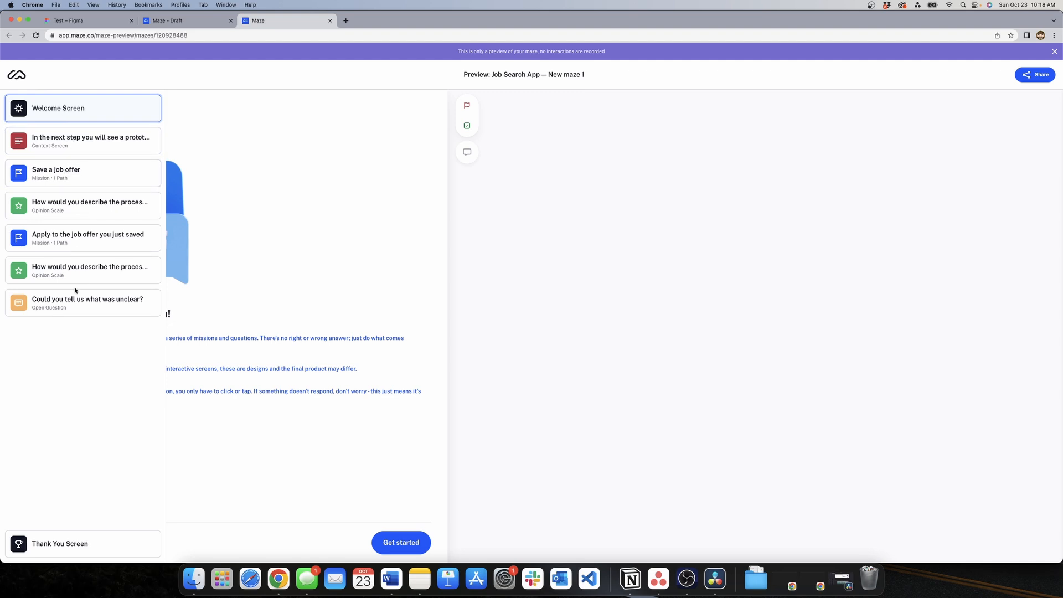
click(82, 172)
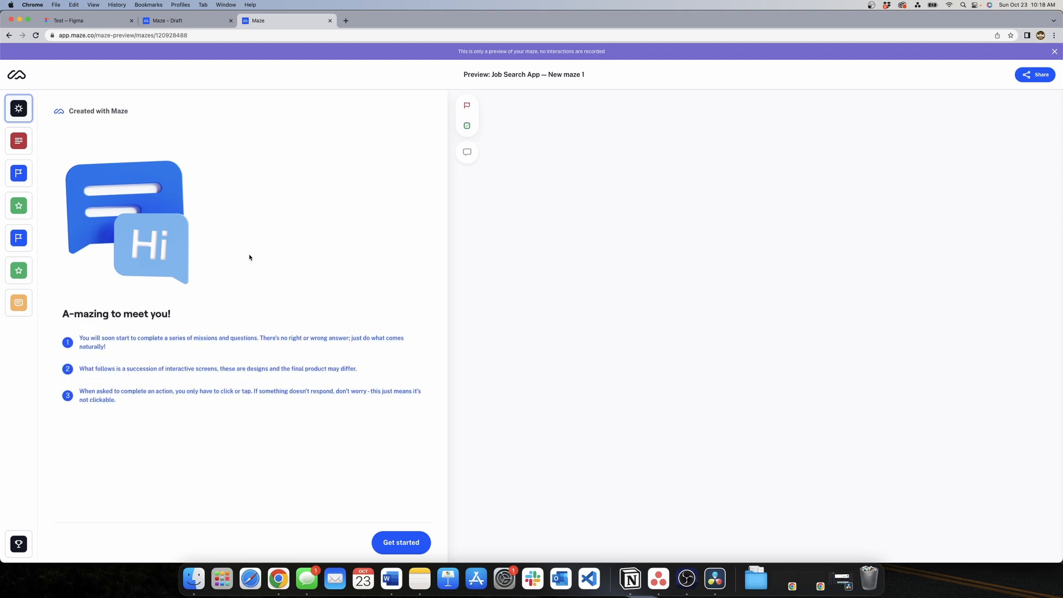
mouse_move(206, 364)
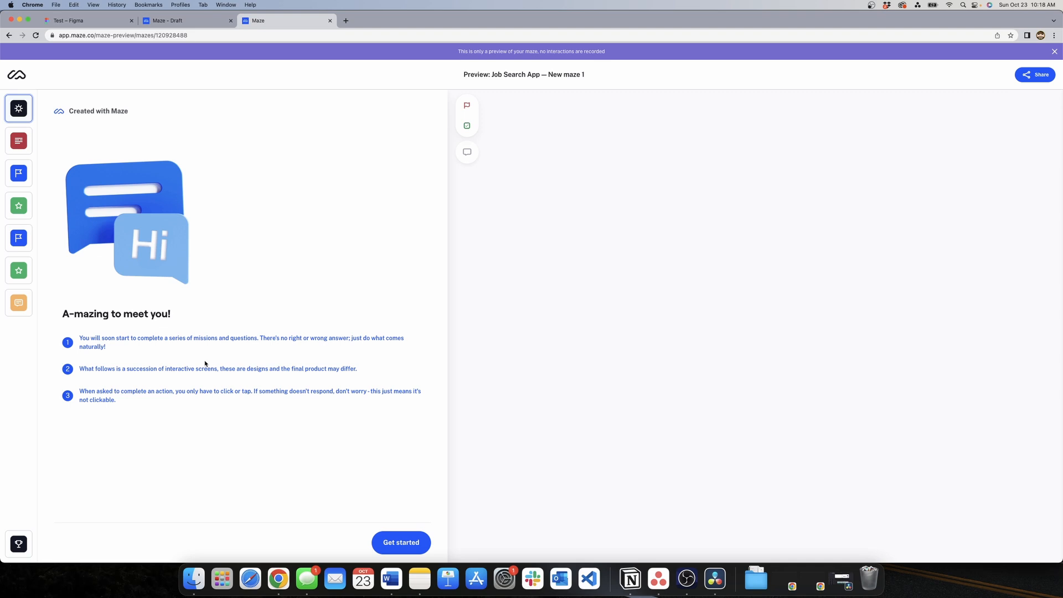
click(401, 543)
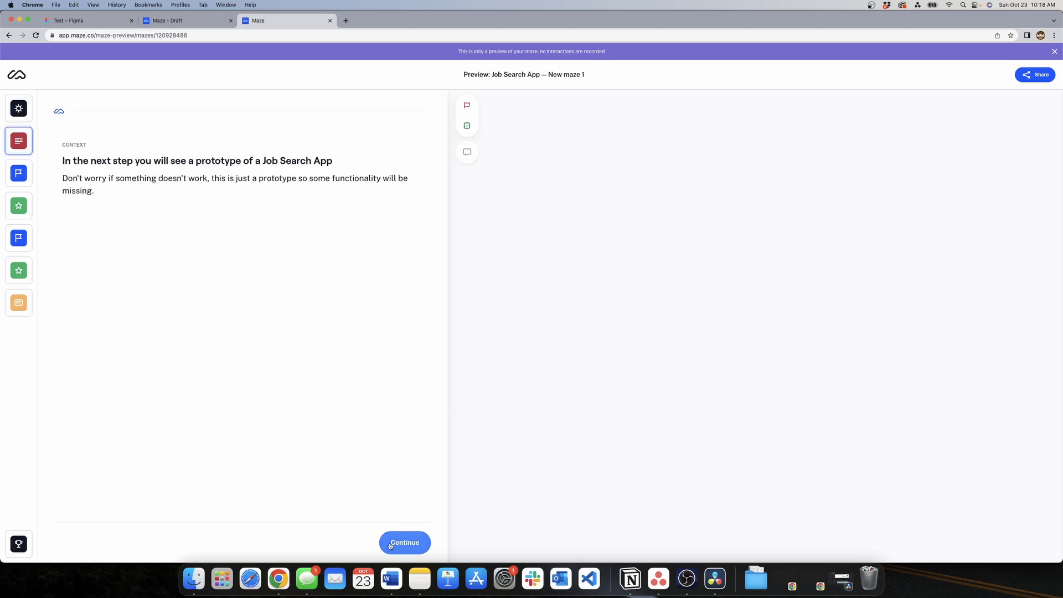
Complete both missions in the preview, saving the Product Designer job and applying to it
click(405, 543)
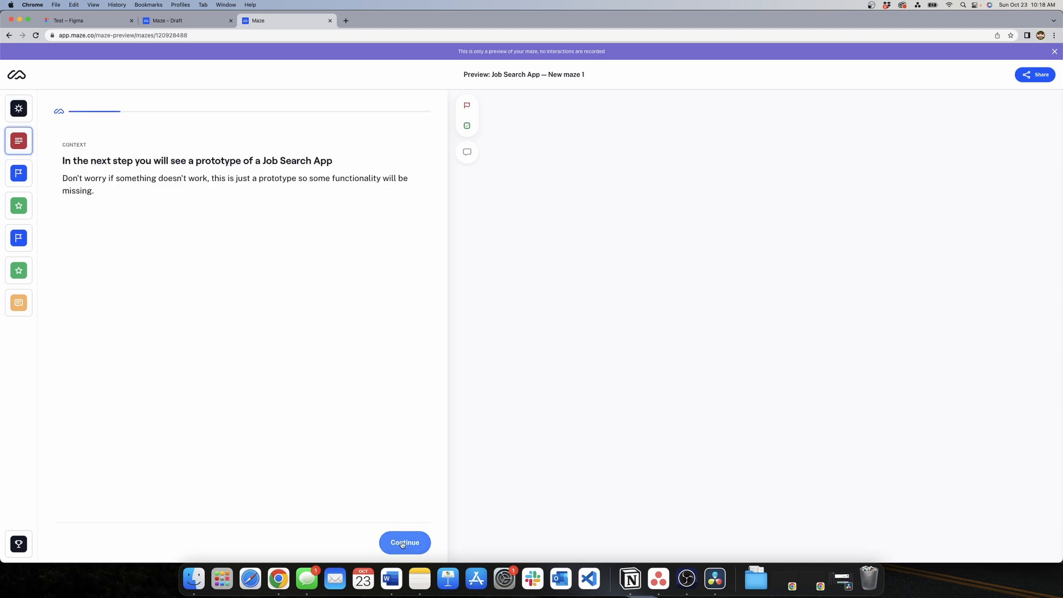
click(404, 542)
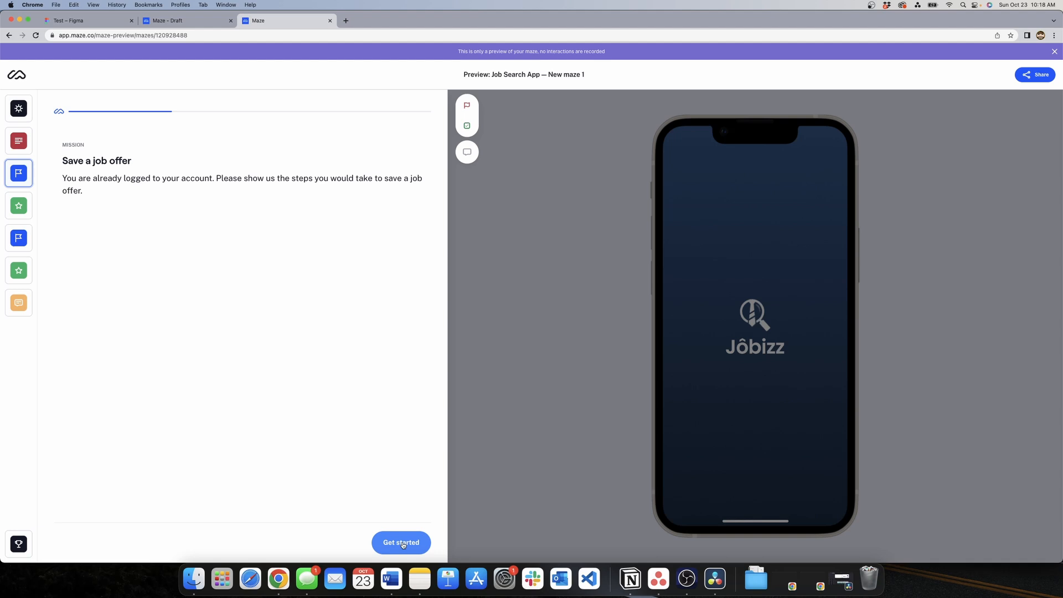
click(400, 542)
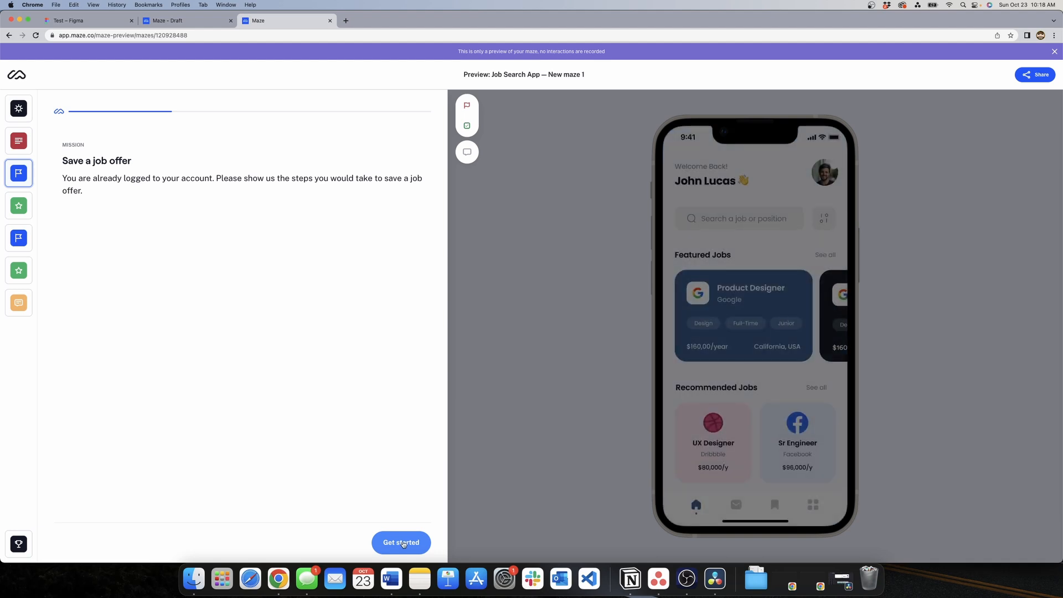
click(401, 543)
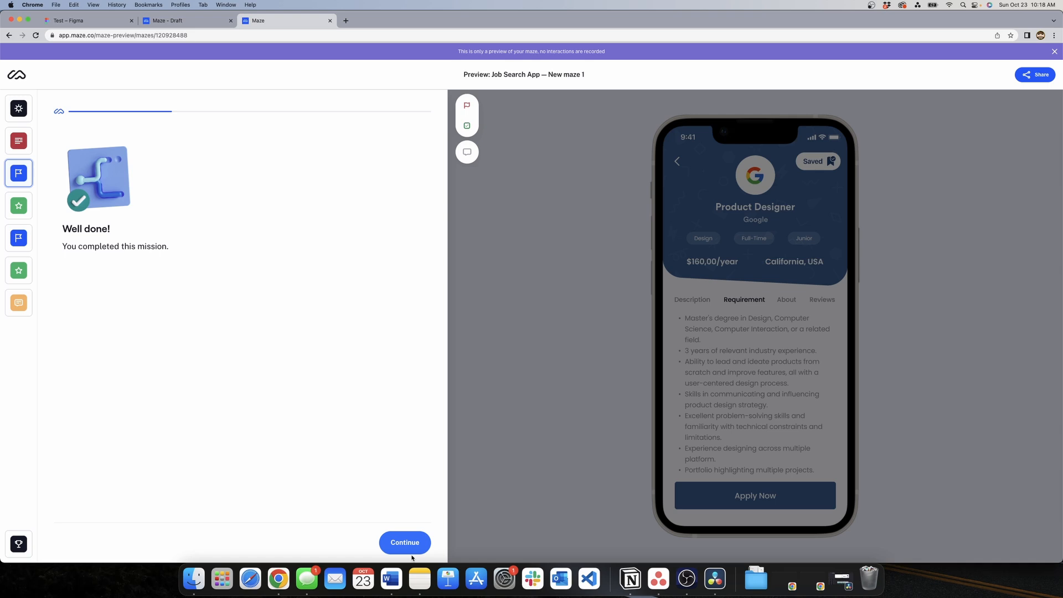
click(404, 543)
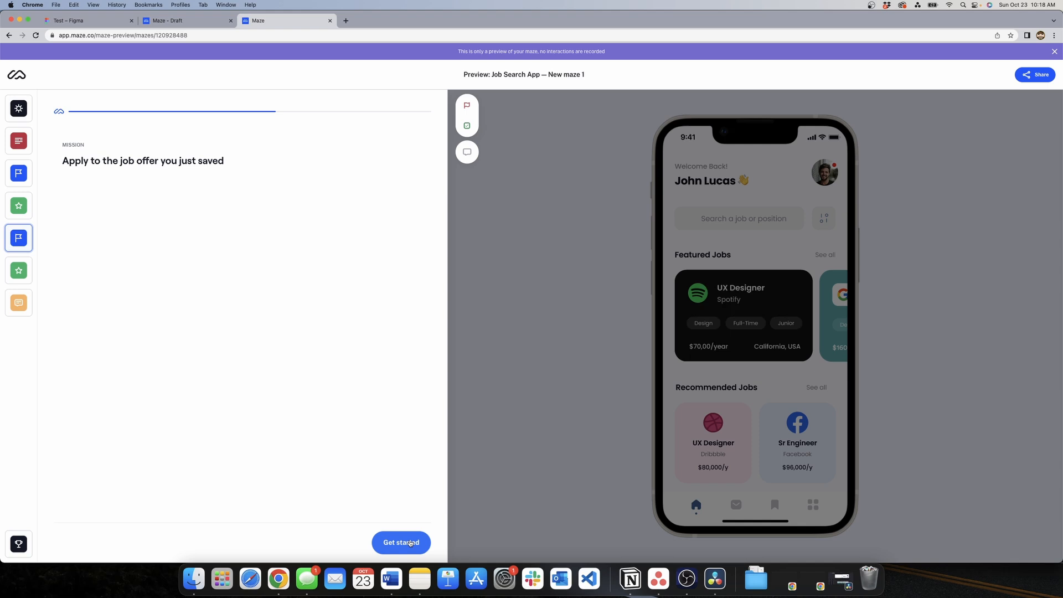
click(401, 543)
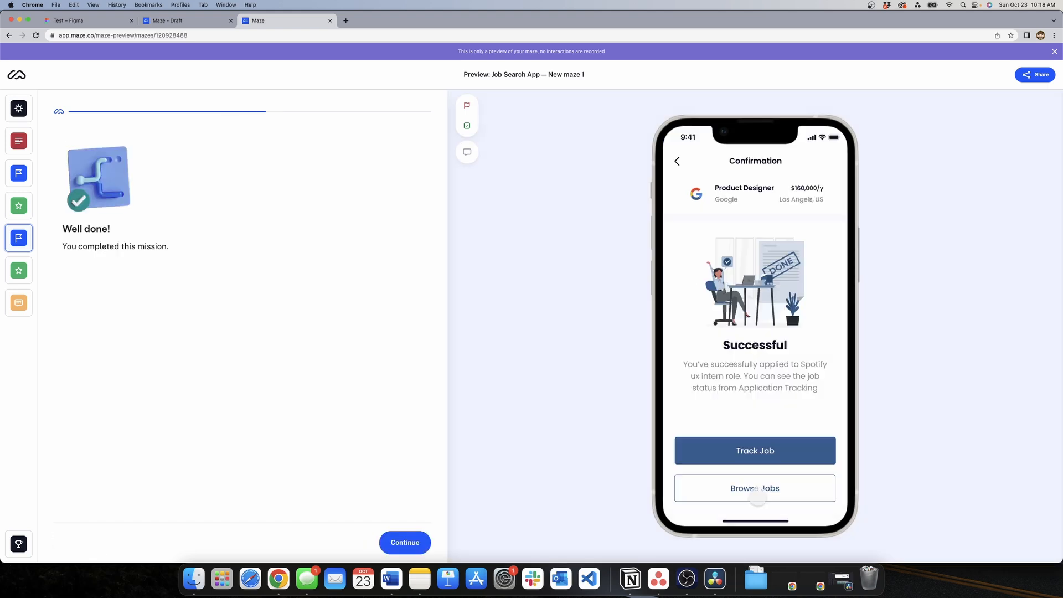
click(405, 543)
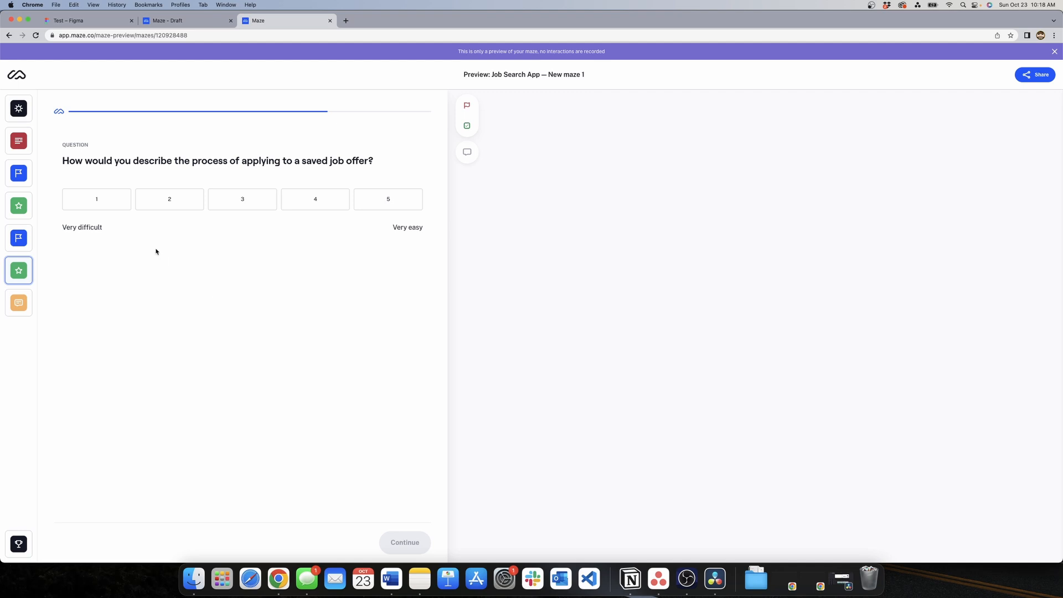
Rate the process 3, answer 'very clear' to the open question and finish the preview
click(241, 199)
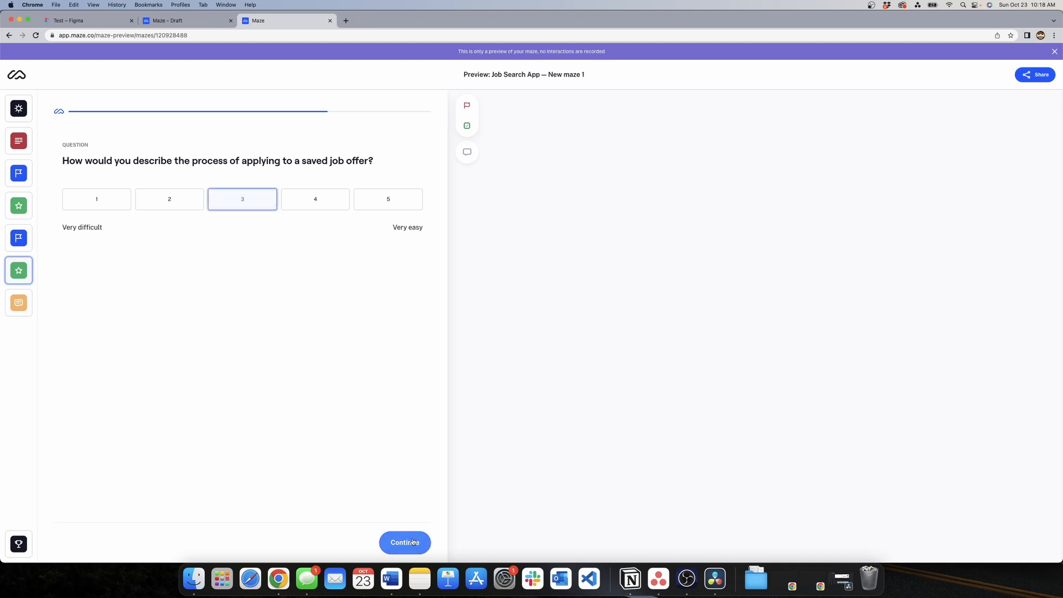
click(405, 542)
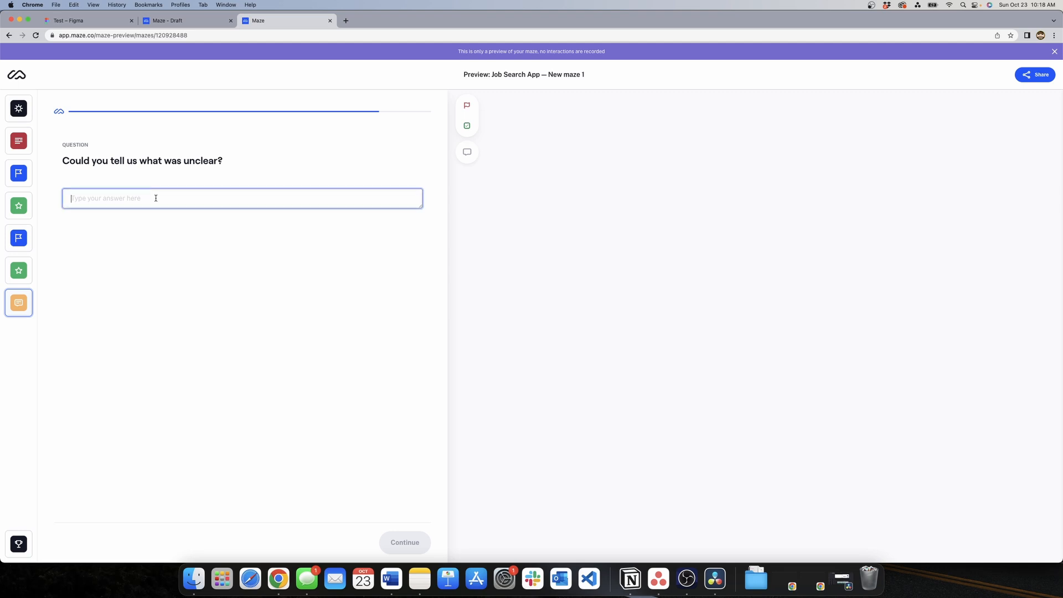
text(very)
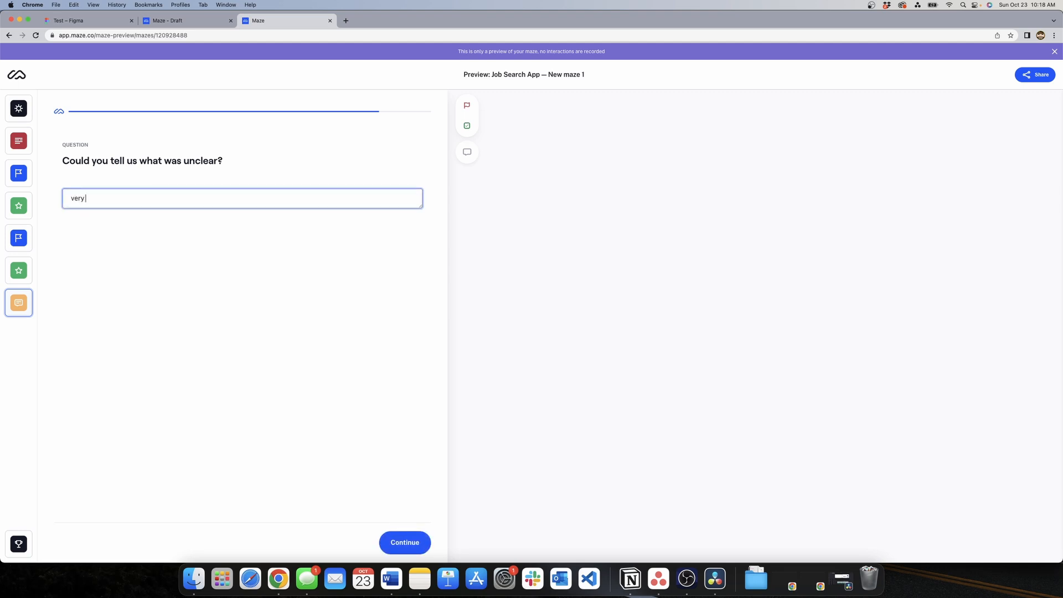
text(clear)
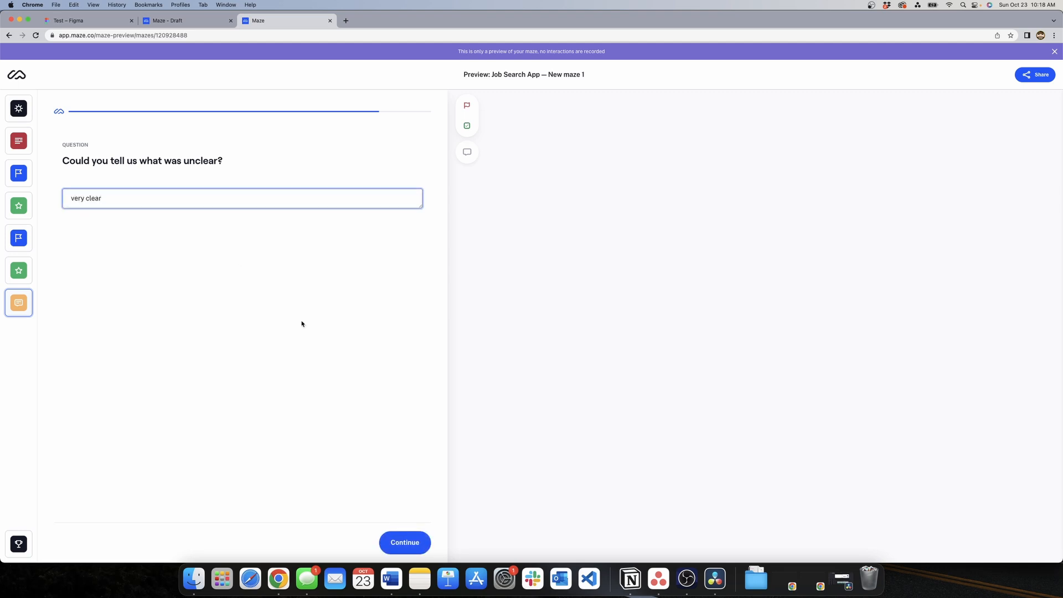
click(404, 543)
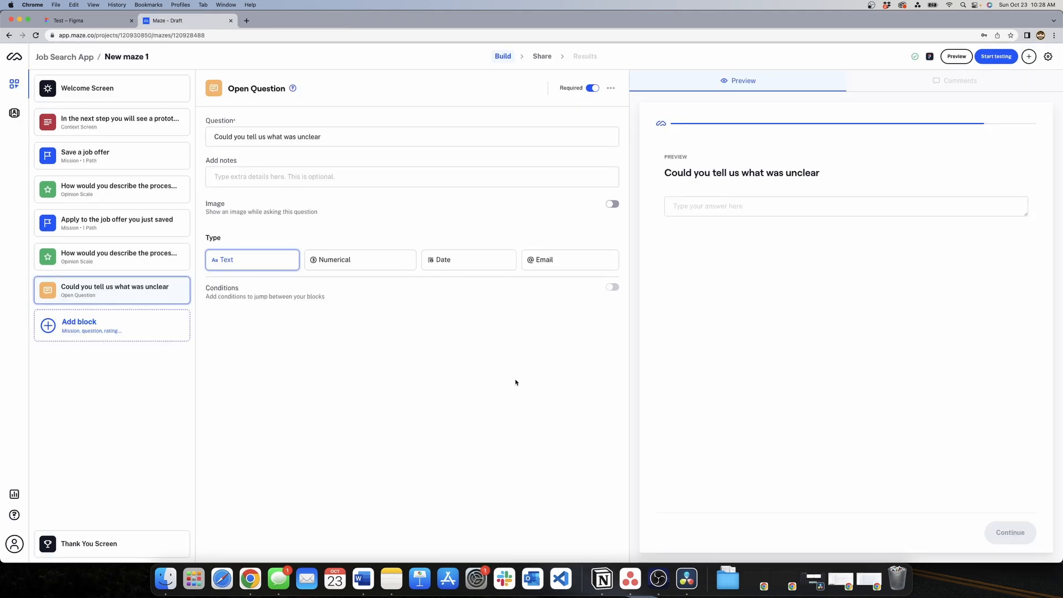
mouse_move(990, 42)
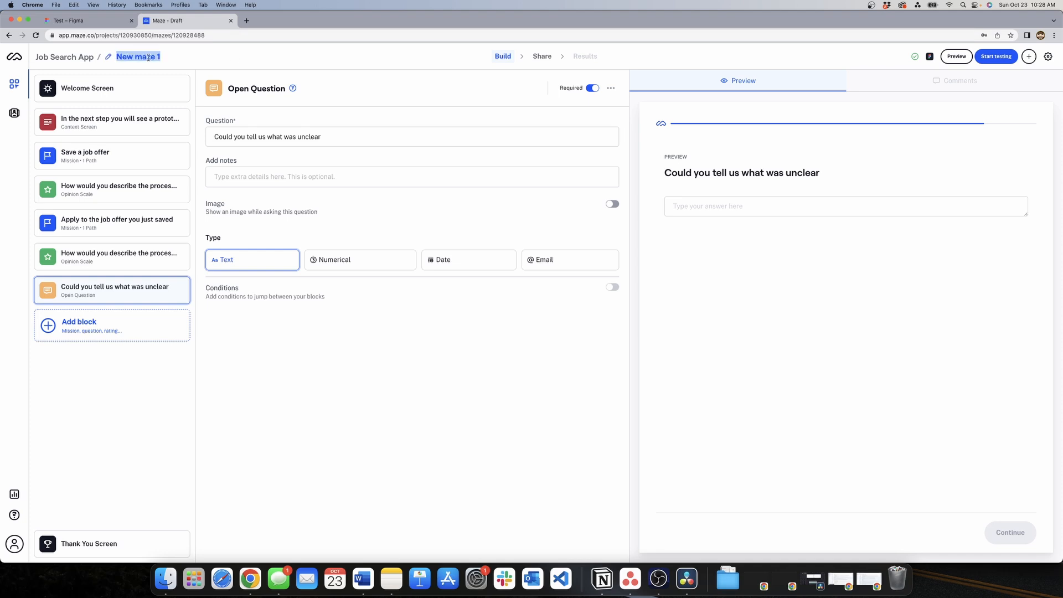
Rename the maze from New maze 1 to Save Job Offer
text(Save JOb)
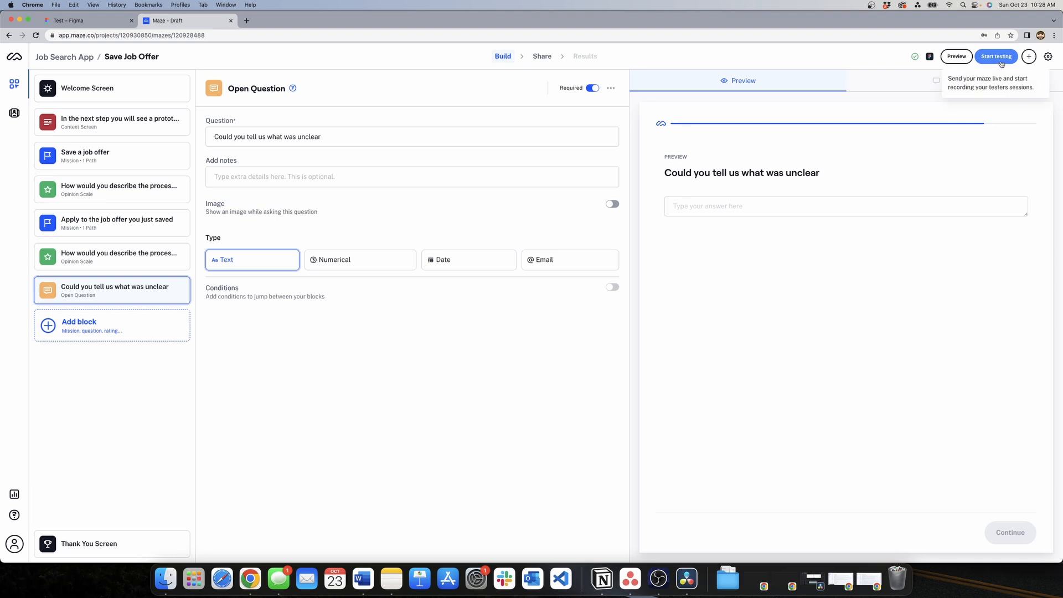
Take the Save Job Offer maze live via Start testing and Go live
click(997, 56)
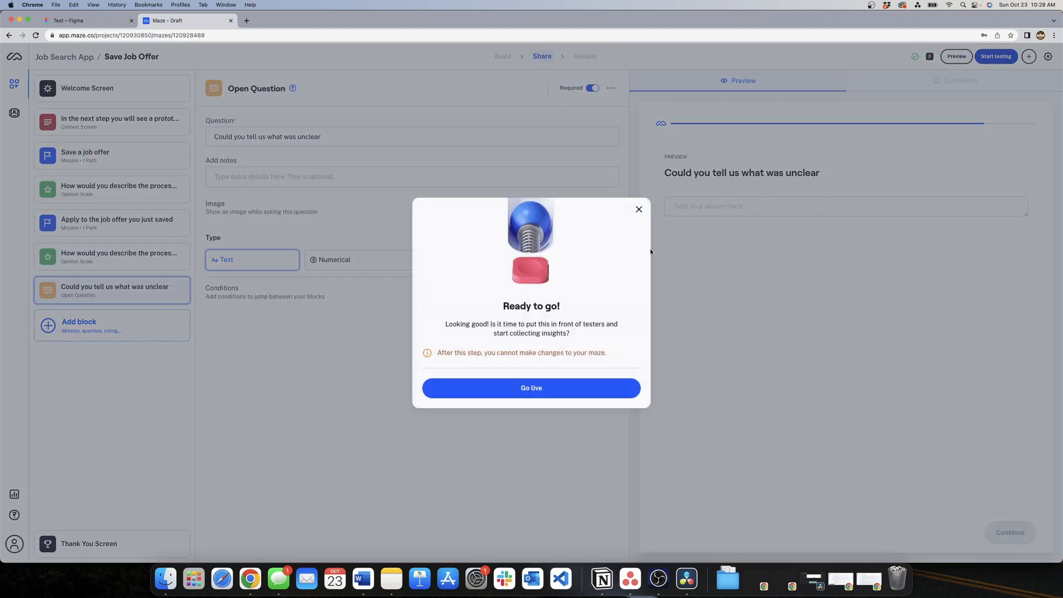
mouse_move(620, 281)
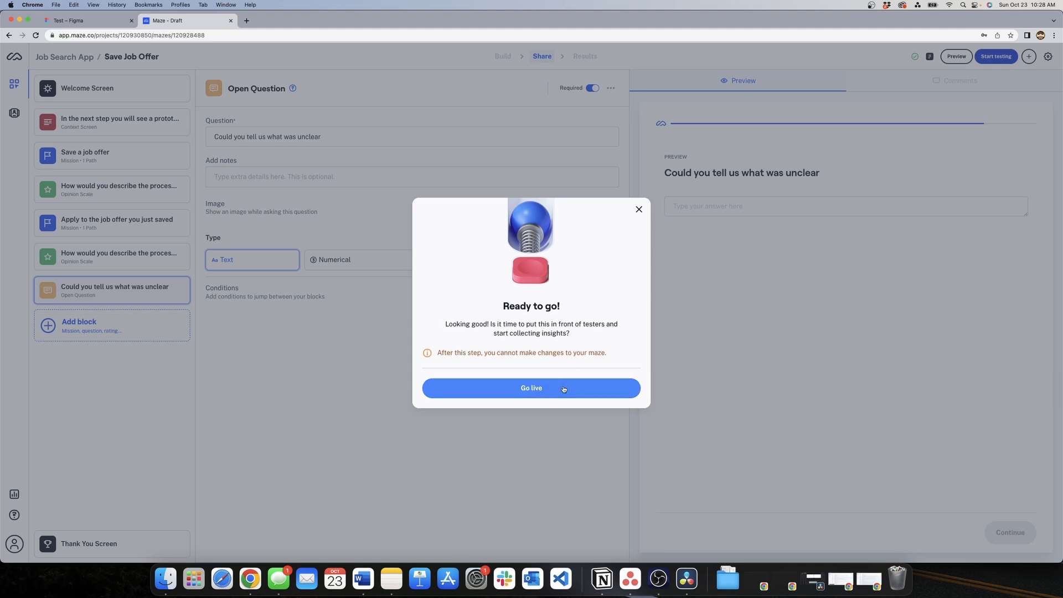
click(532, 389)
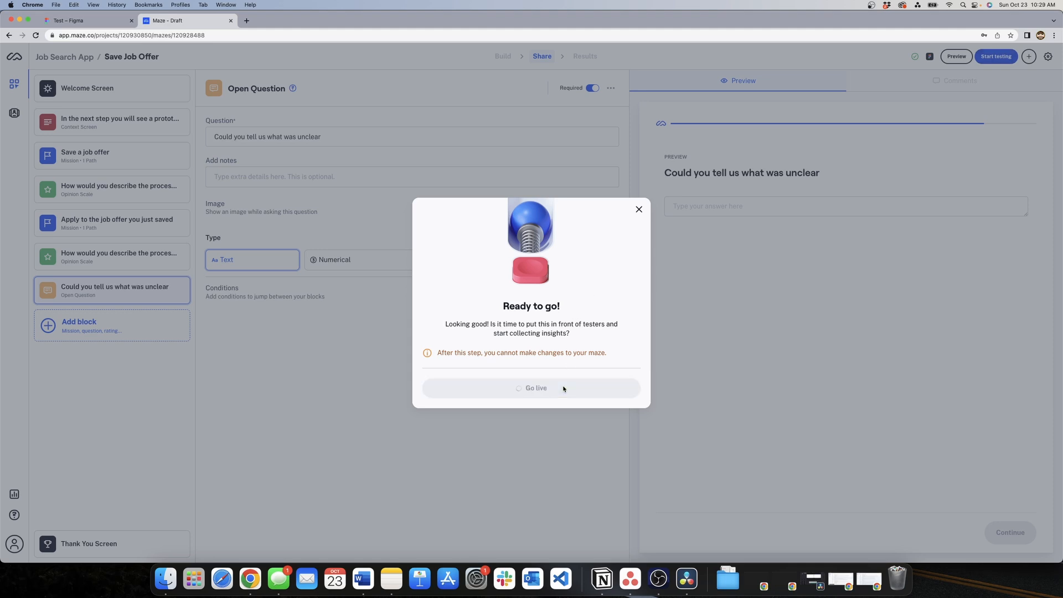
click(532, 389)
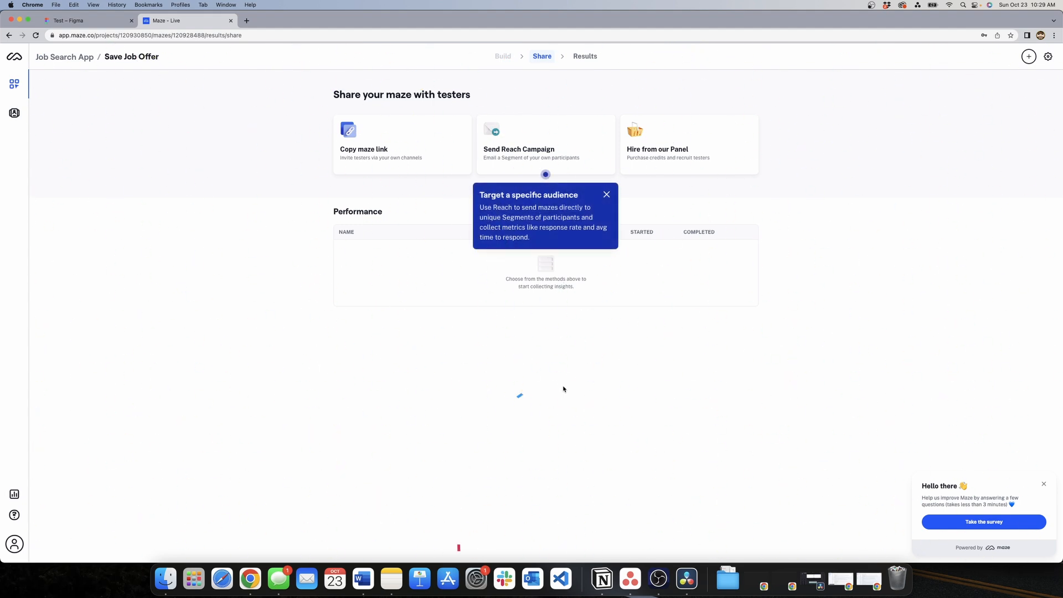
Dismiss the 'Target a specific audience' tip on the share page
click(608, 194)
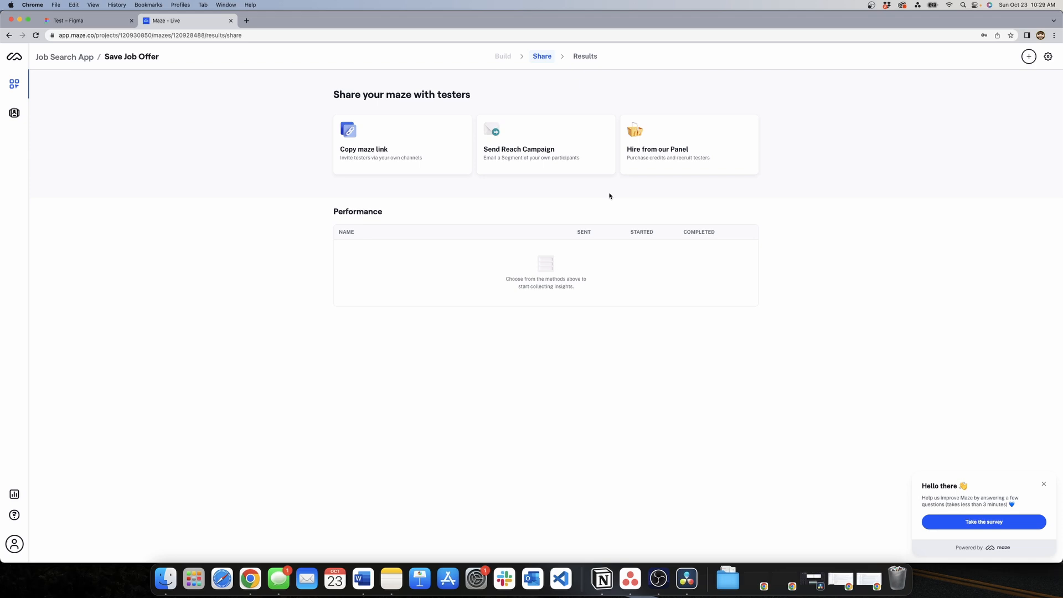
mouse_move(500, 244)
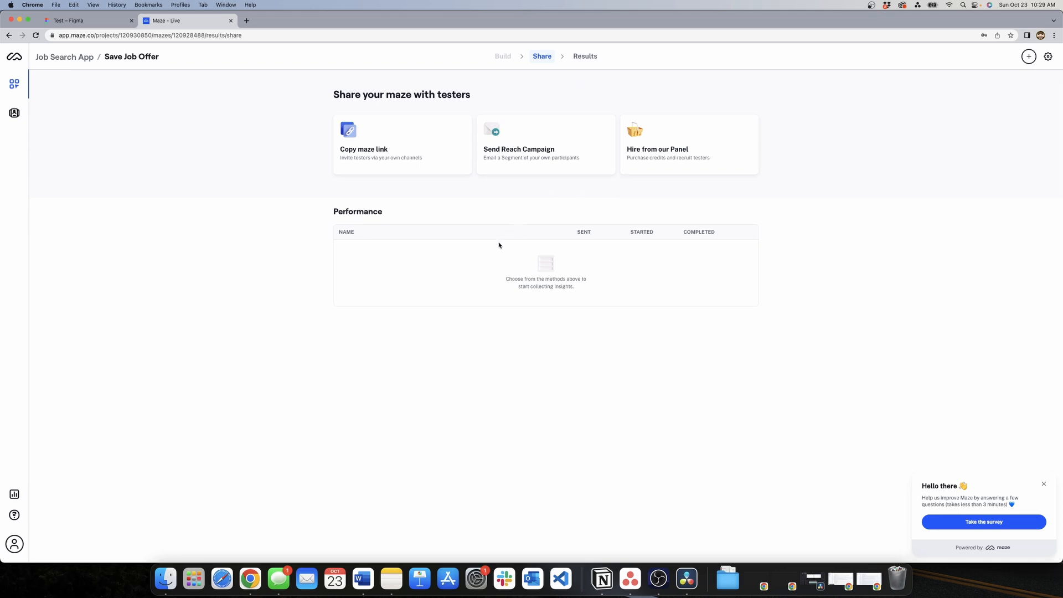
mouse_move(533, 114)
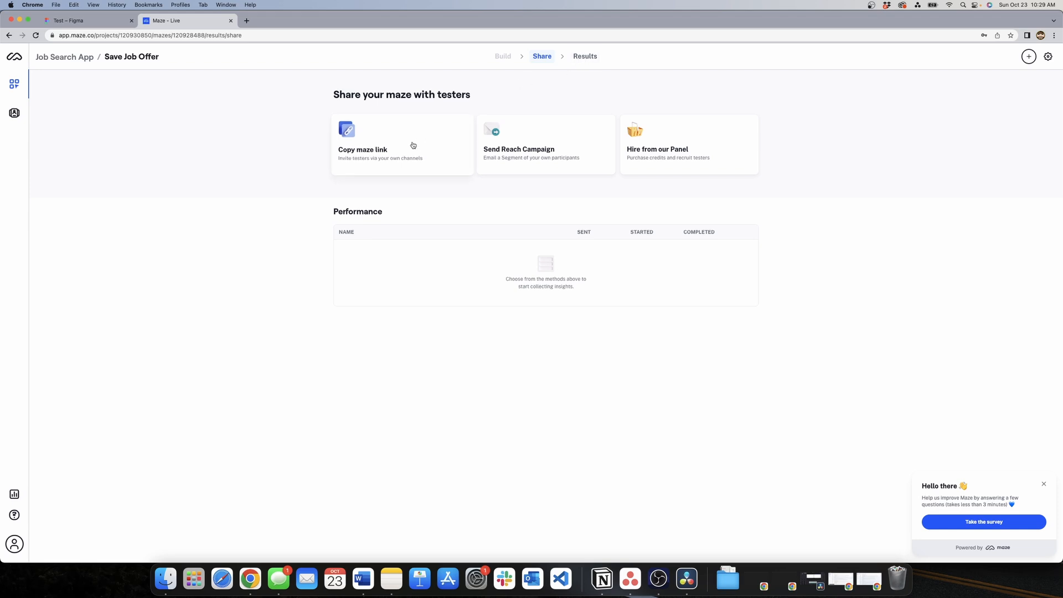
click(404, 144)
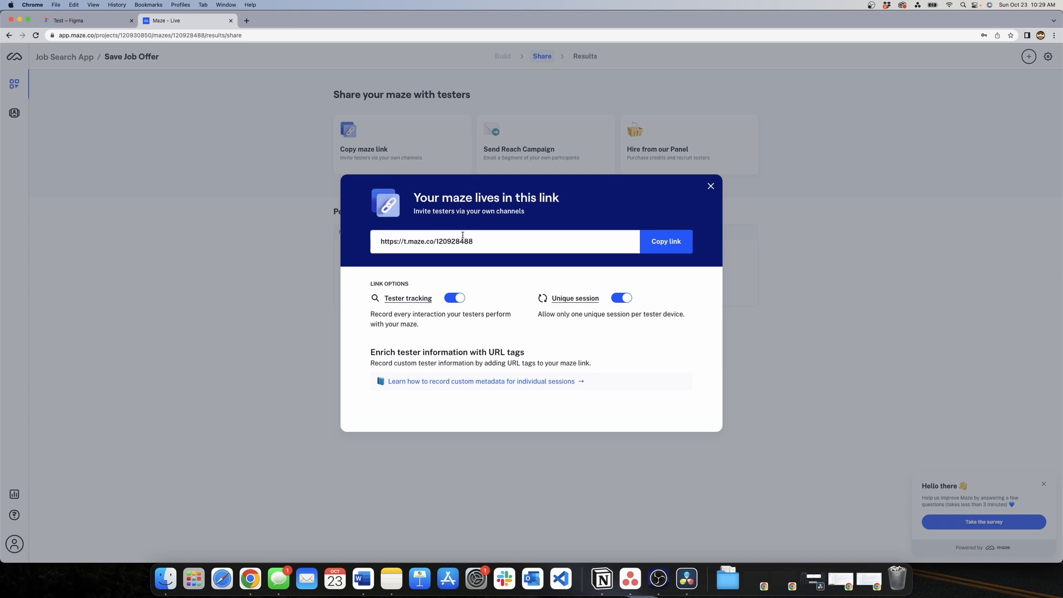
mouse_move(711, 185)
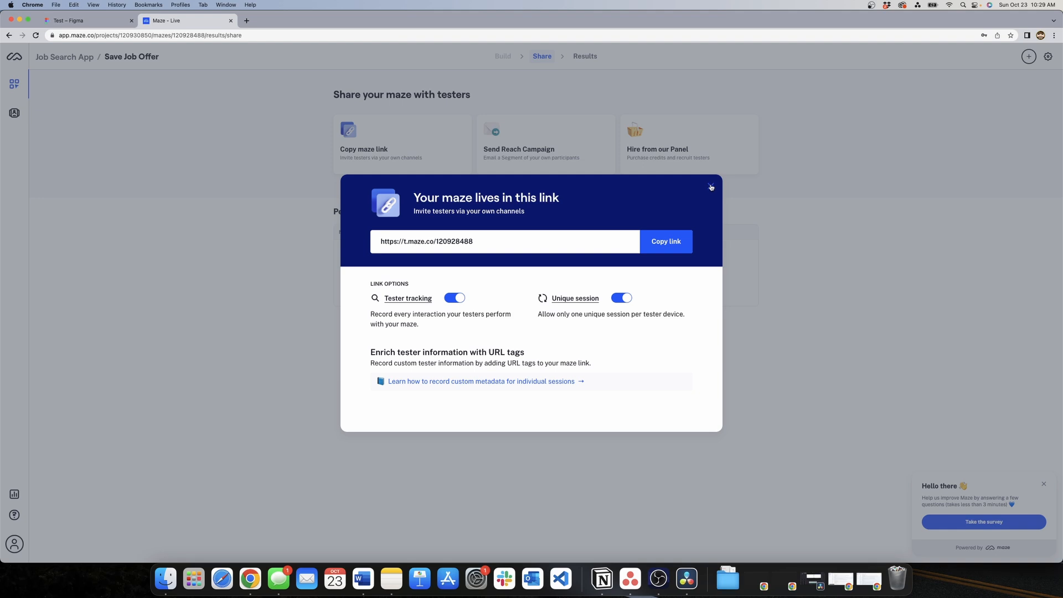
click(712, 186)
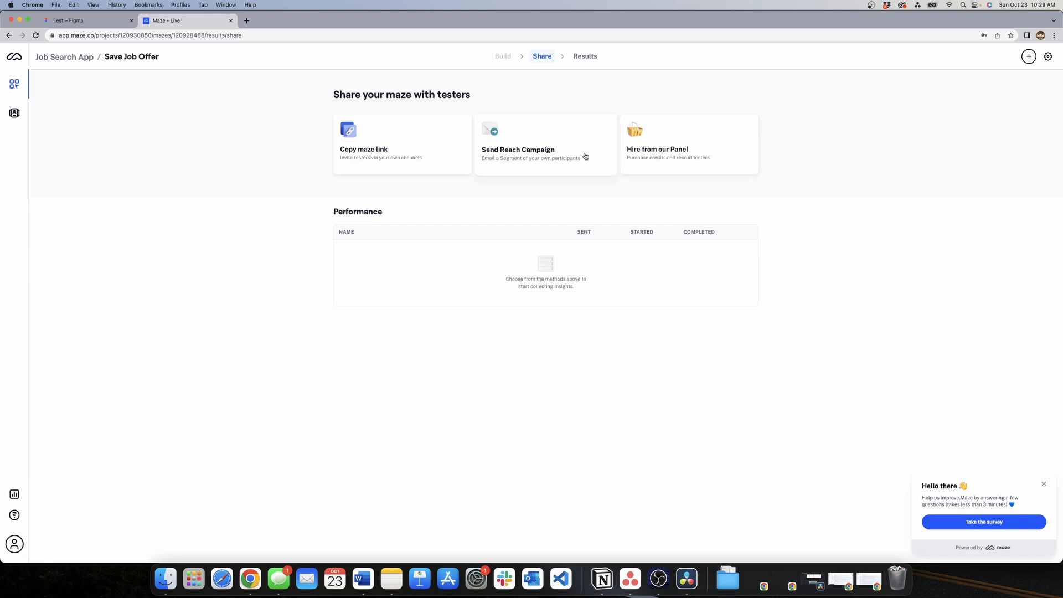
click(689, 144)
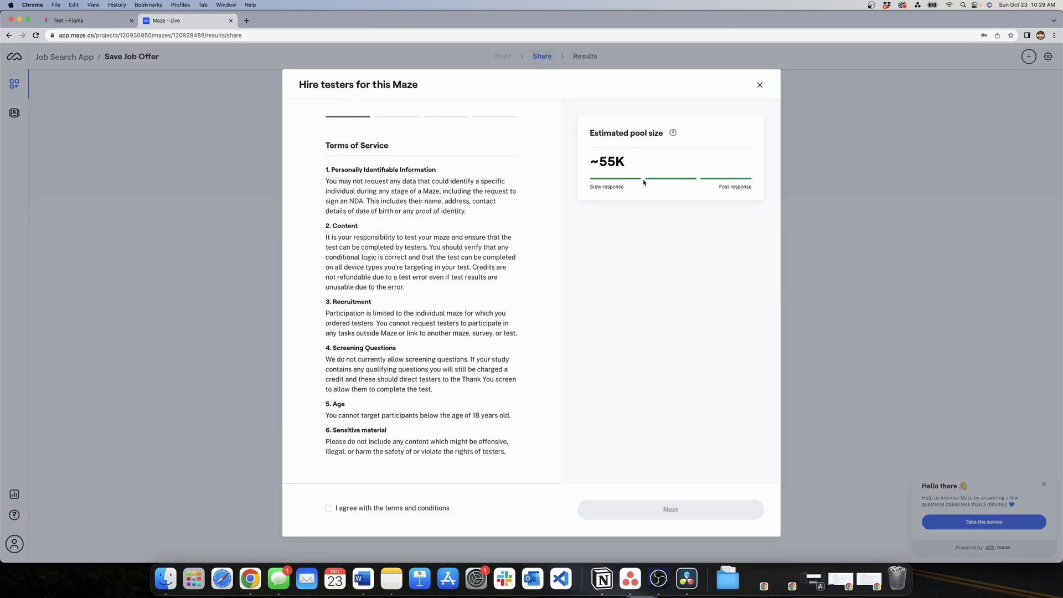
mouse_move(647, 200)
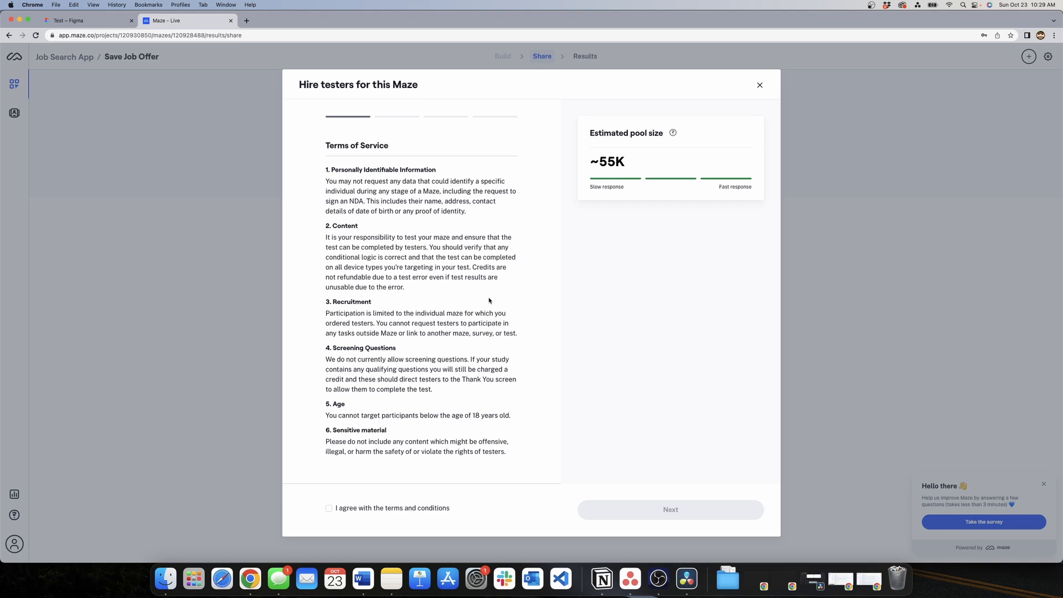
click(760, 84)
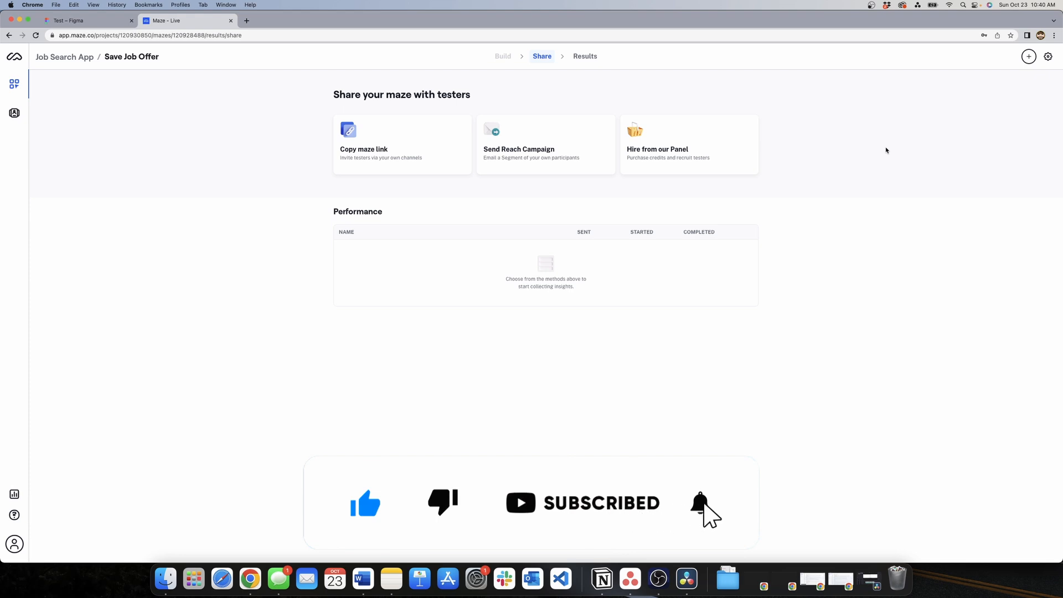
click(700, 502)
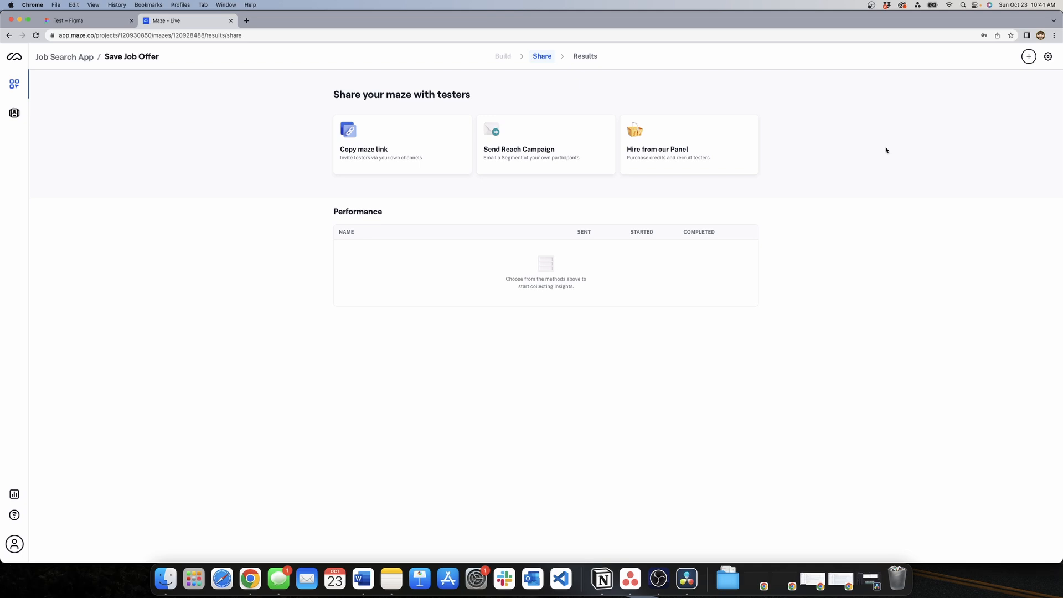
mouse_move(444, 132)
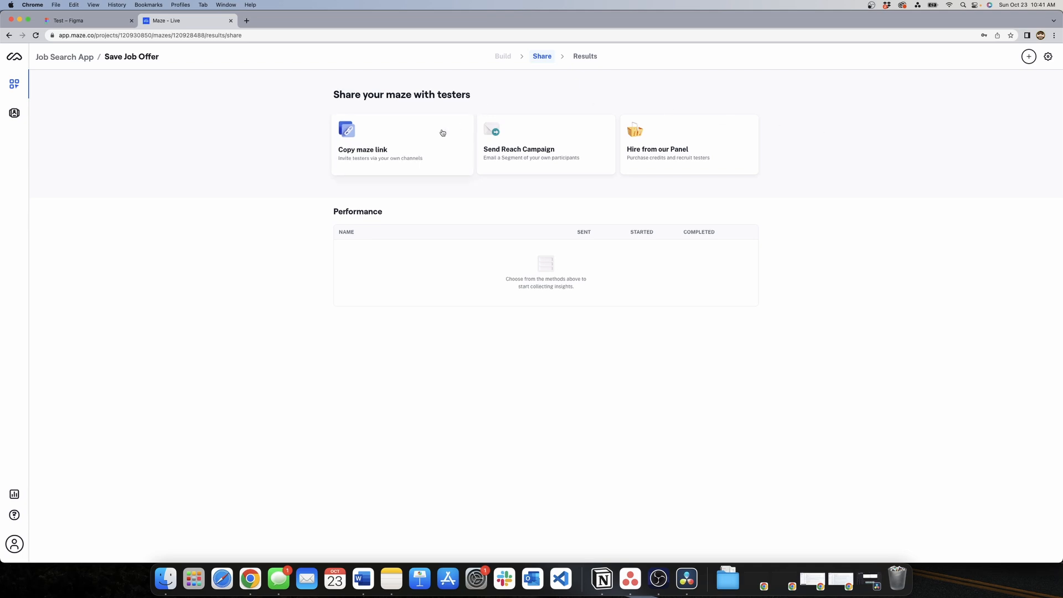
mouse_move(572, 102)
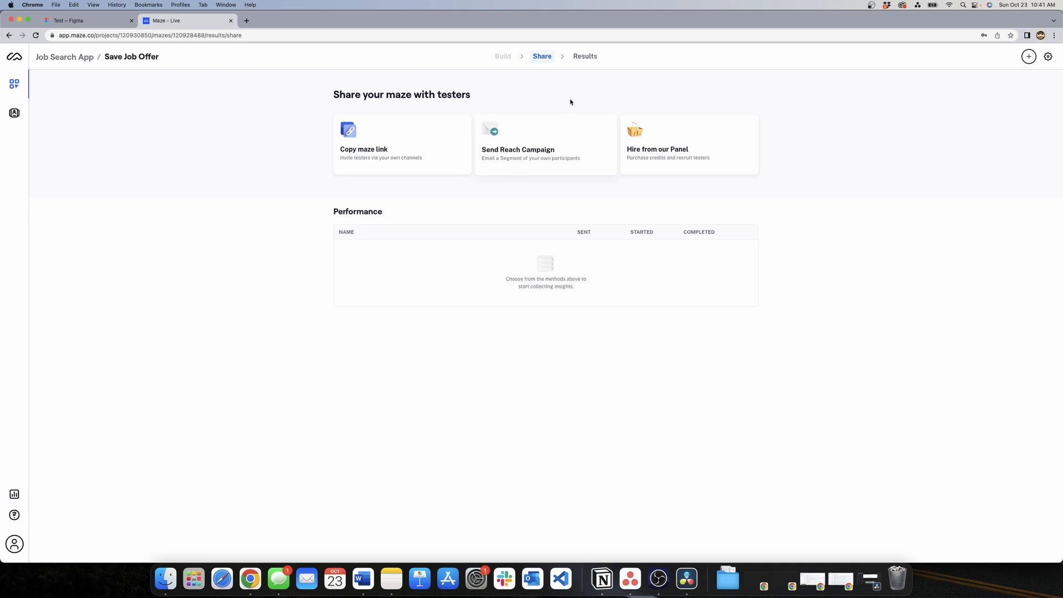